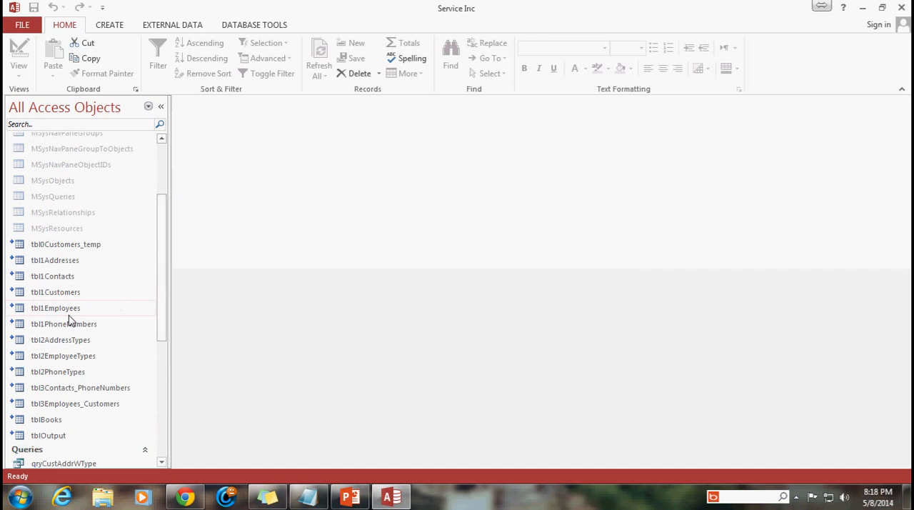
Step: Review the tblEmployees table and the frmLogin form from the navigation pane
{"action": "double_click", "coordinate": [56, 309]}
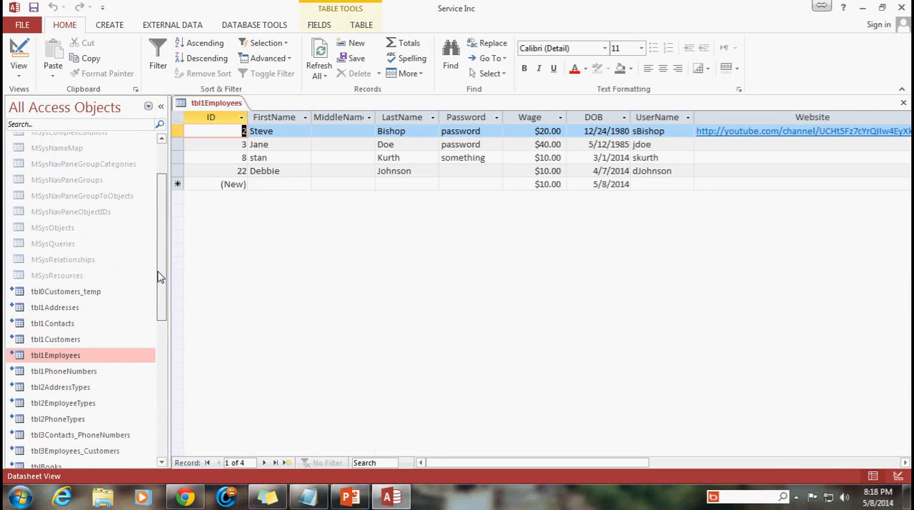
{"action": "scroll", "scroll_direction": "down", "scroll_amount": 3}
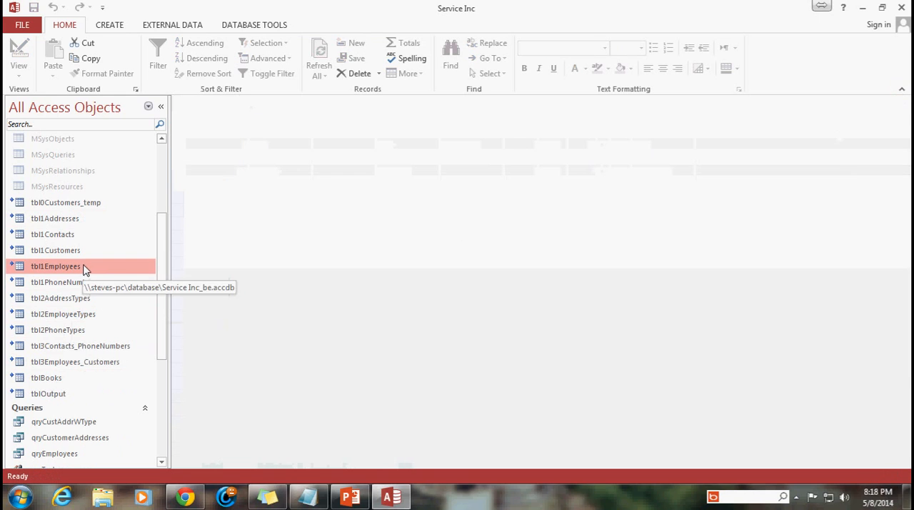
{"action": "right_click", "coordinate": [56, 266]}
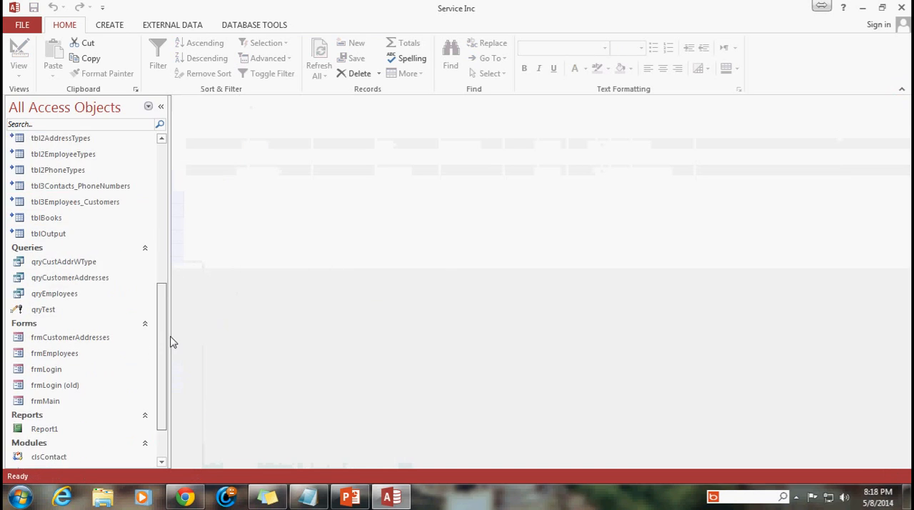
{"action": "scroll", "scroll_direction": "down", "scroll_amount": 3}
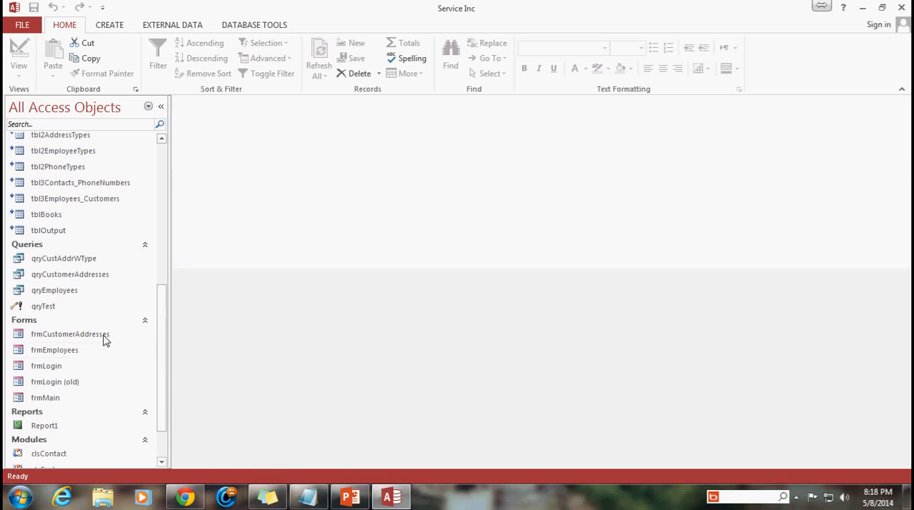
{"action": "left_click", "coordinate": [46, 366]}
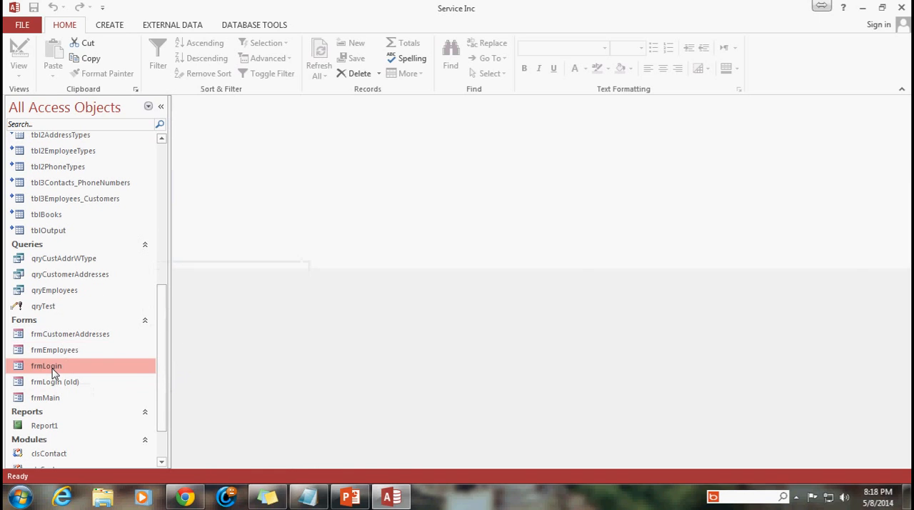
{"action": "double_click", "coordinate": [46, 365]}
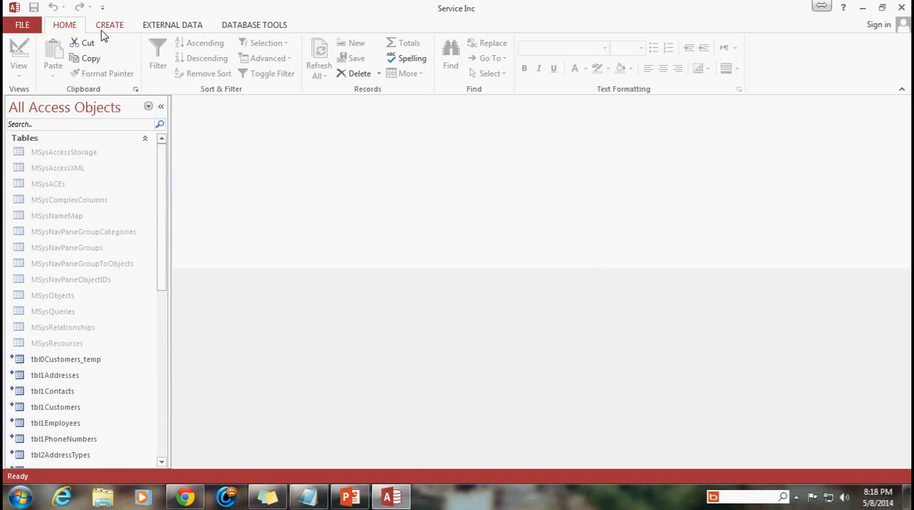
Step: Browse the Create, External Data and Database Tools ribbons, then return to Home
{"action": "left_click", "coordinate": [109, 24]}
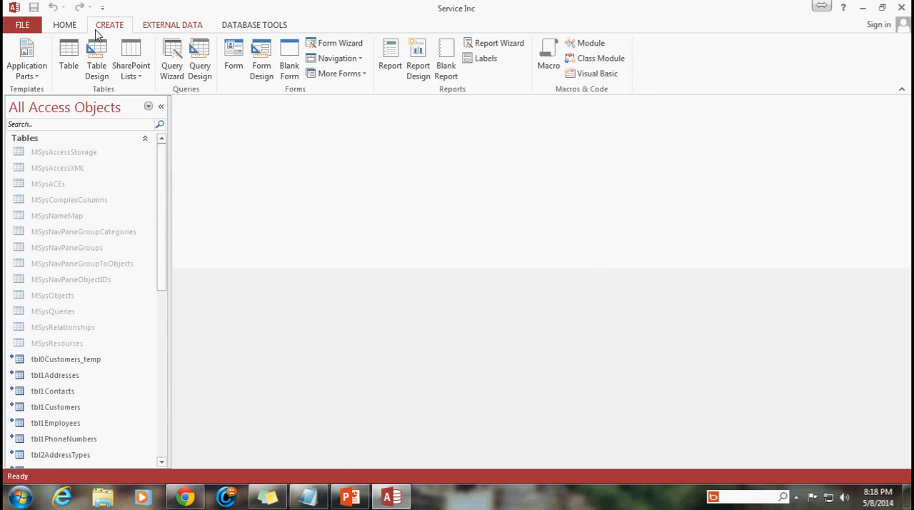
{"action": "left_click", "coordinate": [171, 24]}
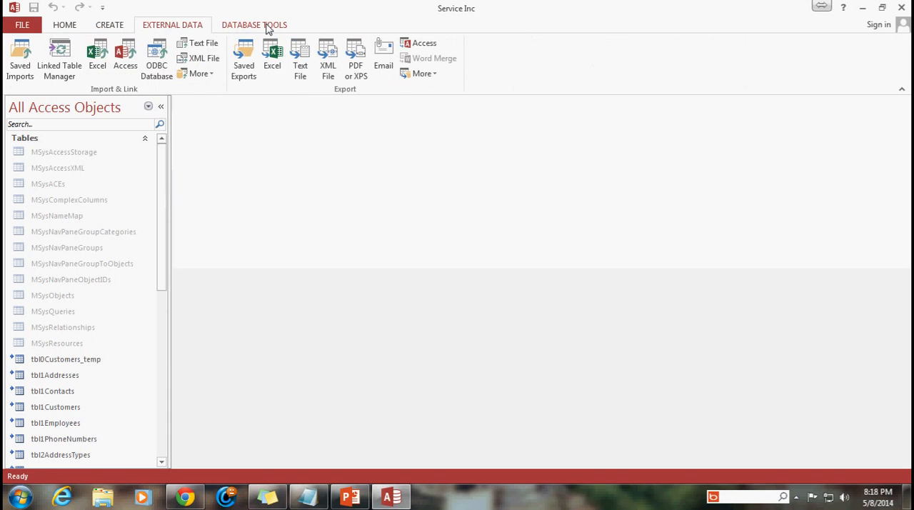
{"action": "left_click", "coordinate": [108, 24]}
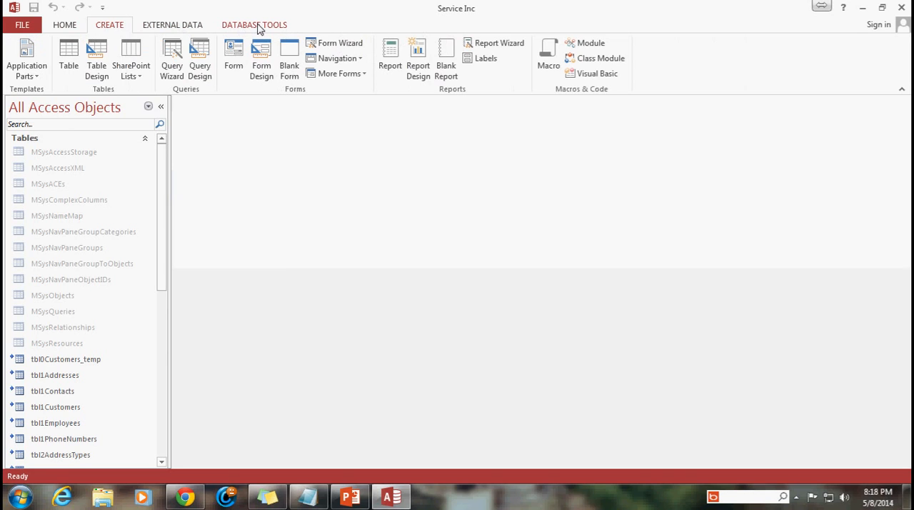
{"action": "mouse_move", "coordinate": [249, 32]}
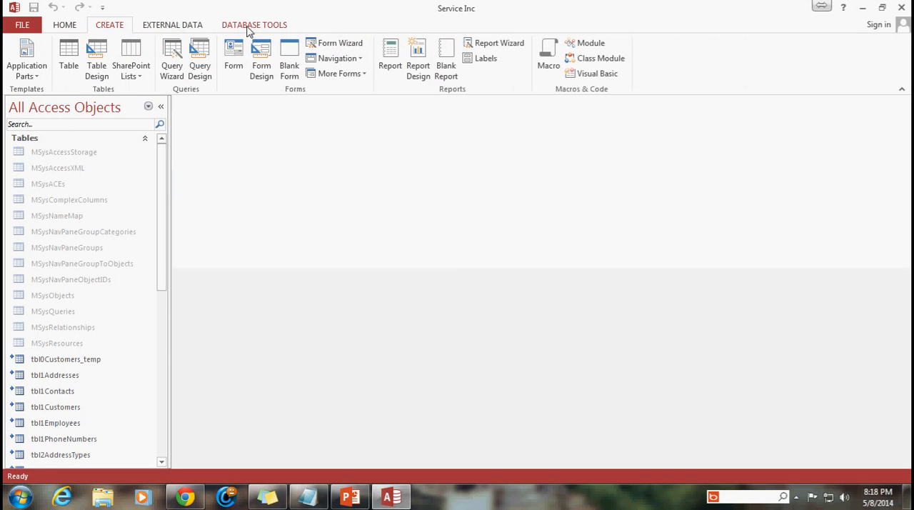
{"action": "mouse_move", "coordinate": [289, 60]}
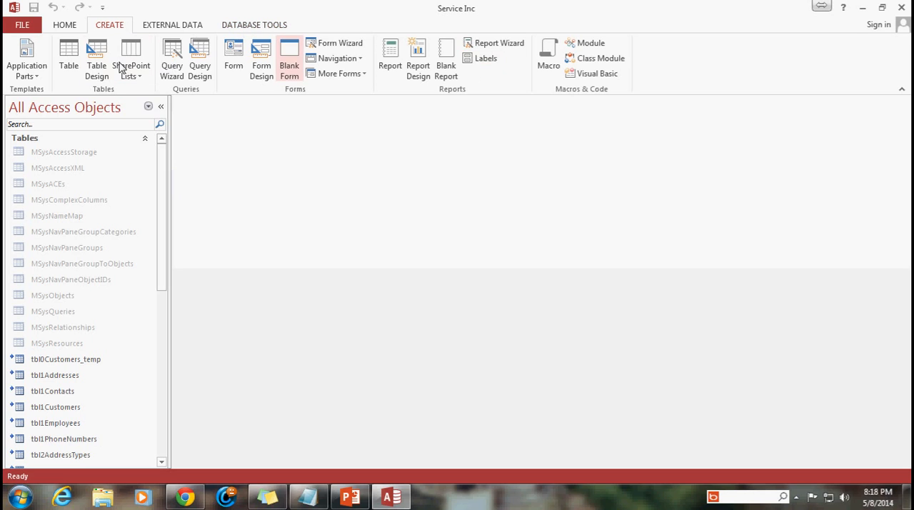
{"action": "mouse_move", "coordinate": [177, 213]}
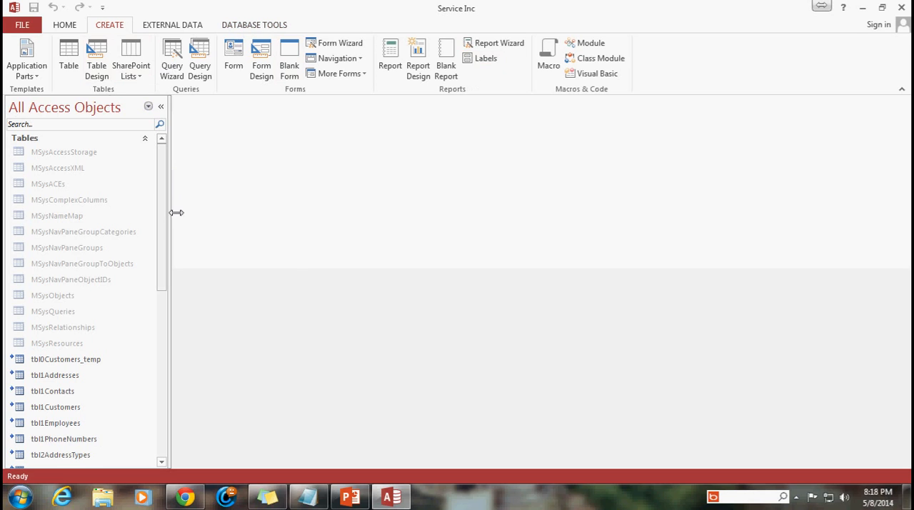
{"action": "mouse_move", "coordinate": [283, 203]}
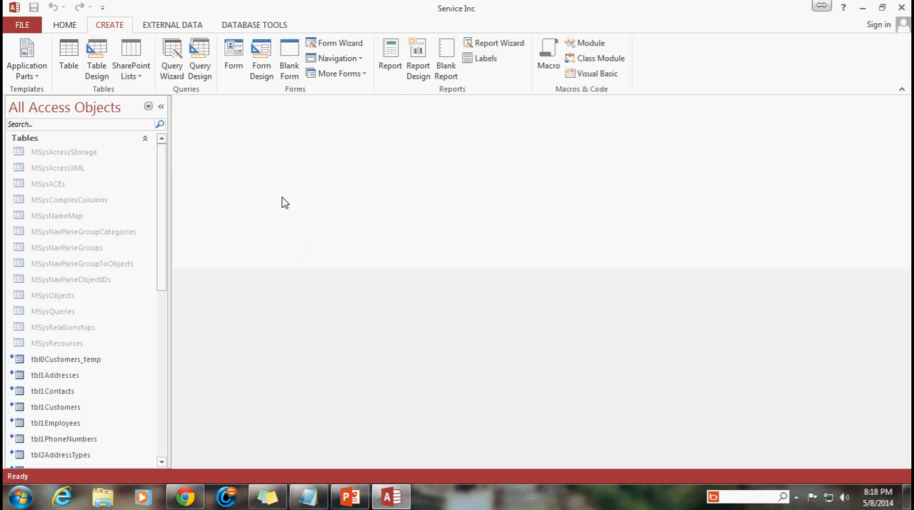
{"action": "mouse_move", "coordinate": [536, 274]}
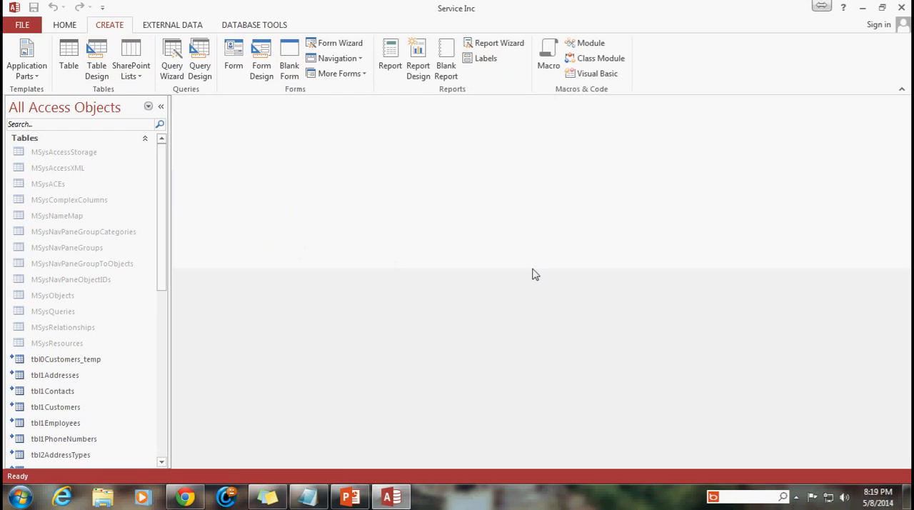
{"action": "mouse_move", "coordinate": [380, 247]}
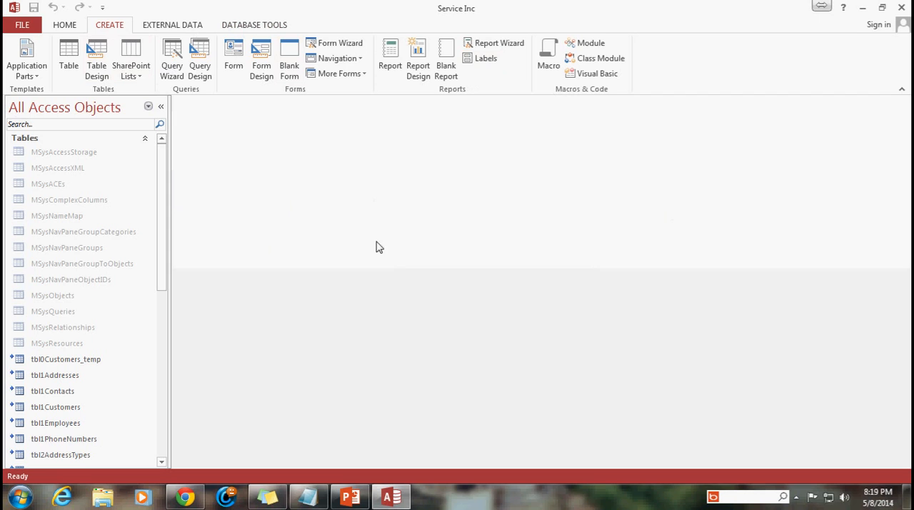
{"action": "mouse_move", "coordinate": [51, 353]}
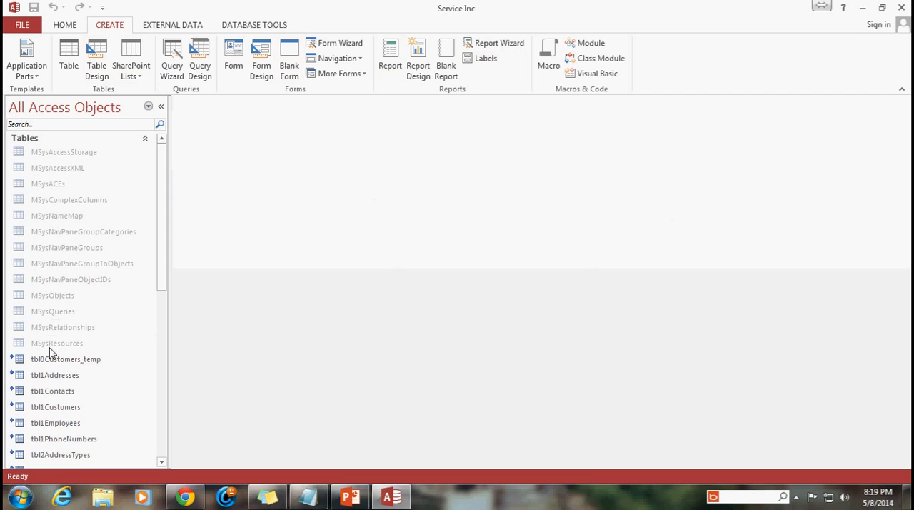
{"action": "scroll", "scroll_direction": "down", "scroll_amount": 3}
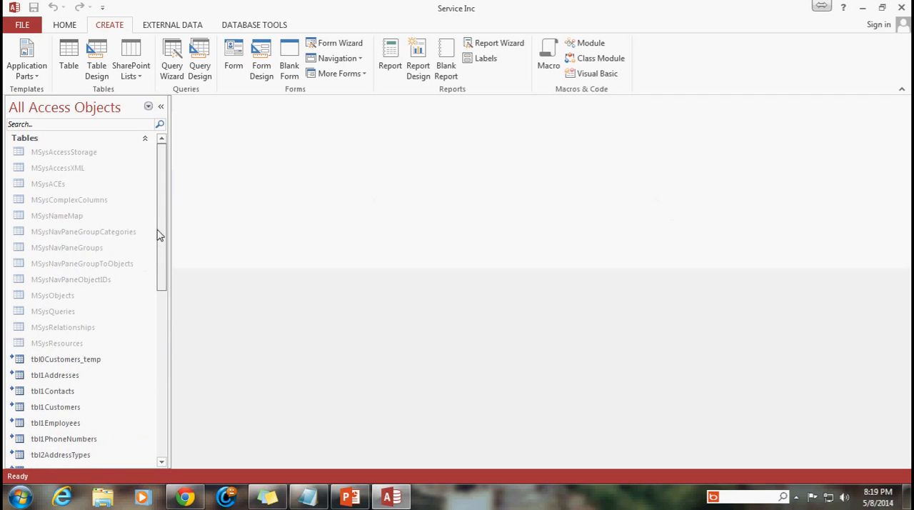
{"action": "left_click", "coordinate": [64, 24]}
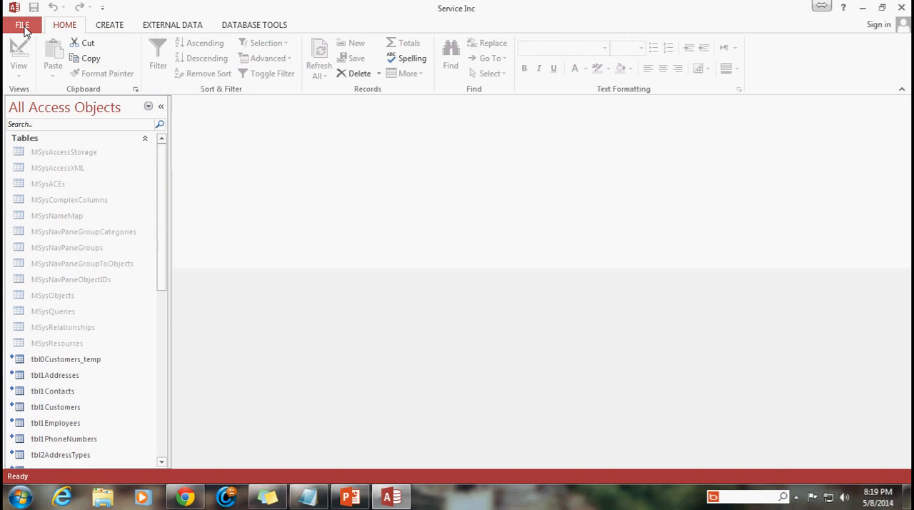
Step: In Current Database options, choose frmLogin as the startup Display Form
{"action": "left_click", "coordinate": [23, 24]}
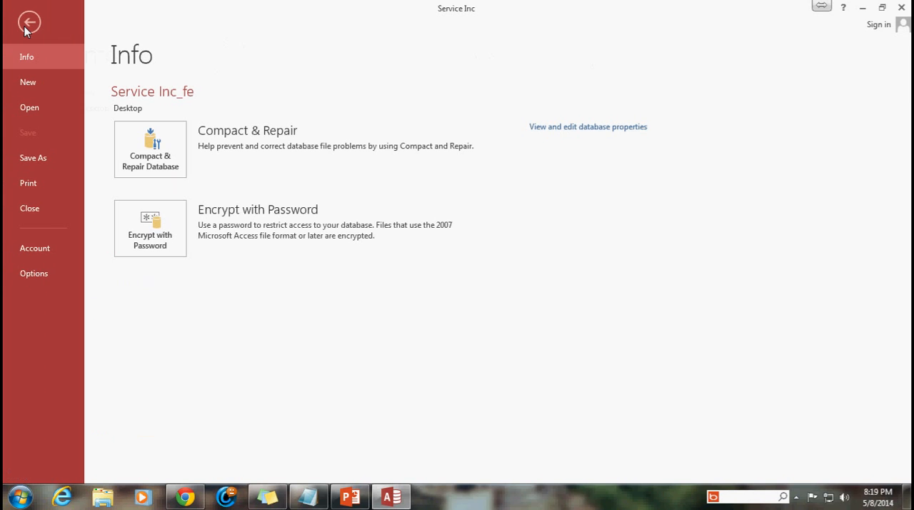
{"action": "left_click", "coordinate": [29, 21]}
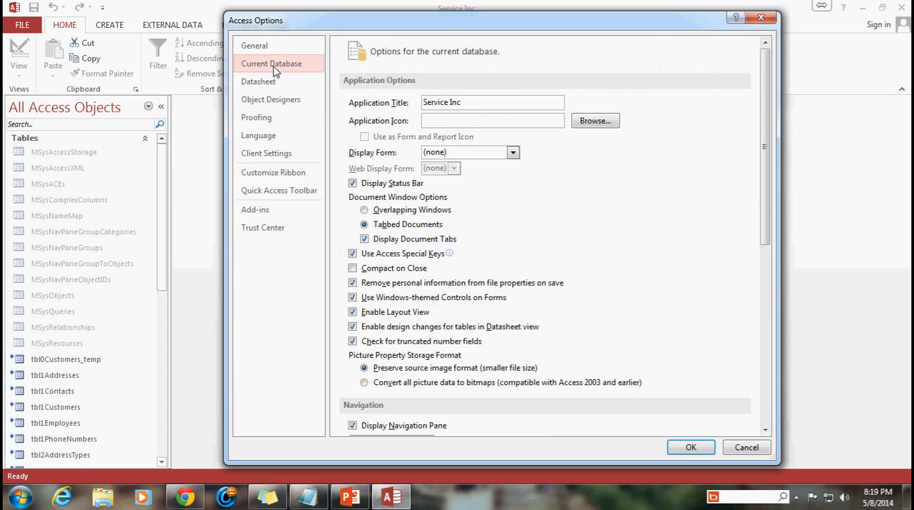
{"action": "scroll", "scroll_direction": "down", "scroll_amount": 3}
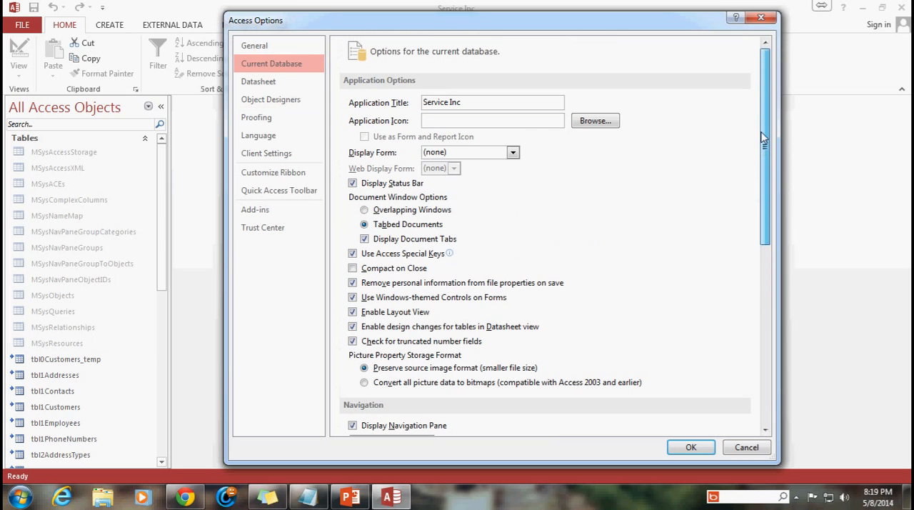
{"action": "mouse_move", "coordinate": [600, 194]}
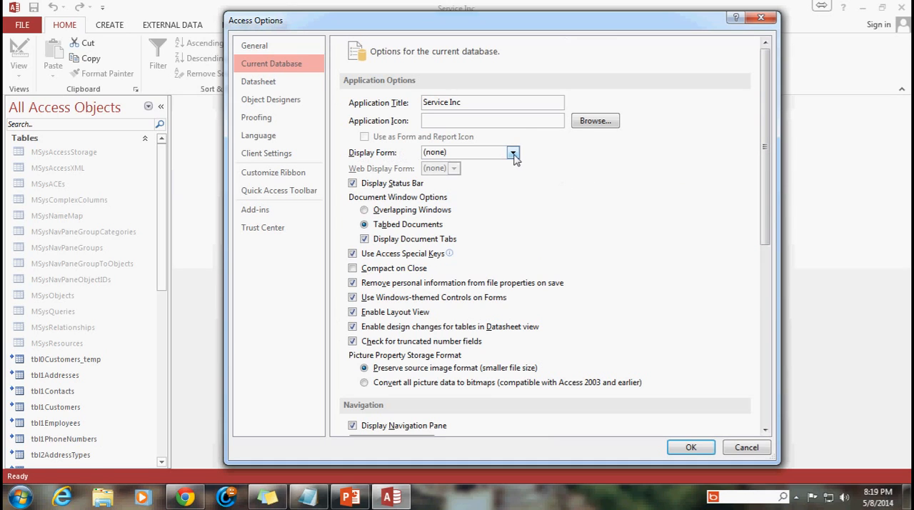
{"action": "left_click", "coordinate": [512, 152]}
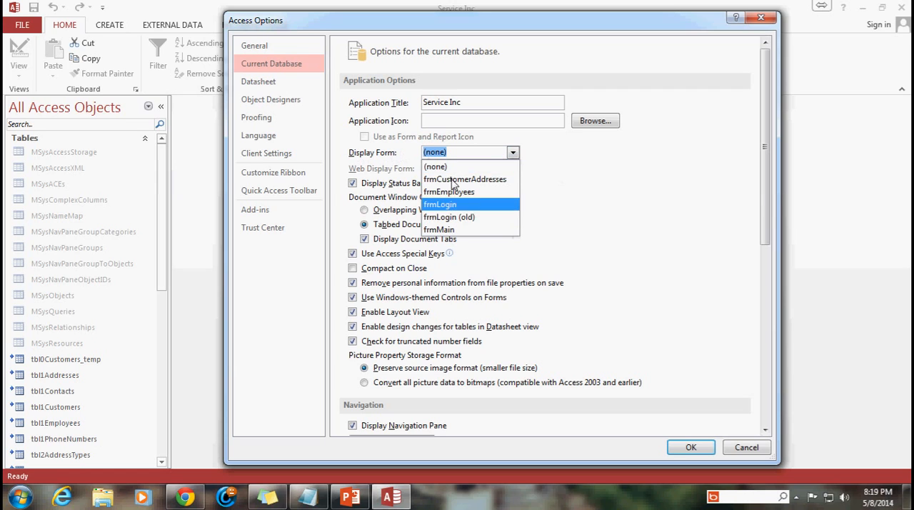
{"action": "mouse_move", "coordinate": [448, 217]}
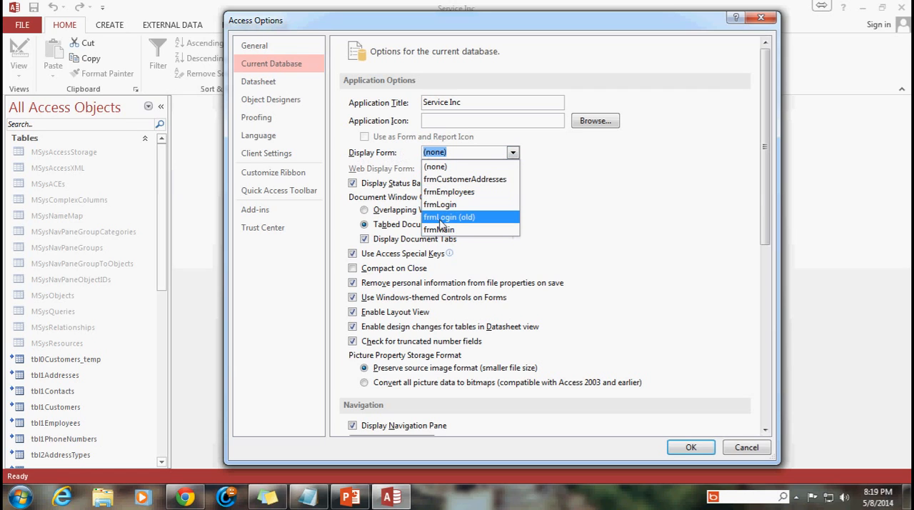
{"action": "mouse_move", "coordinate": [440, 204]}
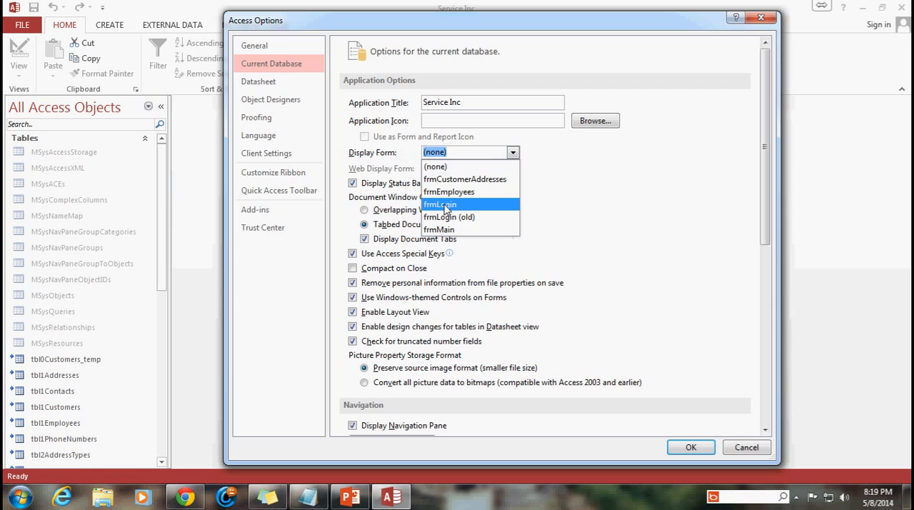
{"action": "left_click", "coordinate": [440, 204]}
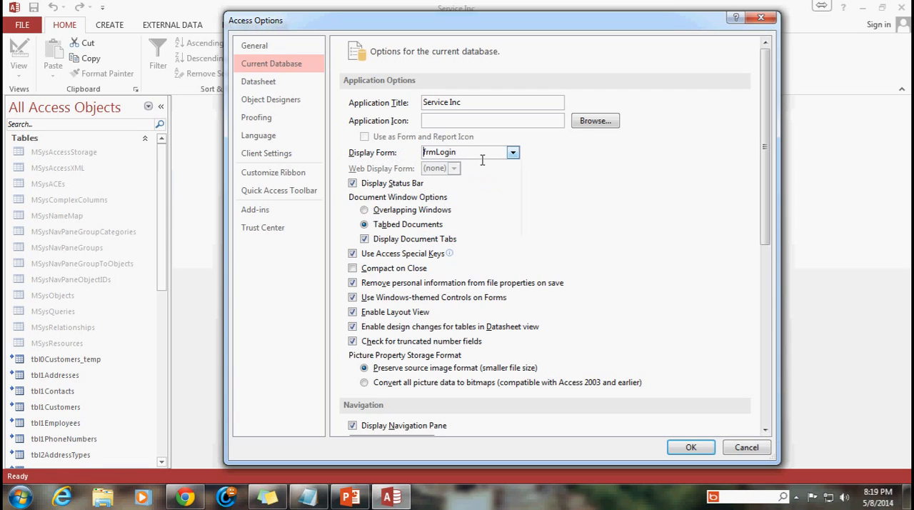
{"action": "left_click", "coordinate": [464, 152]}
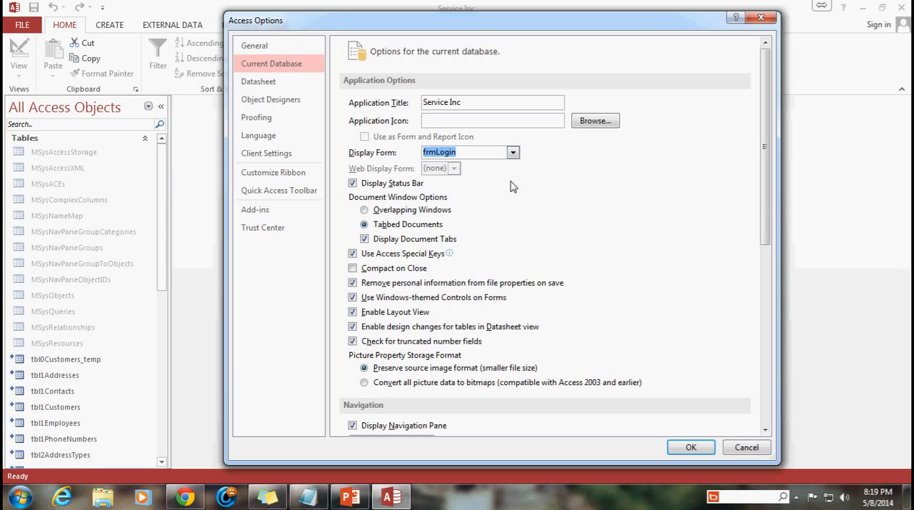
{"action": "mouse_move", "coordinate": [543, 227]}
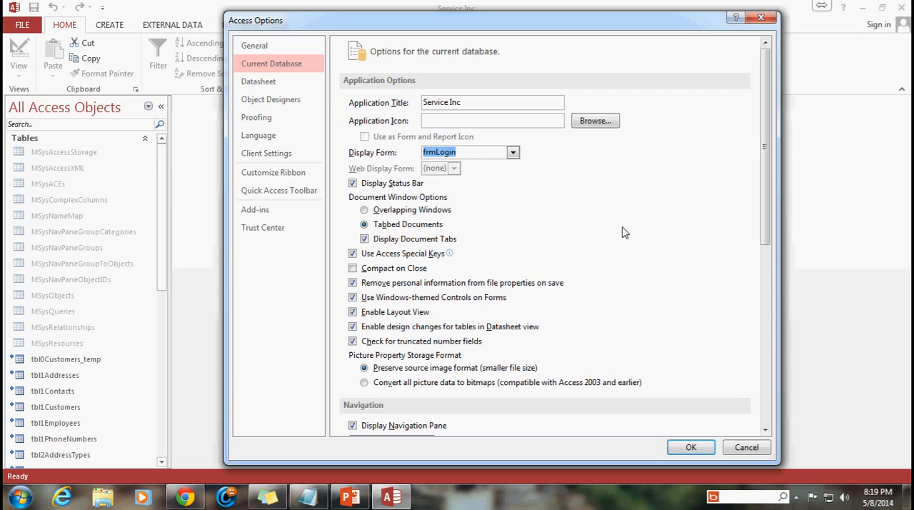
Step: Uncheck Display Navigation Pane, Allow Full Menus and Allow Default Shortcut Menus
{"action": "scroll", "scroll_direction": "down", "scroll_amount": 3}
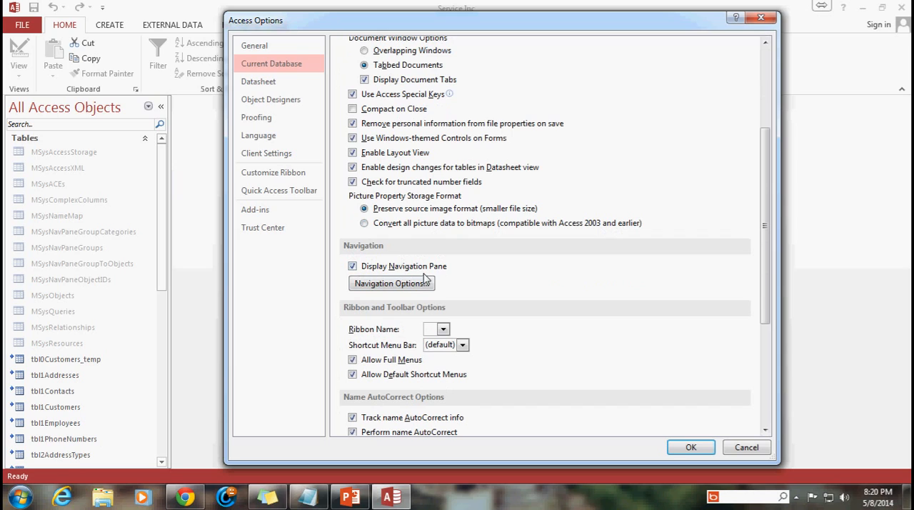
{"action": "left_click", "coordinate": [351, 266]}
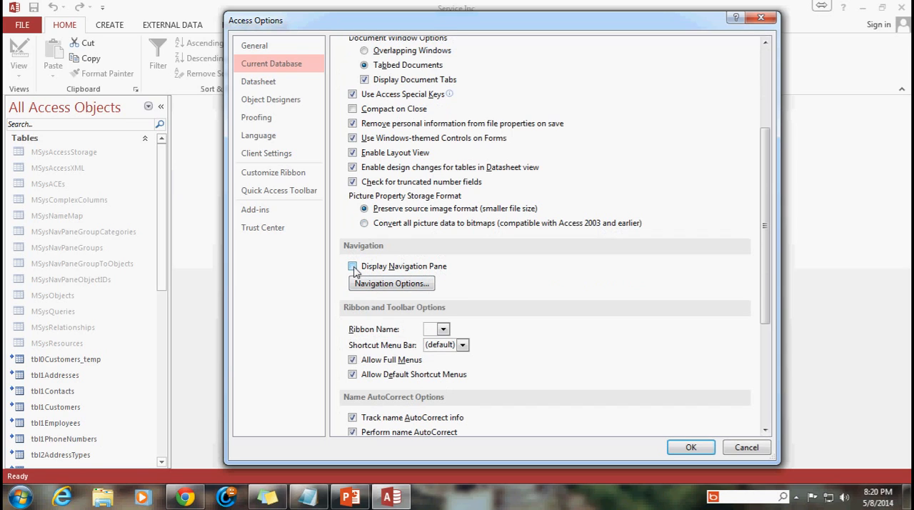
{"action": "left_click", "coordinate": [351, 265]}
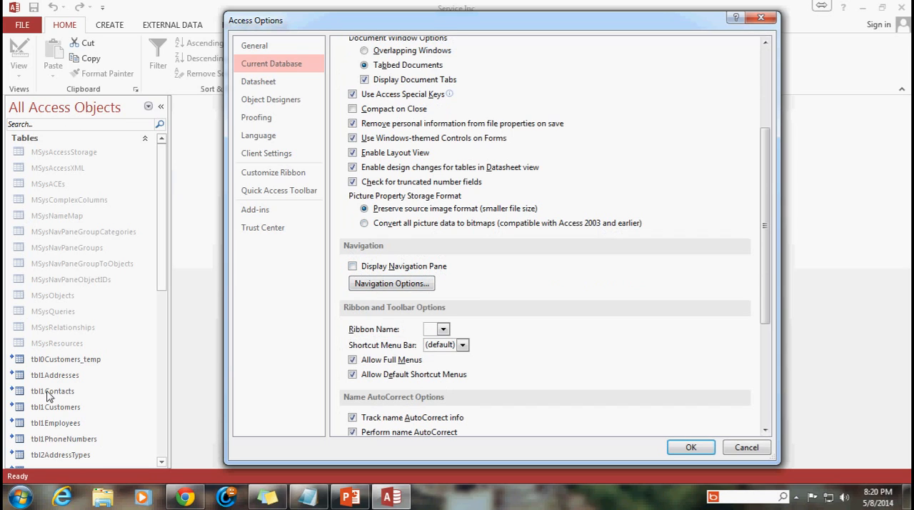
{"action": "mouse_move", "coordinate": [42, 249]}
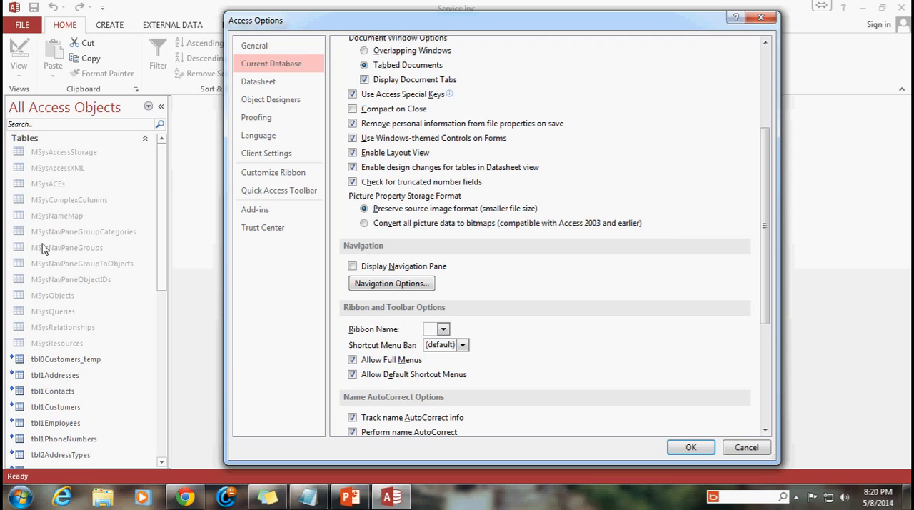
{"action": "mouse_move", "coordinate": [774, 252]}
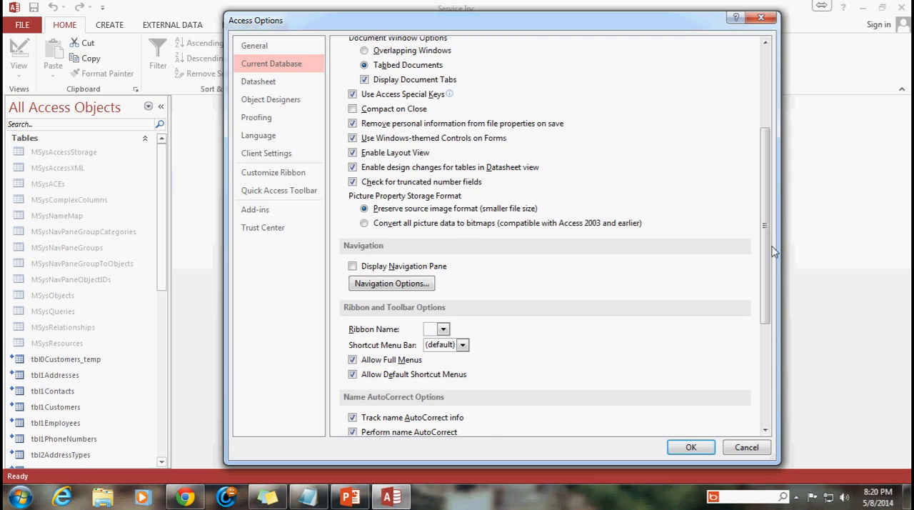
{"action": "scroll", "scroll_direction": "down", "scroll_amount": 3}
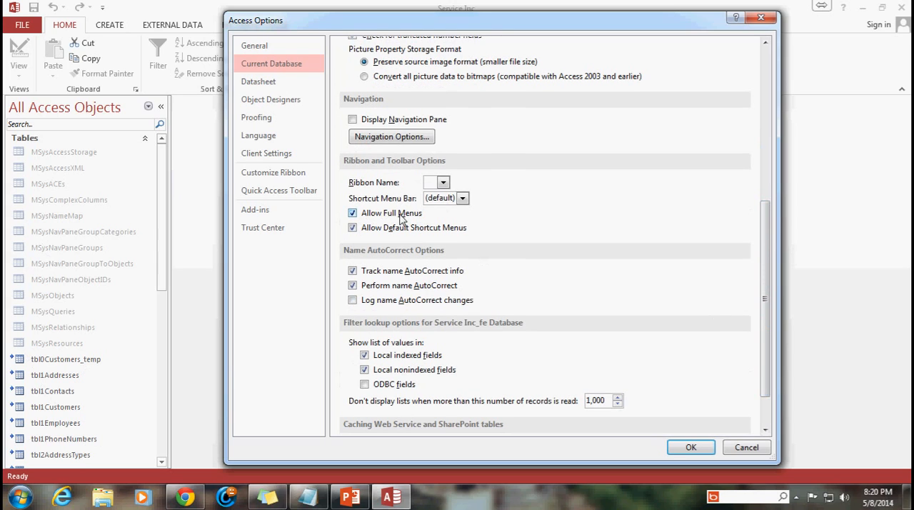
{"action": "left_click", "coordinate": [352, 213]}
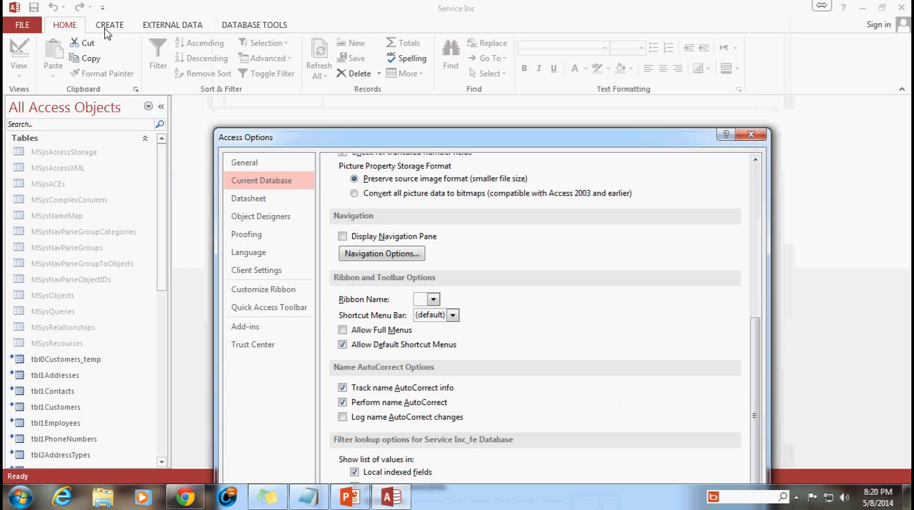
{"action": "mouse_move", "coordinate": [208, 30]}
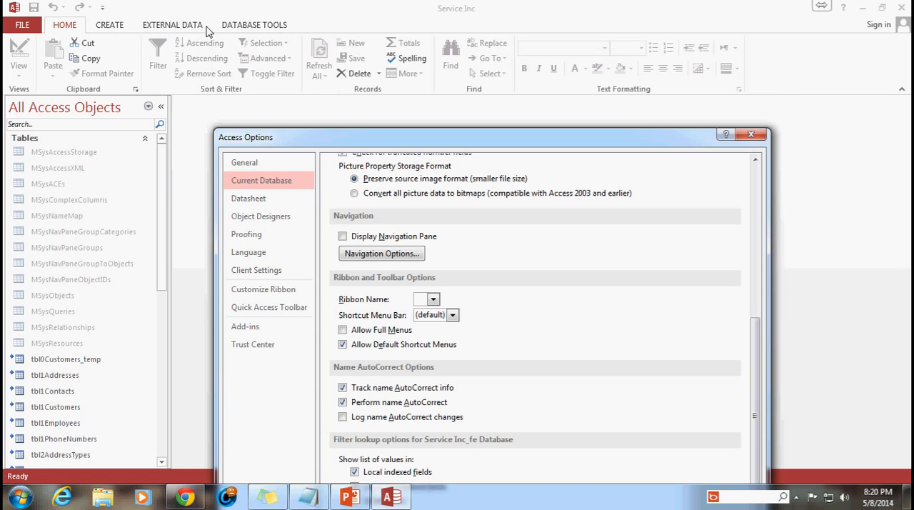
{"action": "mouse_move", "coordinate": [420, 133]}
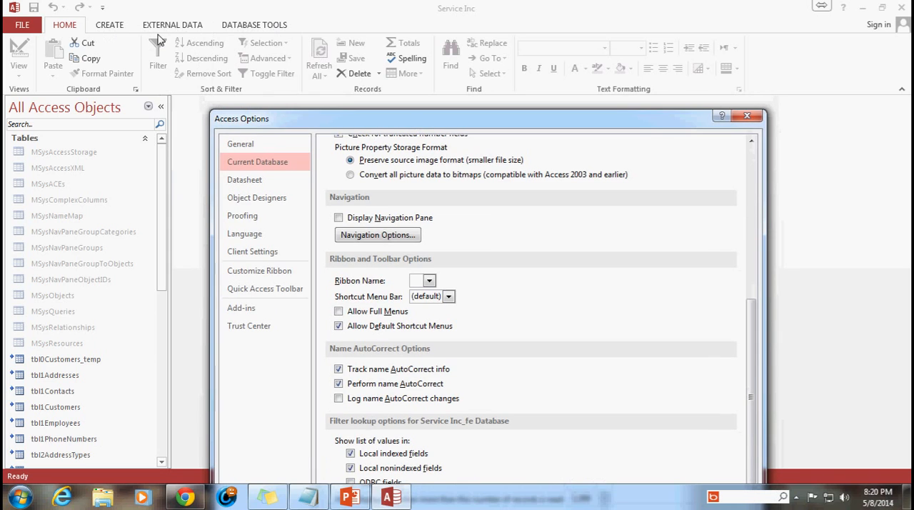
{"action": "mouse_move", "coordinate": [419, 97]}
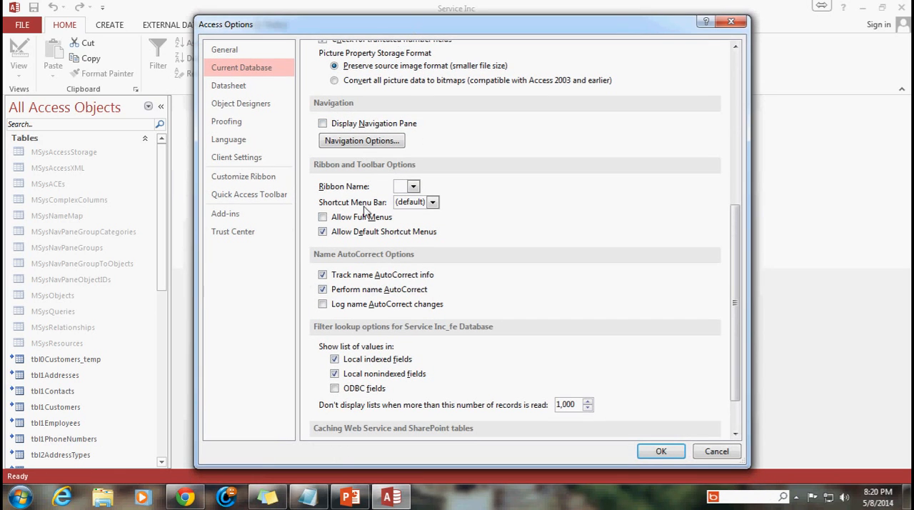
{"action": "left_click", "coordinate": [323, 231]}
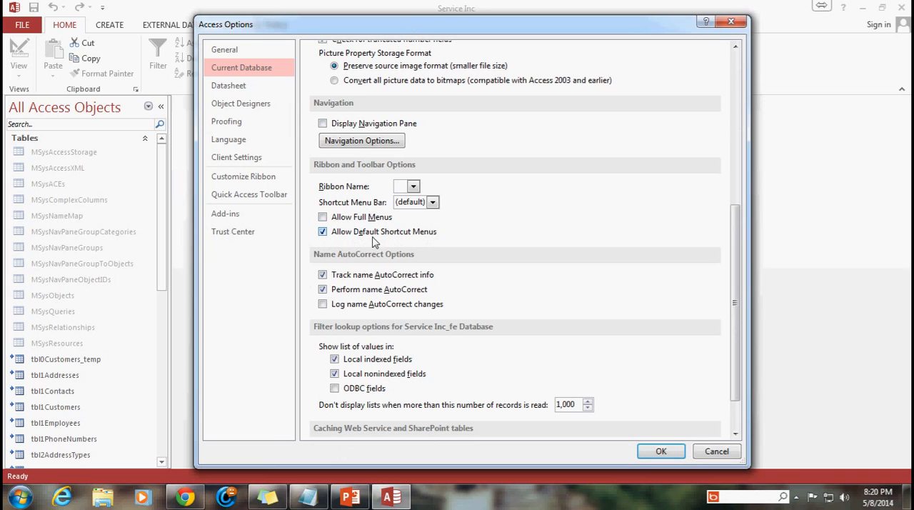
{"action": "mouse_move", "coordinate": [398, 237]}
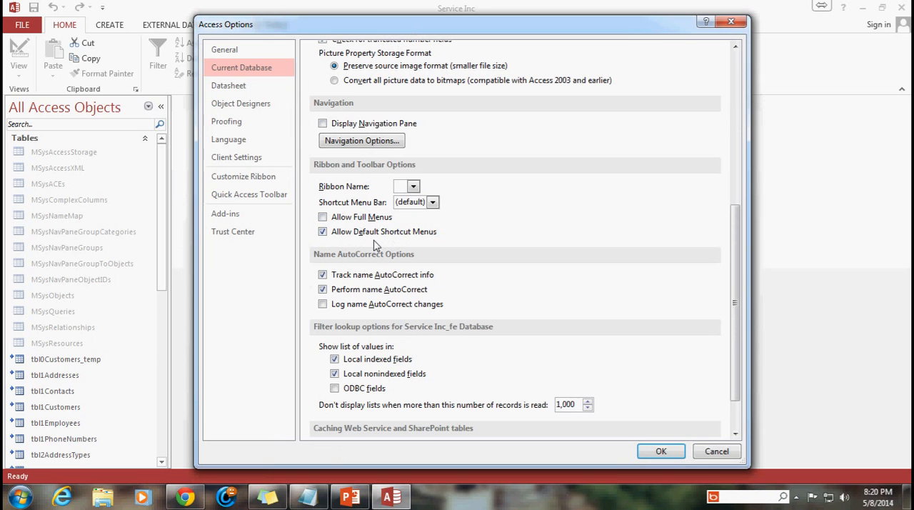
{"action": "left_click", "coordinate": [322, 232]}
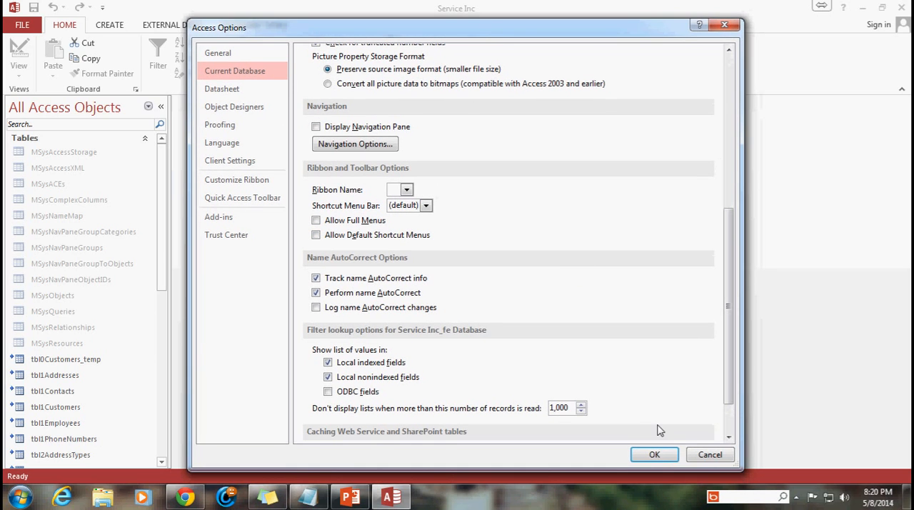
Step: Confirm the options, acknowledge the reopen notice, close Access and reopen the Service Inc database
{"action": "left_click", "coordinate": [654, 455]}
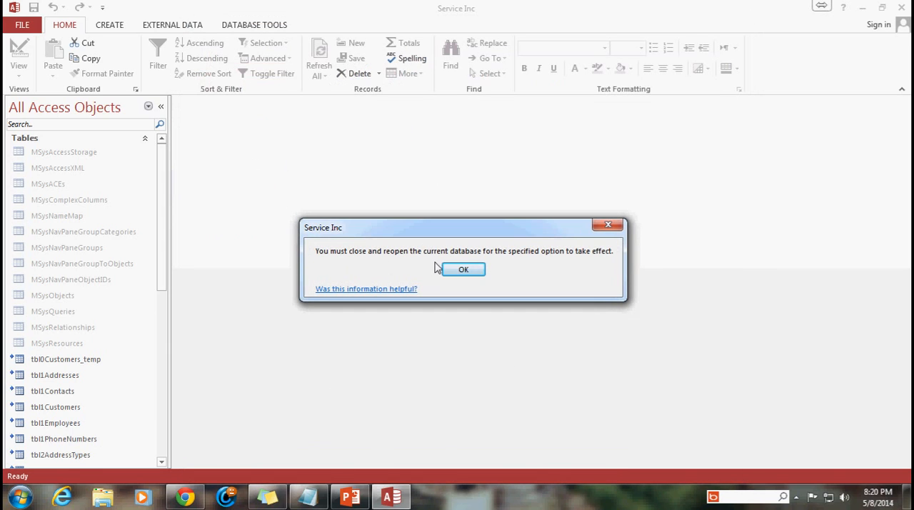
{"action": "left_click", "coordinate": [463, 268]}
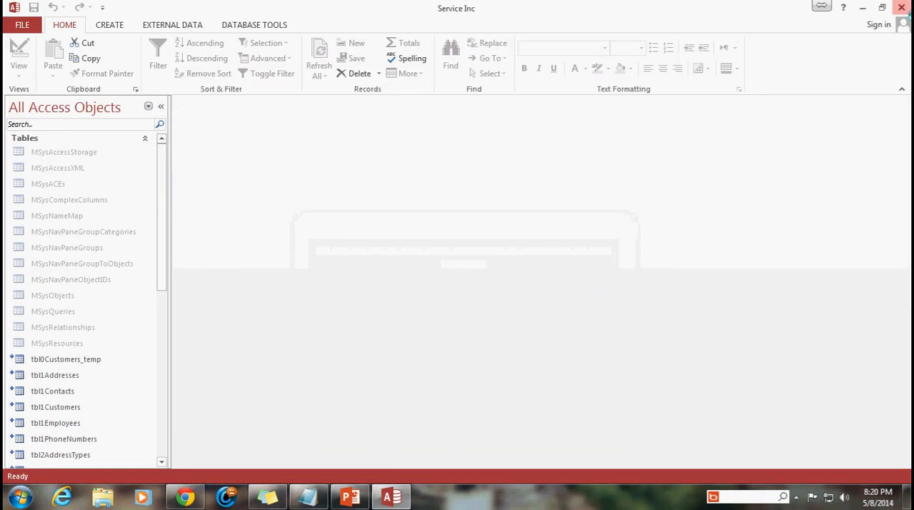
{"action": "left_click", "coordinate": [883, 9]}
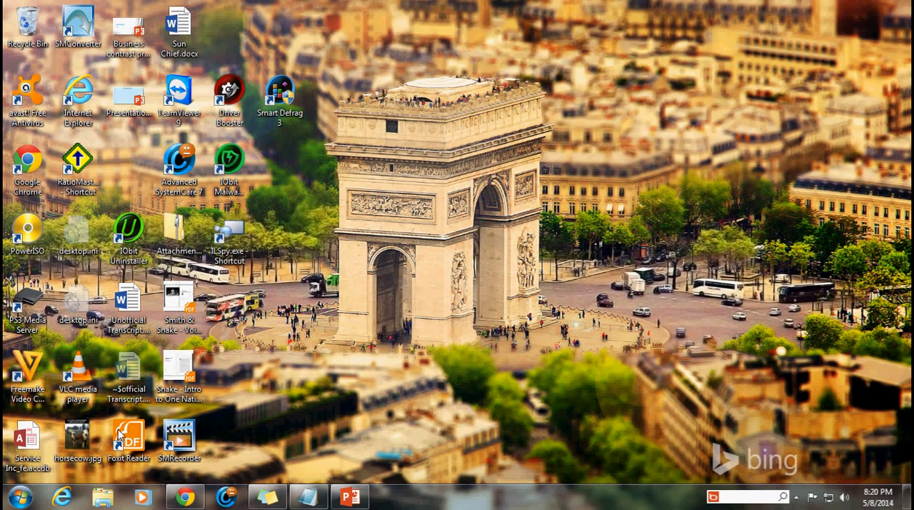
{"action": "double_click", "coordinate": [27, 440]}
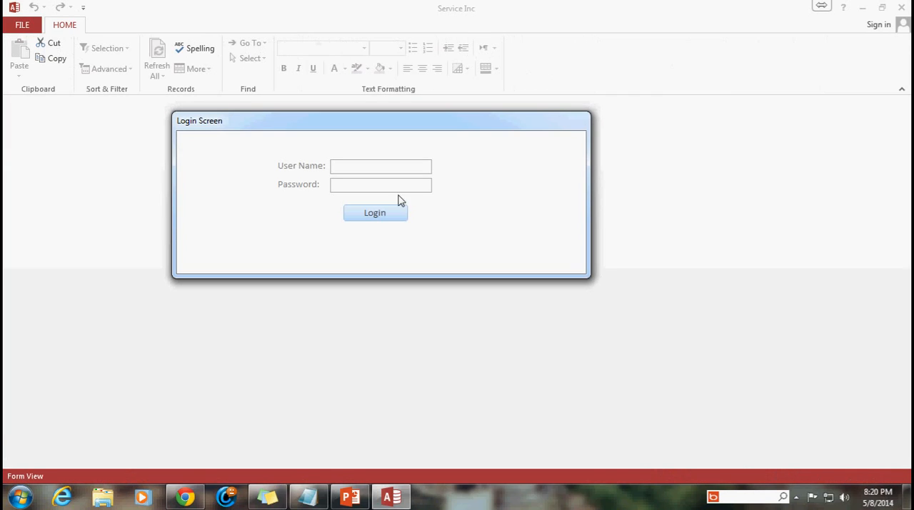
{"action": "mouse_move", "coordinate": [307, 123]}
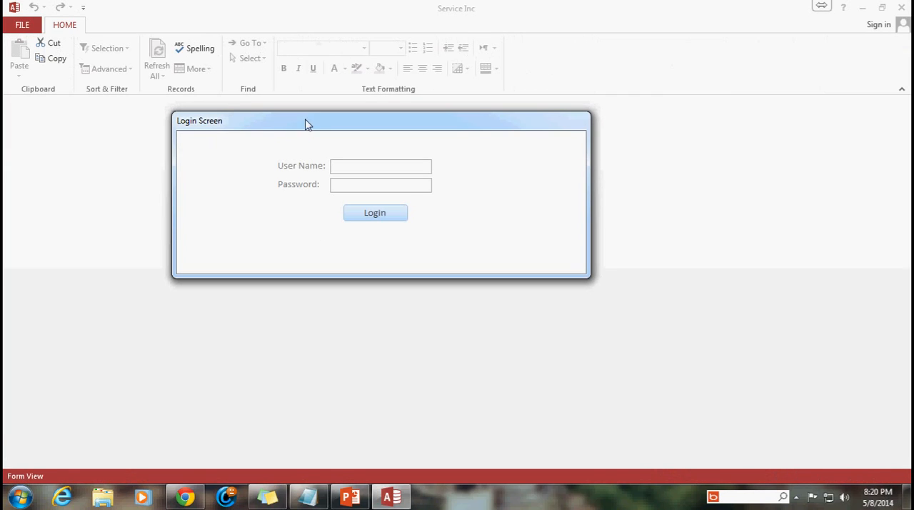
{"action": "left_click_drag", "start_coordinate": [307, 120], "coordinate": [422, 146]}
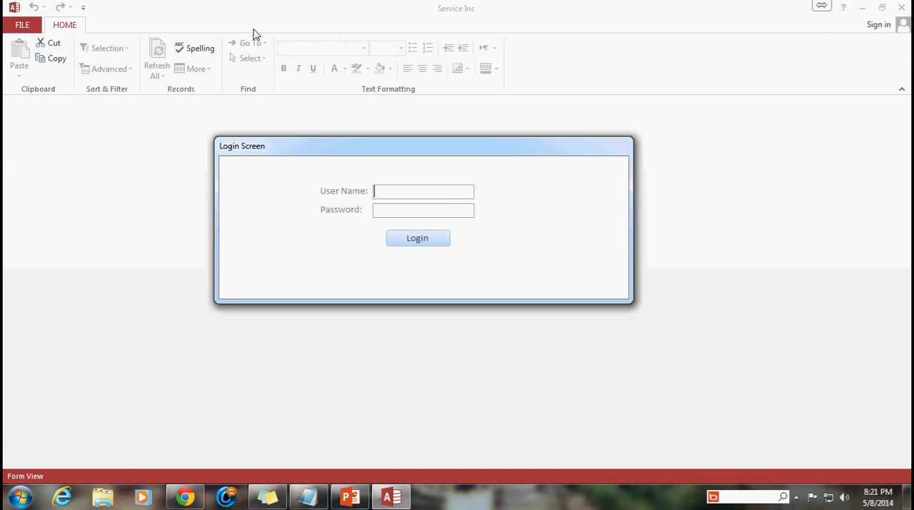
{"action": "mouse_move", "coordinate": [200, 49]}
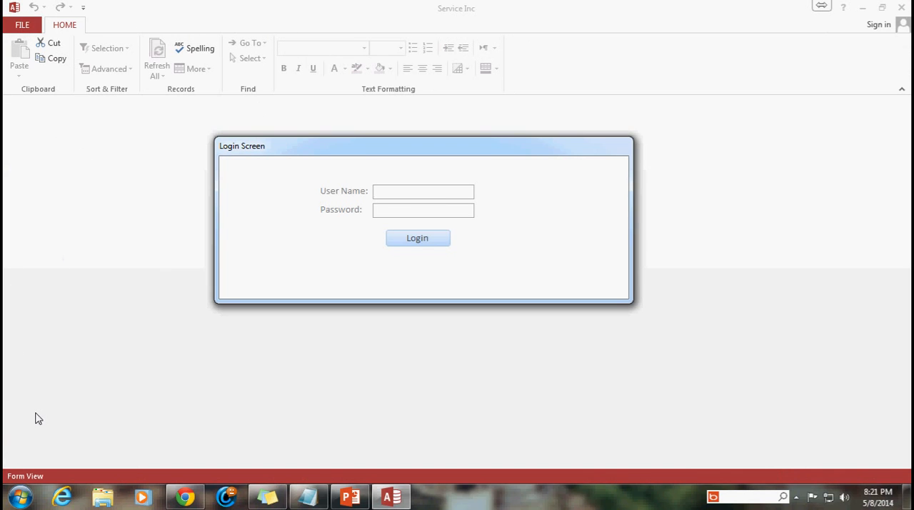
{"action": "mouse_move", "coordinate": [503, 199]}
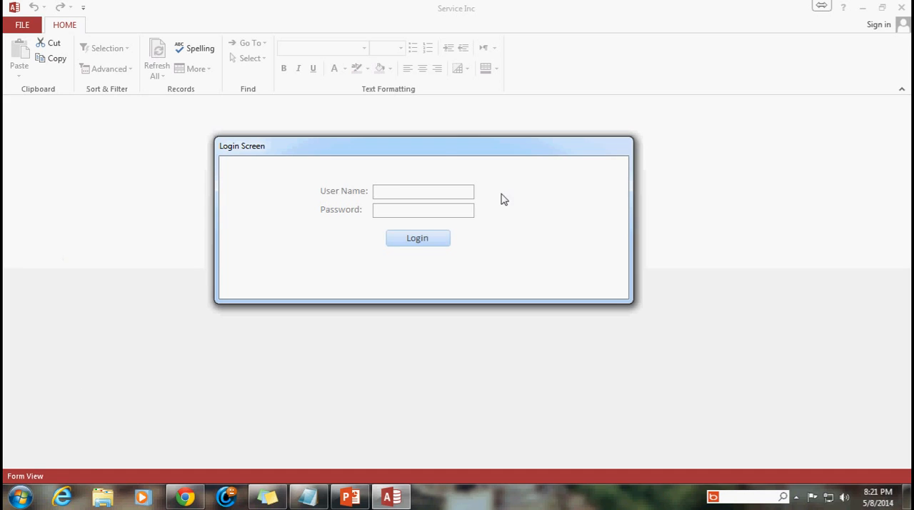
{"action": "mouse_move", "coordinate": [420, 160]}
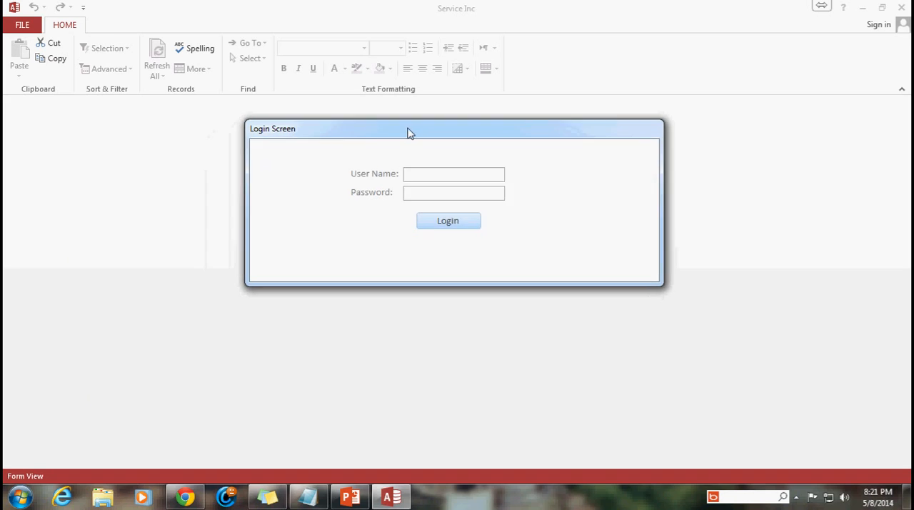
{"action": "left_click_drag", "start_coordinate": [412, 129], "coordinate": [357, 143]}
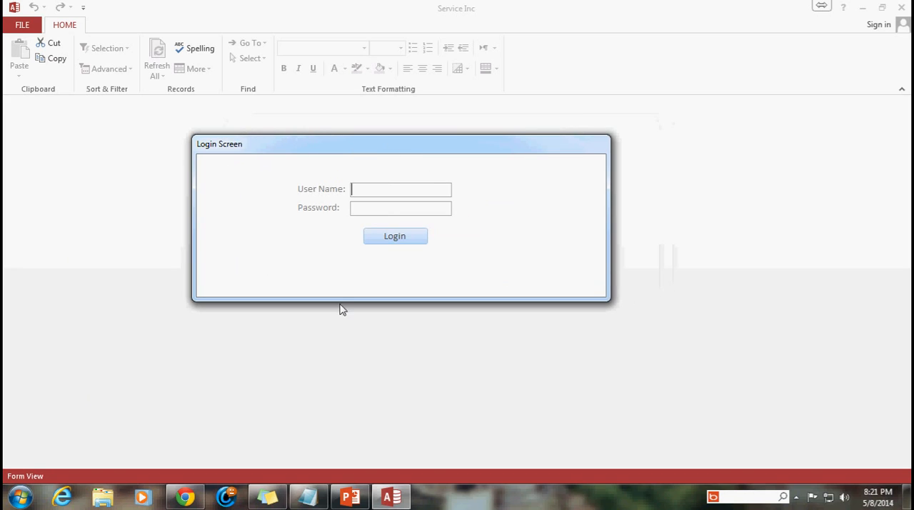
{"action": "mouse_move", "coordinate": [331, 249]}
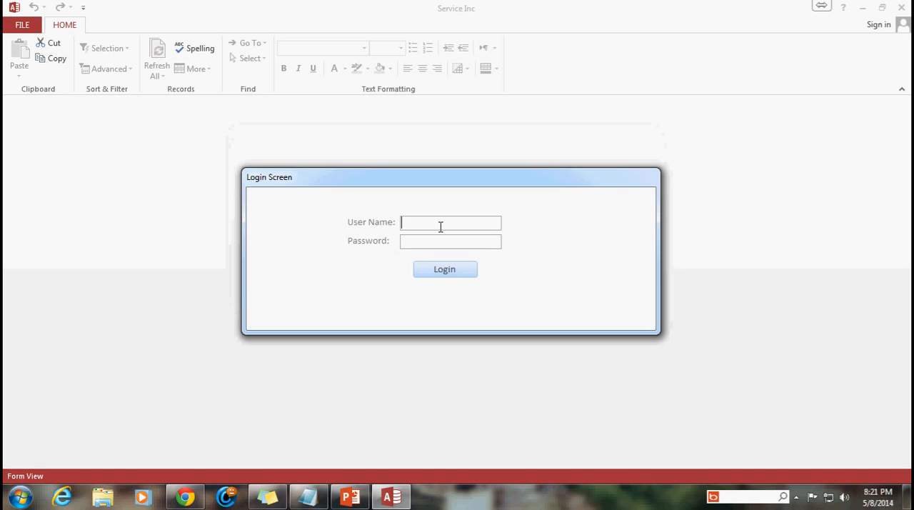
{"action": "type", "text": "sbishop"}
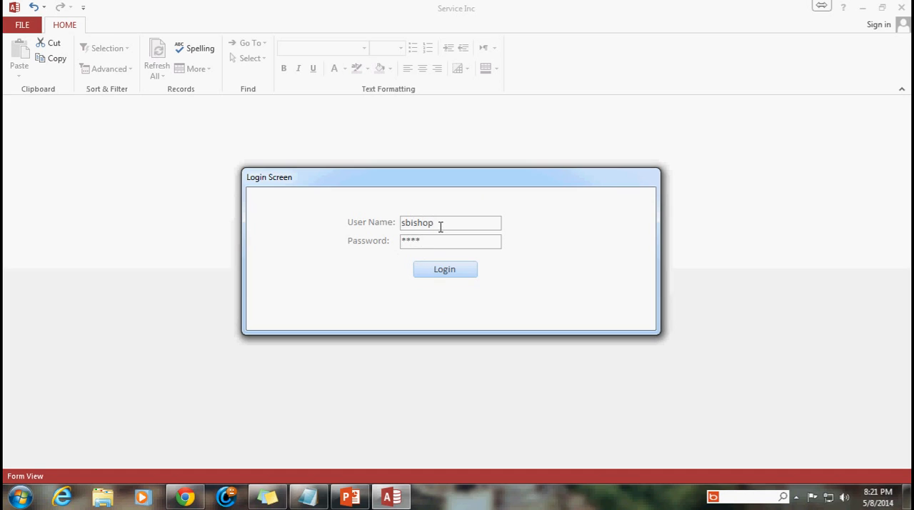
{"action": "left_click", "coordinate": [444, 268]}
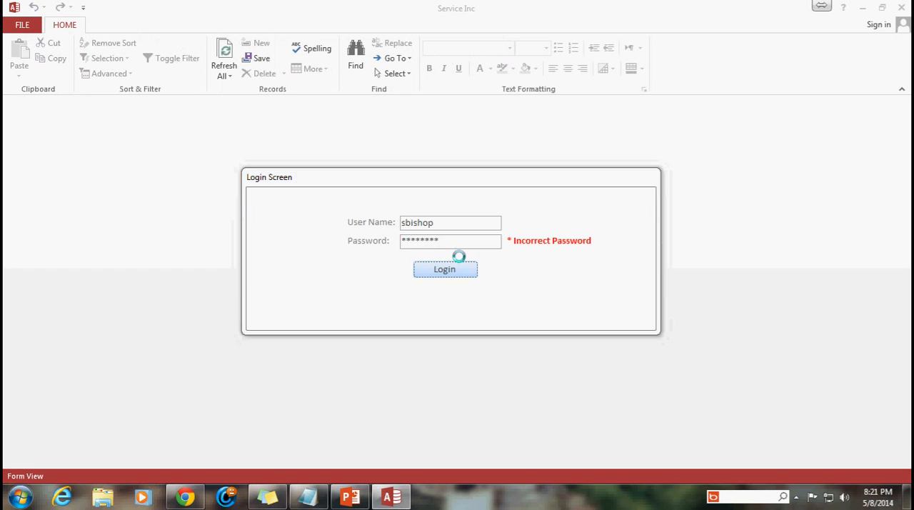
{"action": "left_click", "coordinate": [444, 269]}
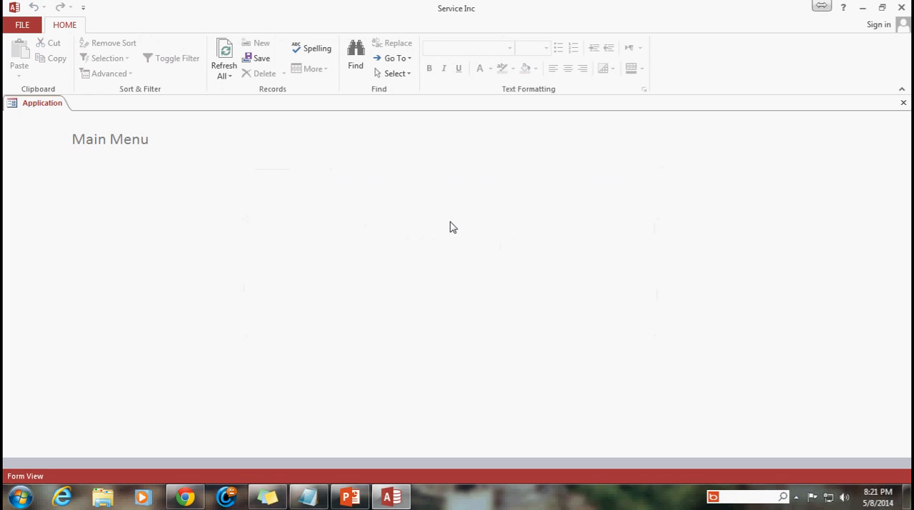
{"action": "mouse_move", "coordinate": [157, 129]}
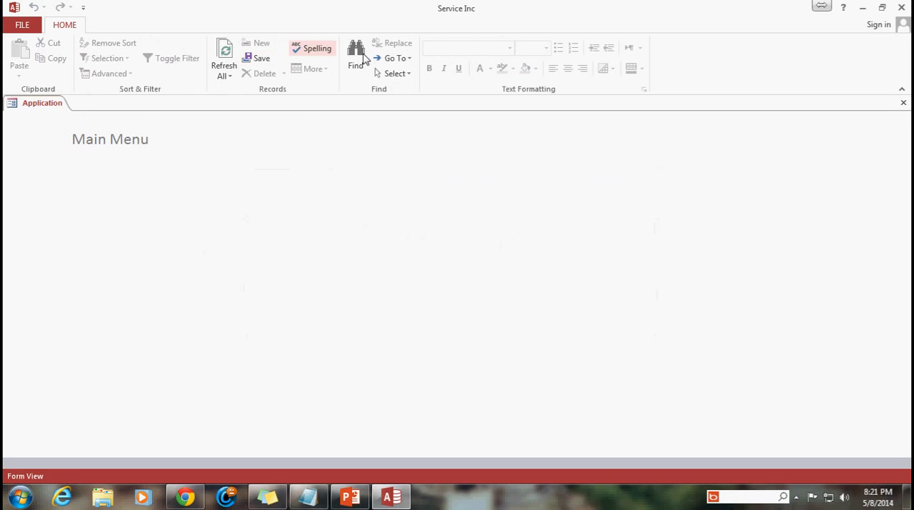
{"action": "mouse_move", "coordinate": [60, 46]}
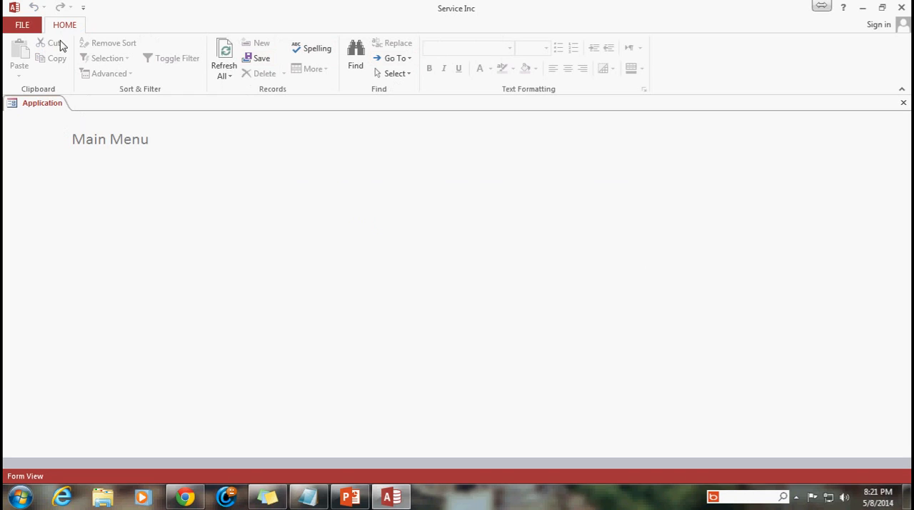
{"action": "mouse_move", "coordinate": [71, 260]}
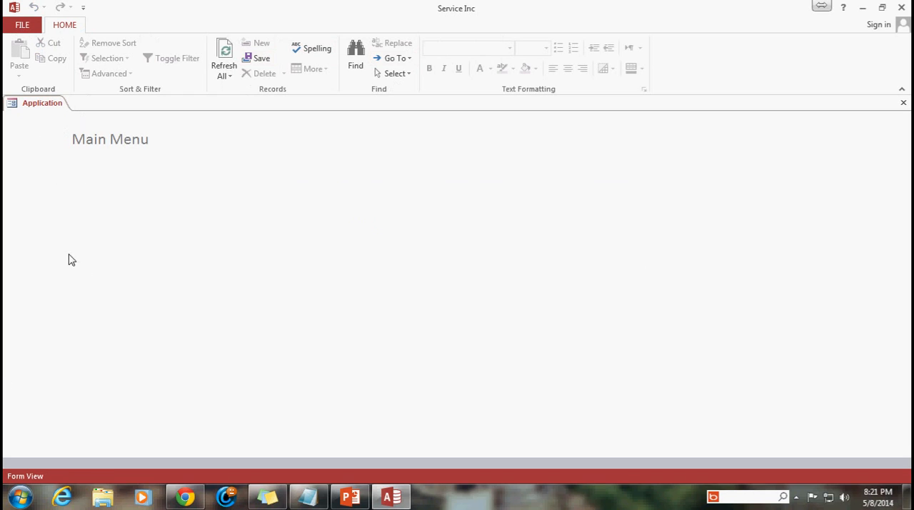
{"action": "mouse_move", "coordinate": [179, 289]}
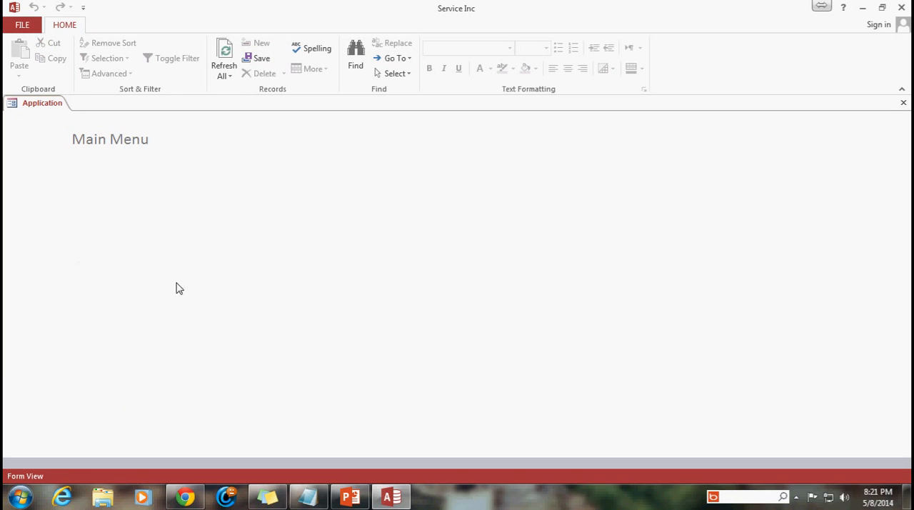
{"action": "mouse_move", "coordinate": [350, 134]}
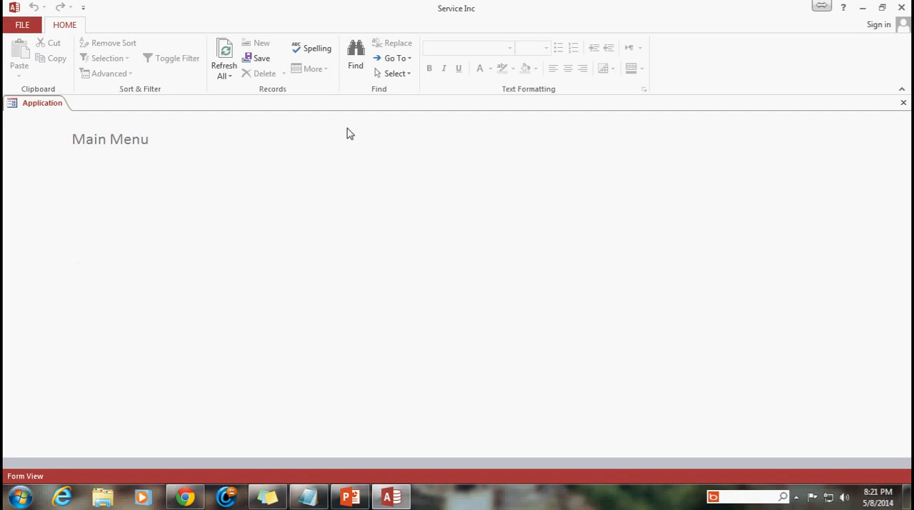
{"action": "mouse_move", "coordinate": [462, 250]}
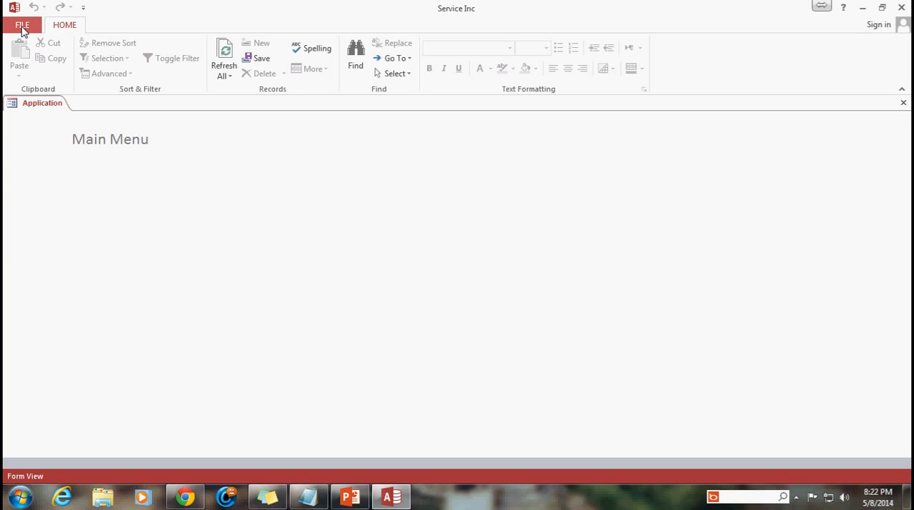
{"action": "mouse_move", "coordinate": [546, 341]}
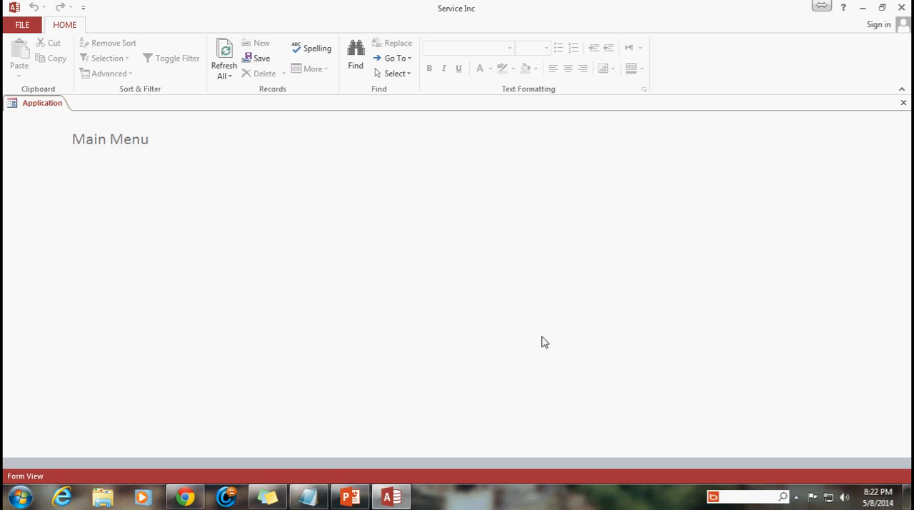
Step: Adjust a startup setting in Current Database options via Privacy Options and confirm with OK
{"action": "left_click", "coordinate": [22, 24]}
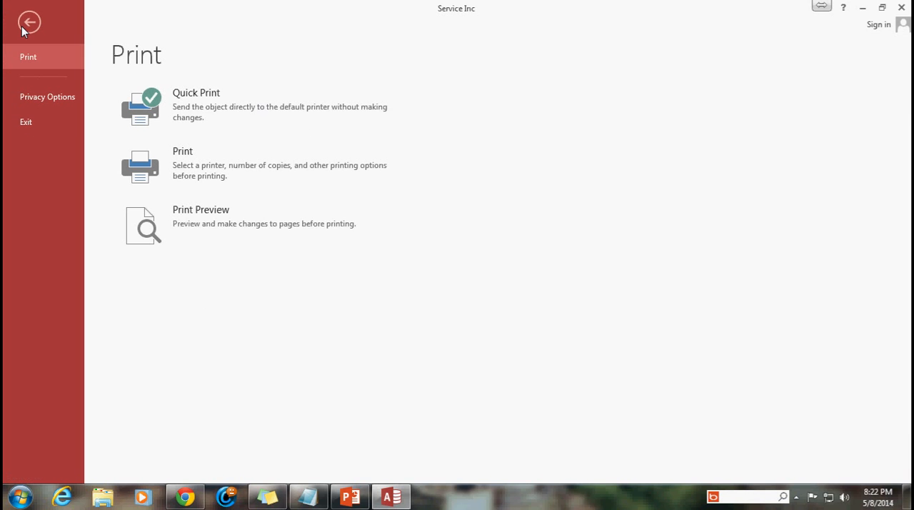
{"action": "left_click", "coordinate": [29, 21]}
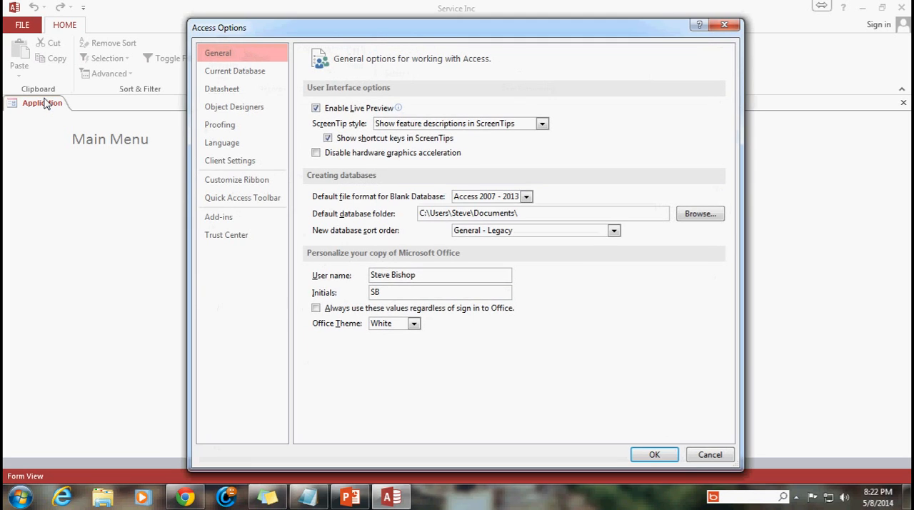
{"action": "left_click", "coordinate": [235, 72]}
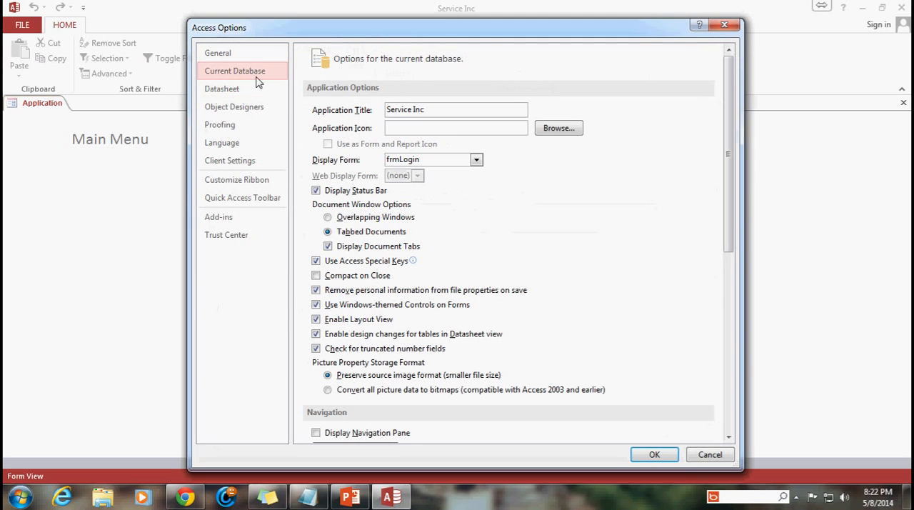
{"action": "scroll", "scroll_direction": "down", "scroll_amount": 3}
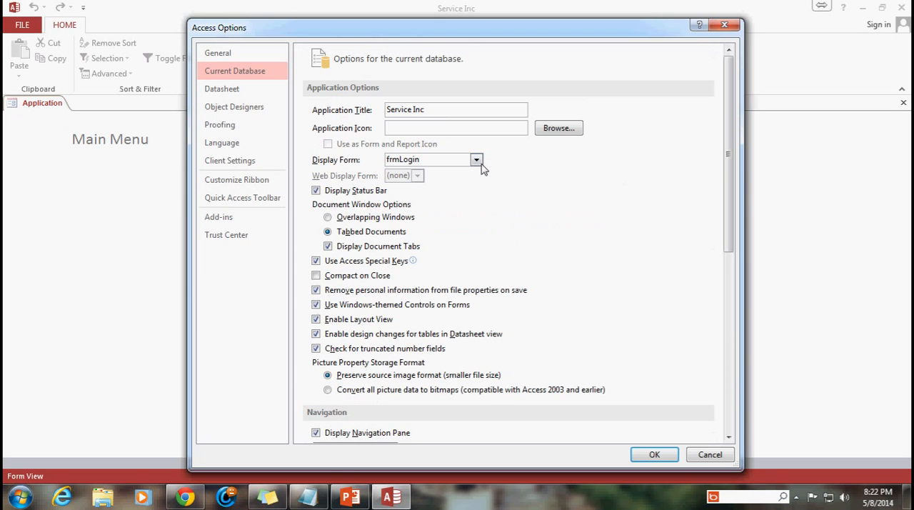
{"action": "left_click", "coordinate": [433, 160]}
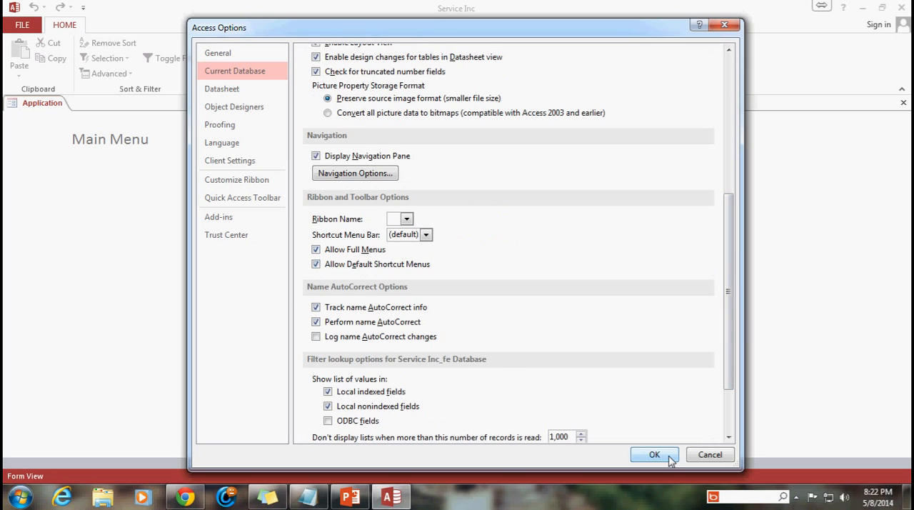
{"action": "left_click", "coordinate": [654, 454]}
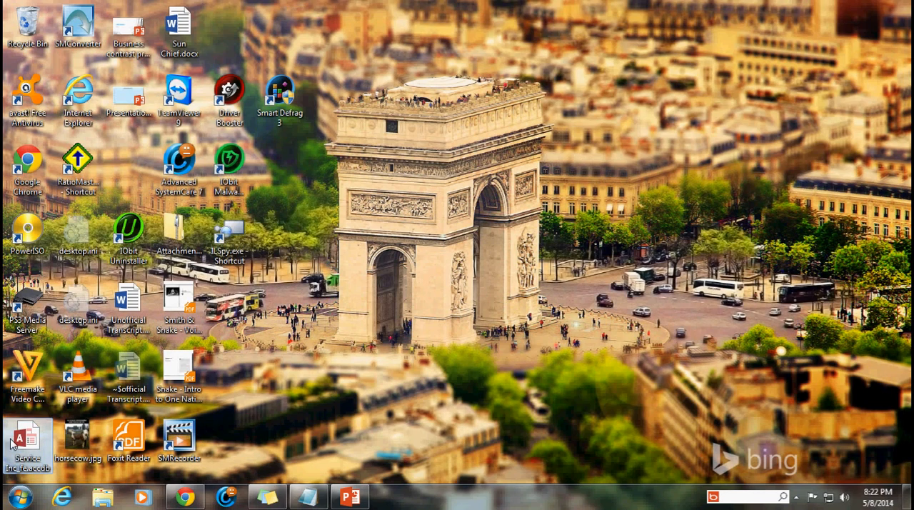
Step: Reopen the Service Inc database from the desktop and switch to the Create commands
{"action": "double_click", "coordinate": [28, 440]}
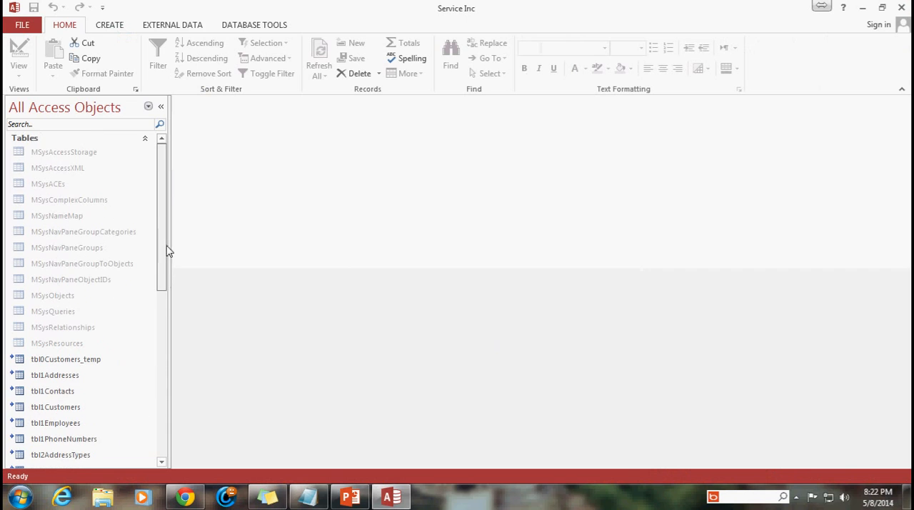
{"action": "left_click", "coordinate": [109, 24]}
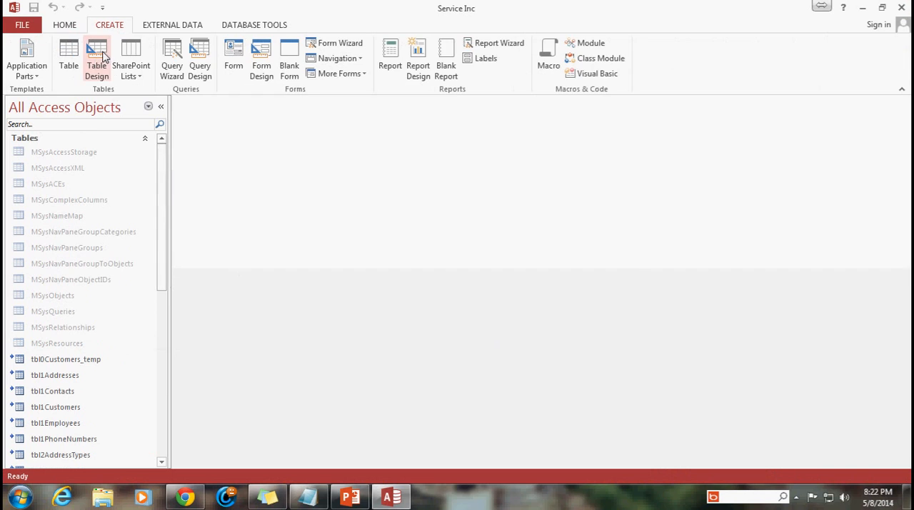
Step: Start a new table design with RibbonName and RibbonXML fields
{"action": "left_click", "coordinate": [97, 57]}
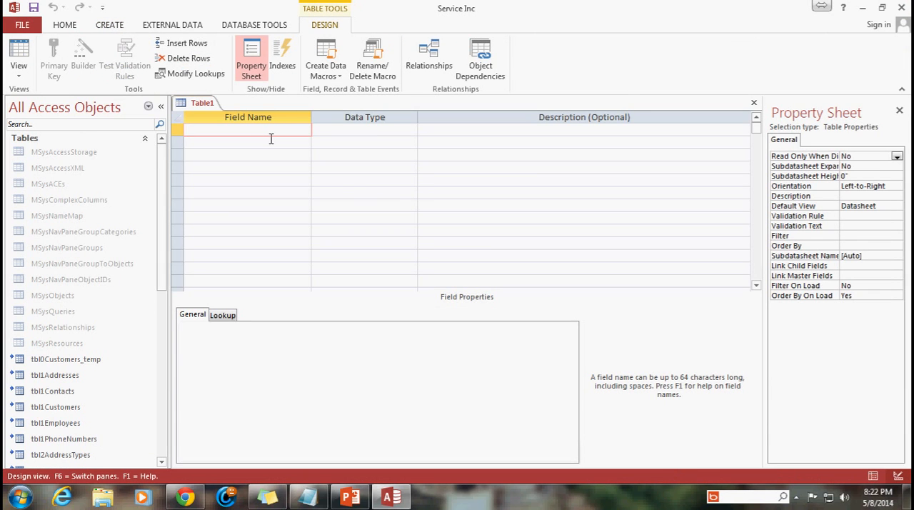
{"action": "type", "text": "RibbonName"}
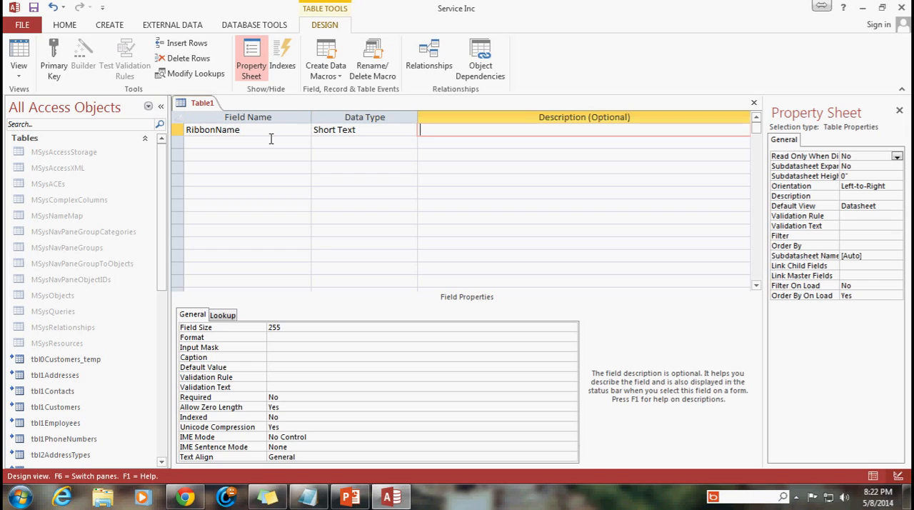
{"action": "left_click", "coordinate": [246, 140]}
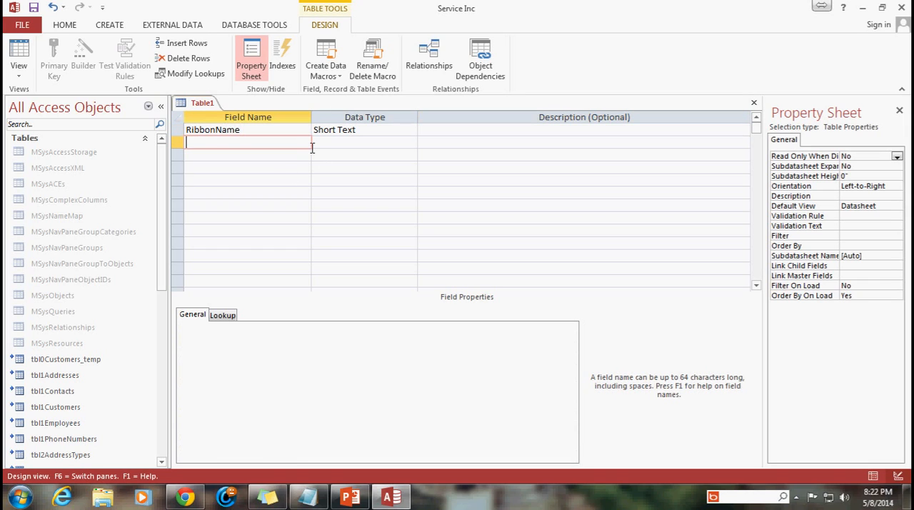
{"action": "type", "text": "RibbonXML"}
{"action": "left_click", "coordinate": [364, 142]}
{"action": "type", "text": "Long Text"}
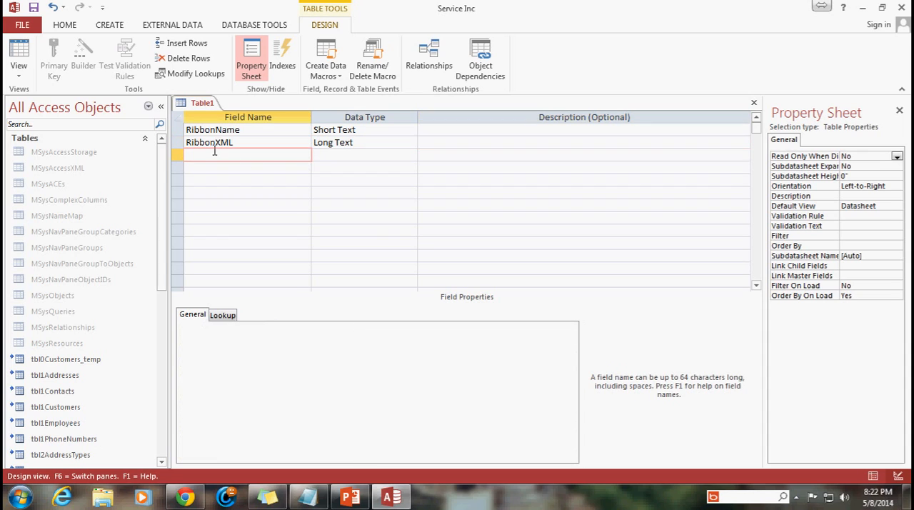
Step: Make RibbonName the primary key, confirm RibbonXML is Long Text, and save the design
{"action": "left_click", "coordinate": [212, 128]}
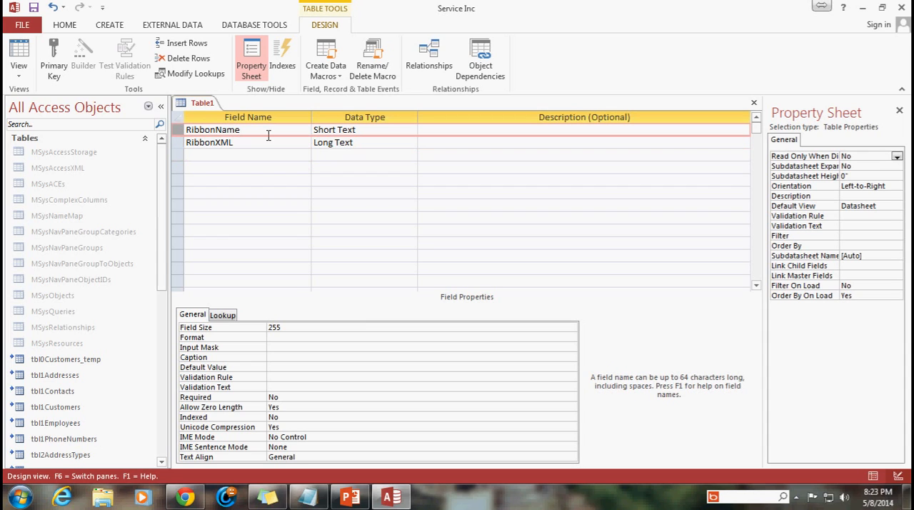
{"action": "left_click", "coordinate": [54, 57]}
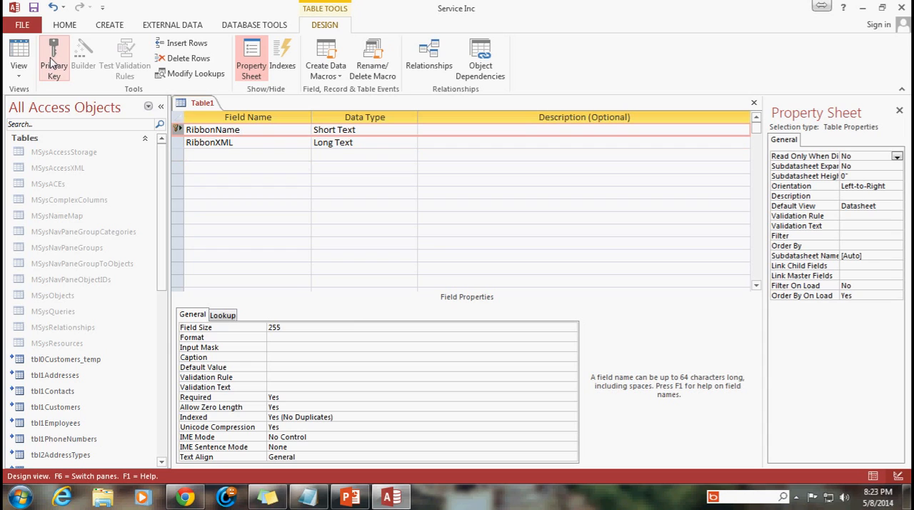
{"action": "left_click", "coordinate": [208, 143]}
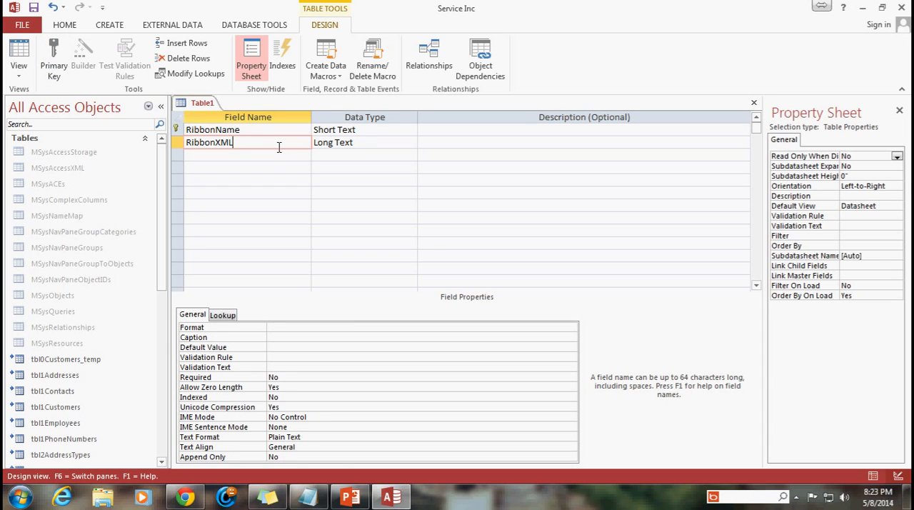
{"action": "left_click", "coordinate": [333, 142]}
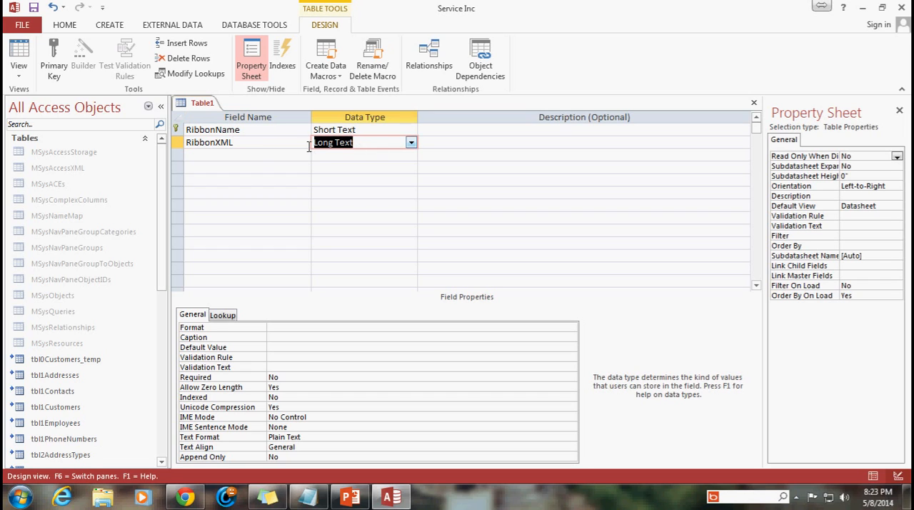
{"action": "left_click", "coordinate": [365, 154]}
{"action": "type", "text": "U"}
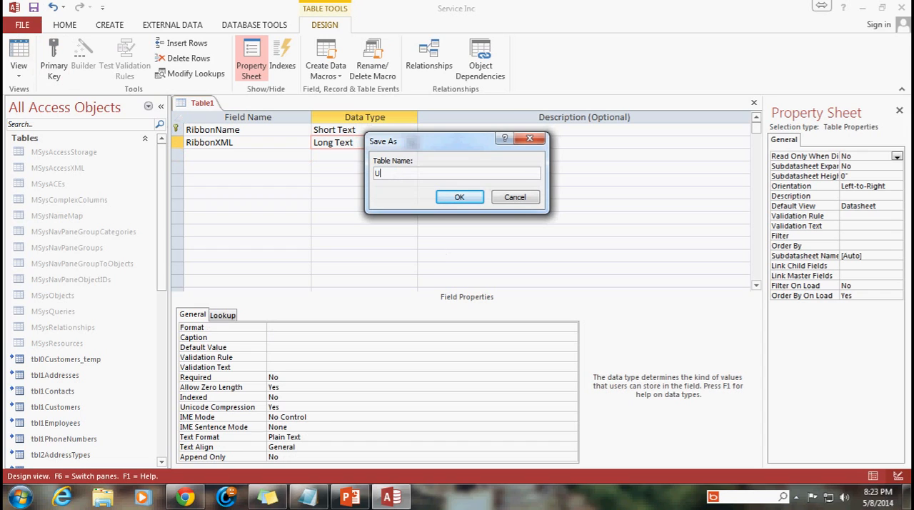
Step: Save the table as USysRibbons and switch it to Datasheet View
{"action": "type", "text": "SysRibbons"}
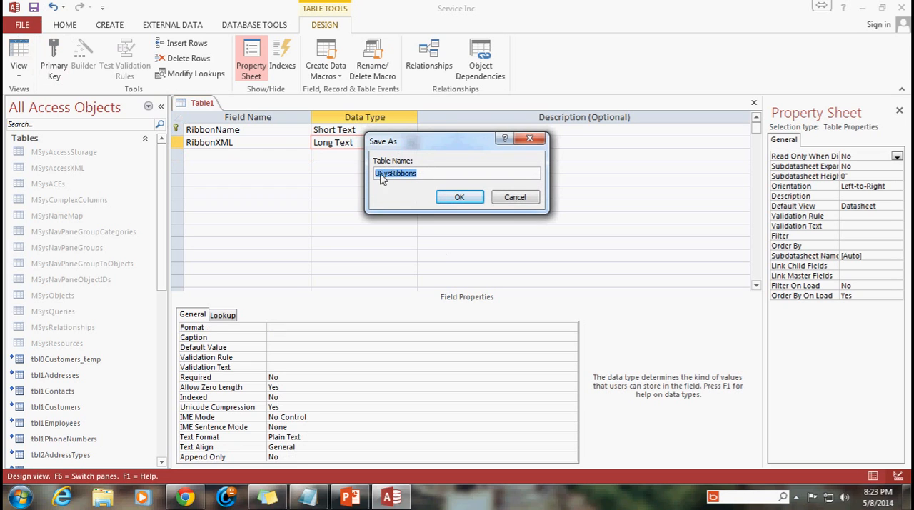
{"action": "left_click", "coordinate": [460, 197]}
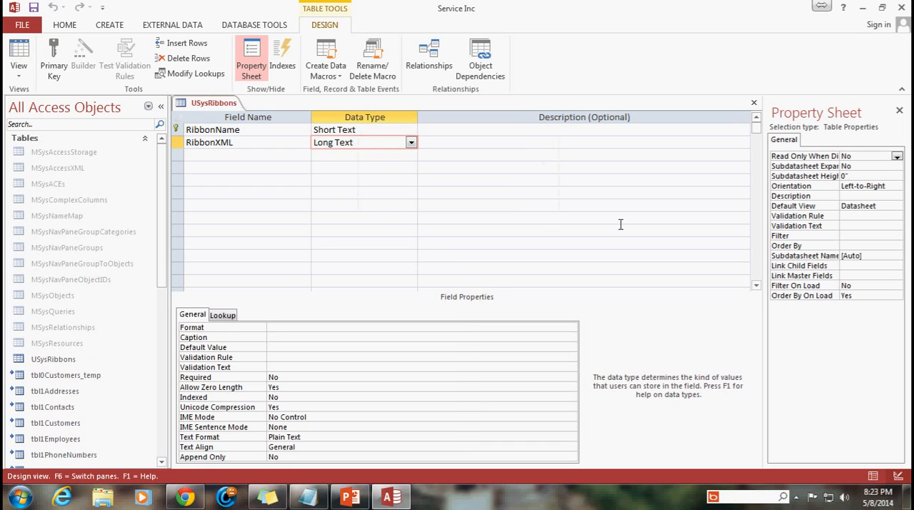
{"action": "scroll", "scroll_direction": "down", "scroll_amount": 3}
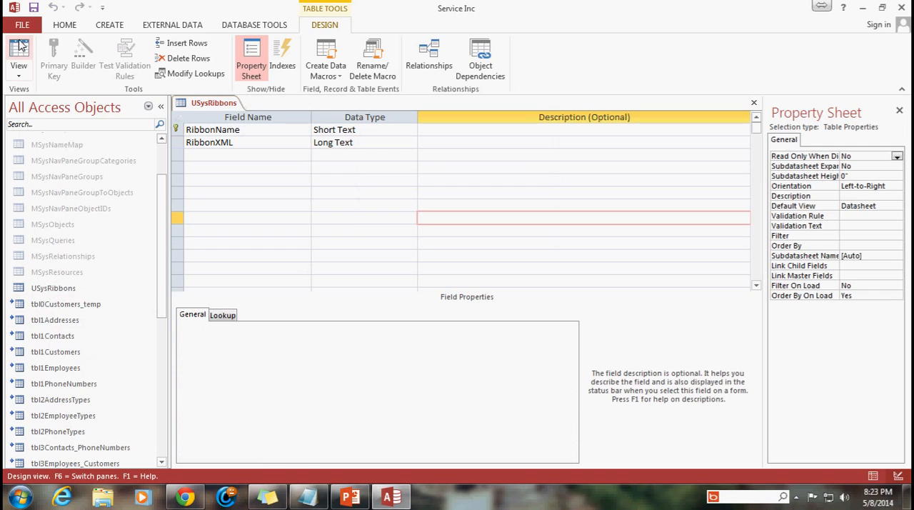
{"action": "left_click", "coordinate": [19, 55]}
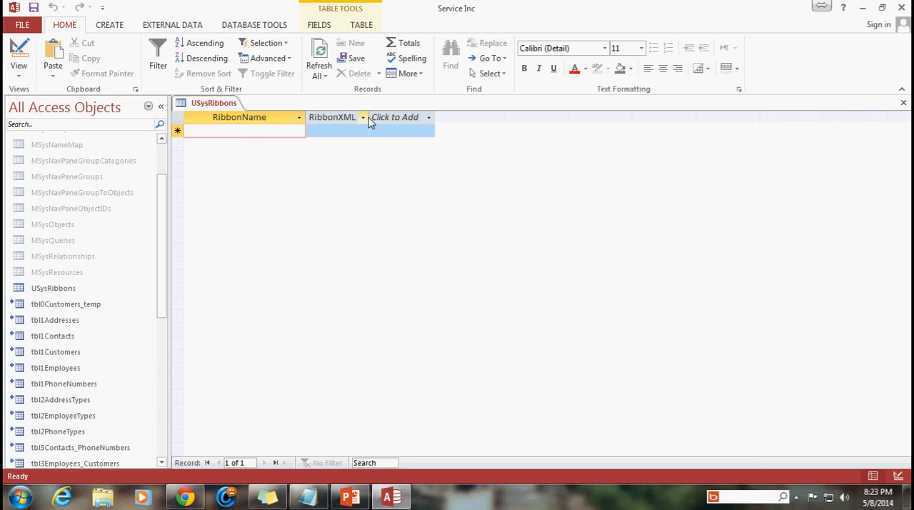
Step: Widen the RibbonXML column and enter Default as the first record's RibbonName
{"action": "left_click", "coordinate": [336, 130]}
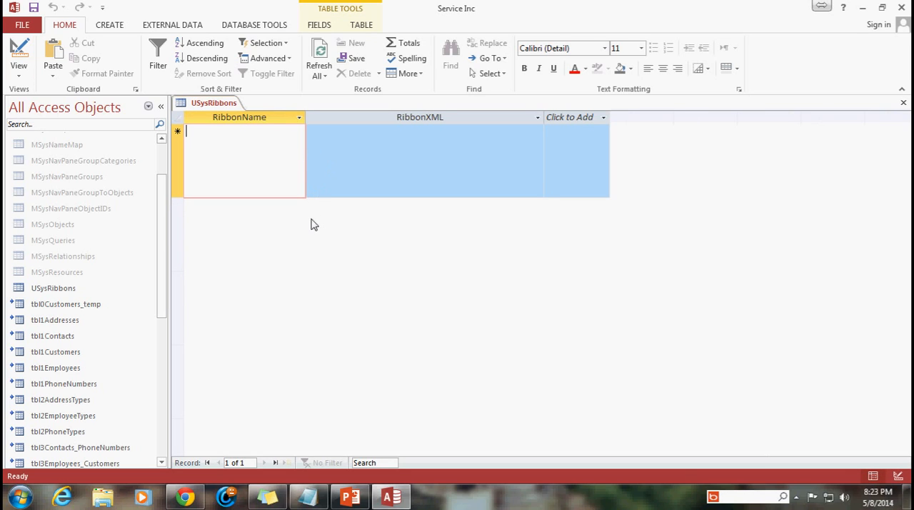
{"action": "type", "text": "Blan"}
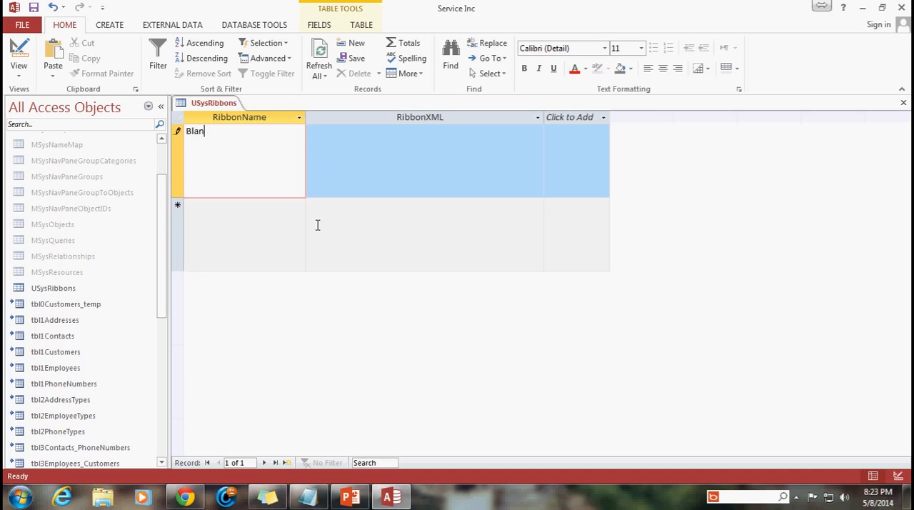
{"action": "type", "text": "Defau"}
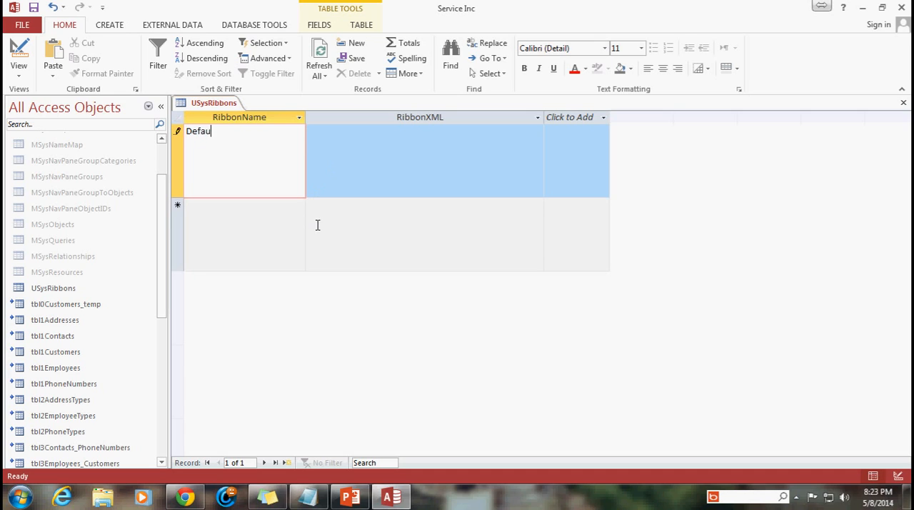
{"action": "left_click", "coordinate": [424, 130]}
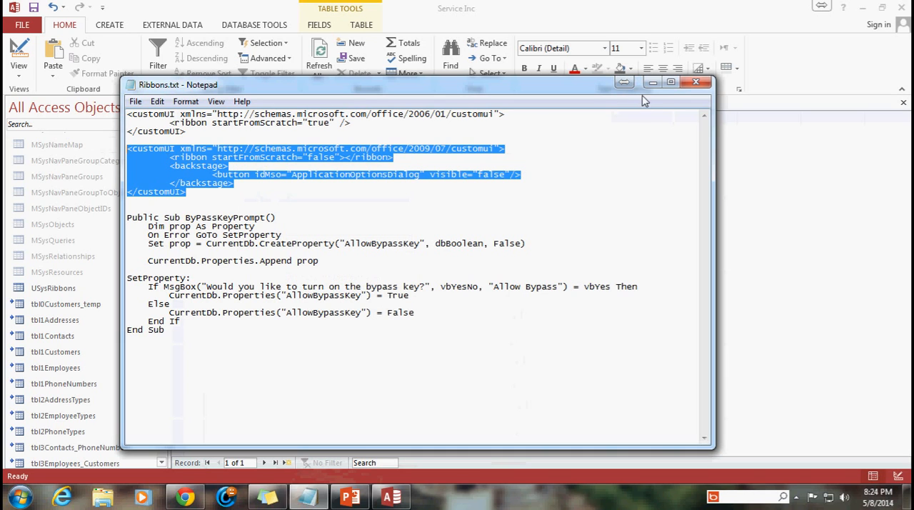
Step: Paste the customUI backstage XML into the Default record's RibbonXML cell
{"action": "right_click", "coordinate": [420, 157]}
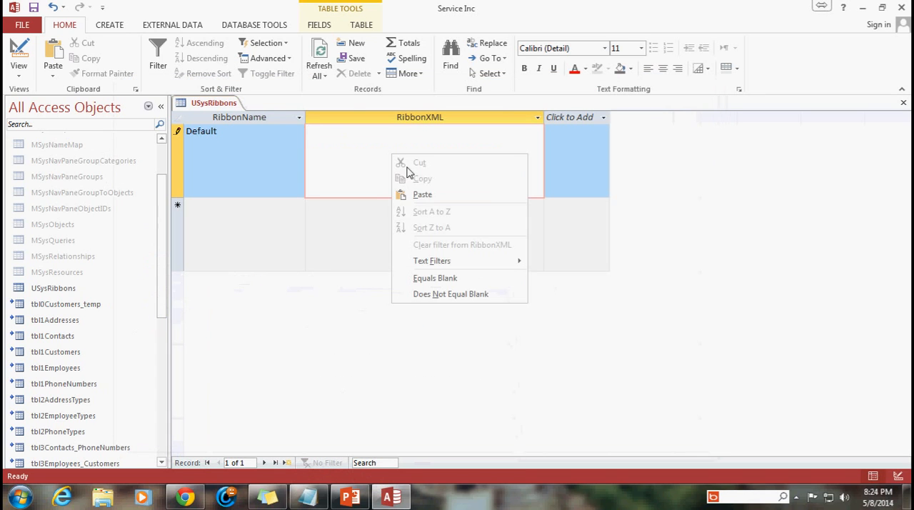
{"action": "left_click", "coordinate": [423, 194]}
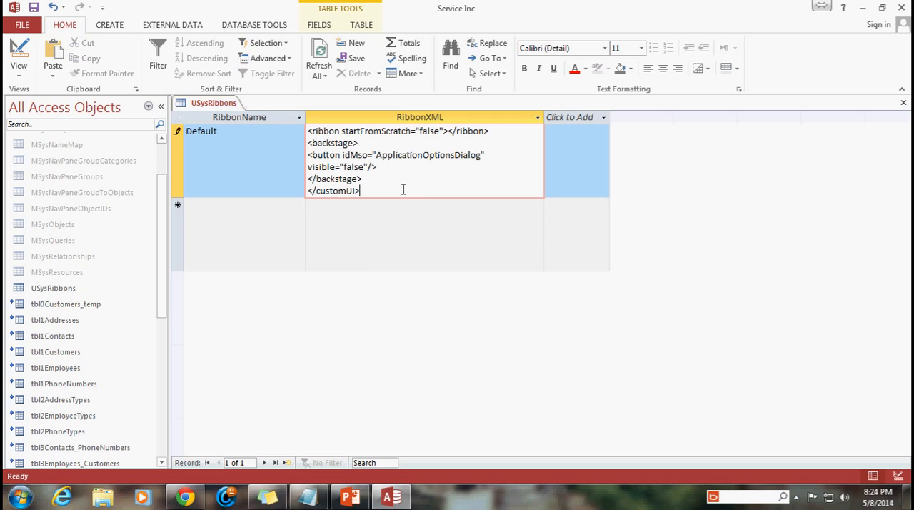
{"action": "mouse_move", "coordinate": [391, 361]}
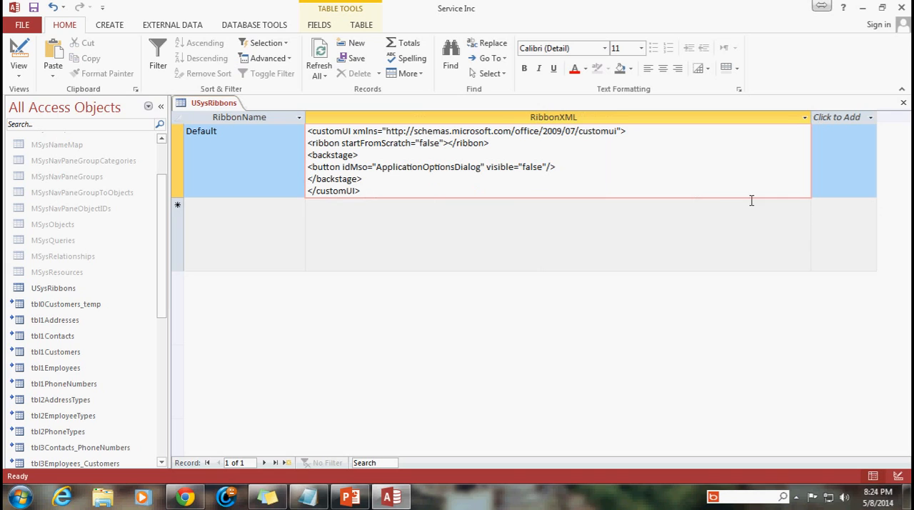
{"action": "mouse_move", "coordinate": [686, 188]}
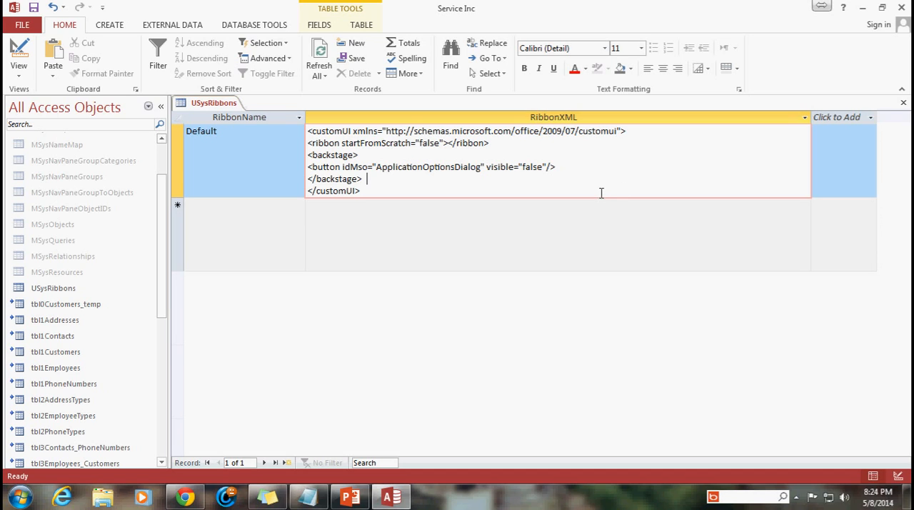
{"action": "mouse_move", "coordinate": [294, 130]}
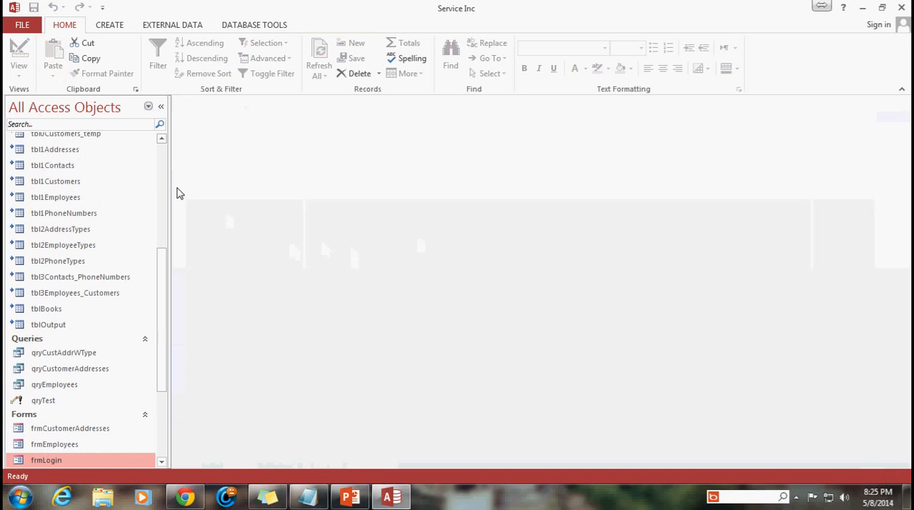
Step: Close and reopen the database, then go to the Current Database options
{"action": "left_click", "coordinate": [861, 8]}
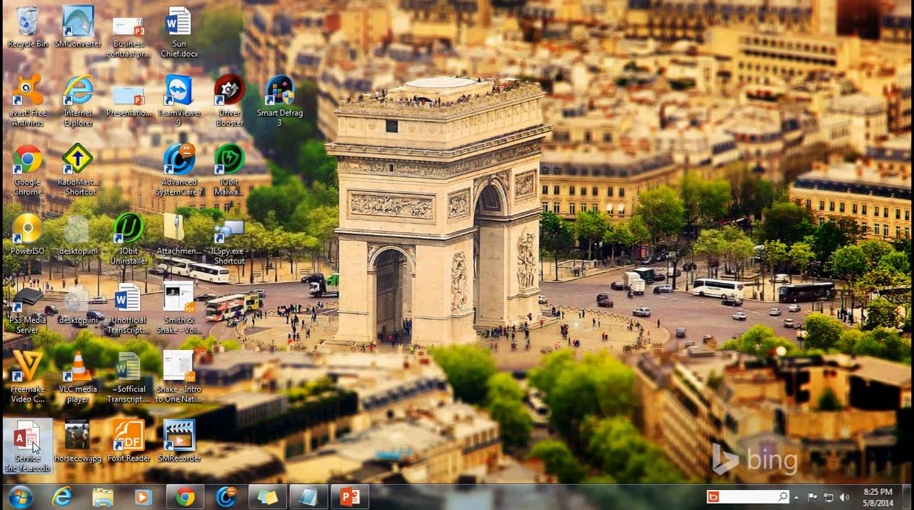
{"action": "double_click", "coordinate": [27, 443]}
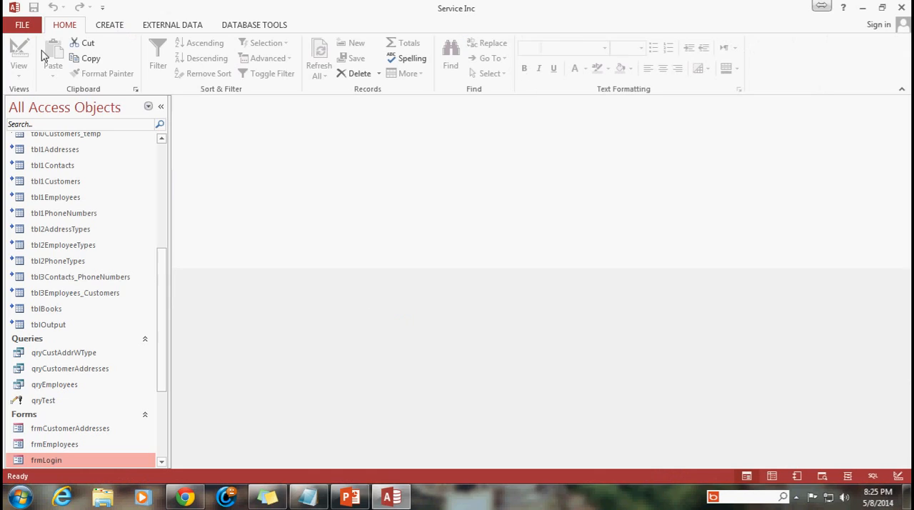
{"action": "left_click", "coordinate": [22, 24]}
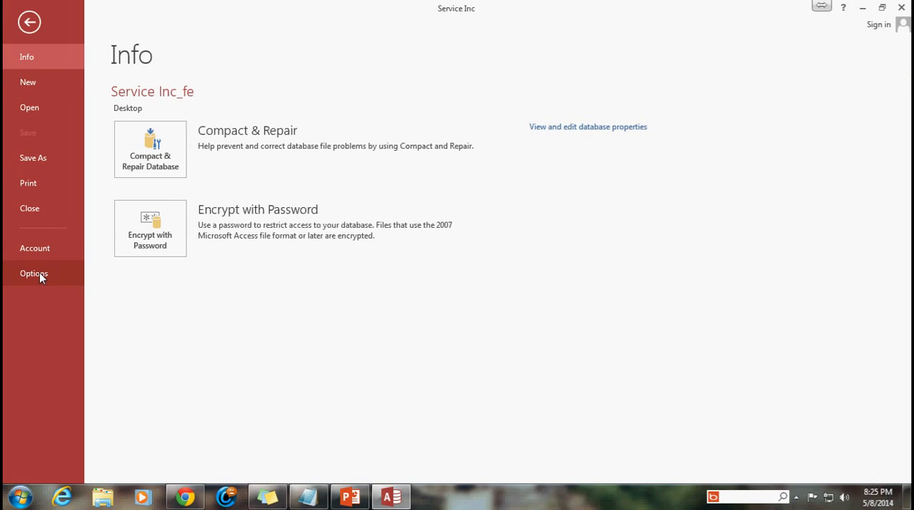
{"action": "left_click", "coordinate": [34, 275]}
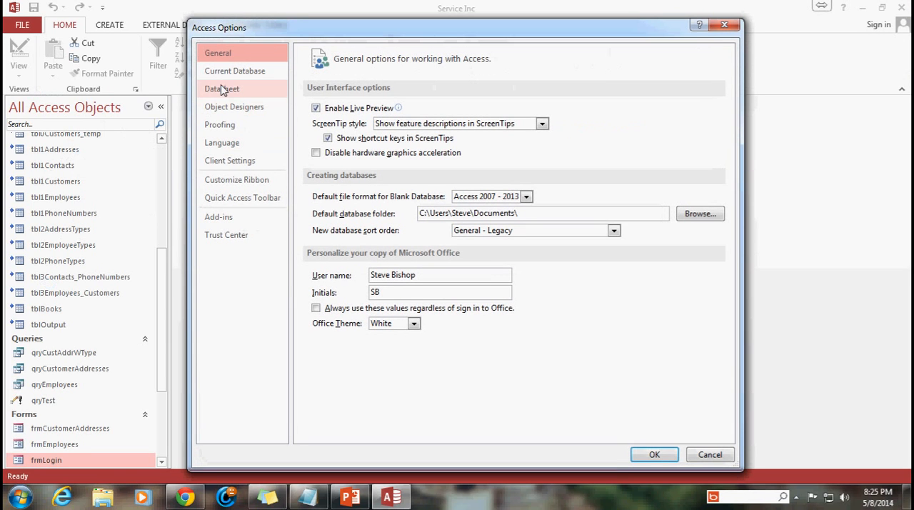
{"action": "left_click", "coordinate": [234, 71]}
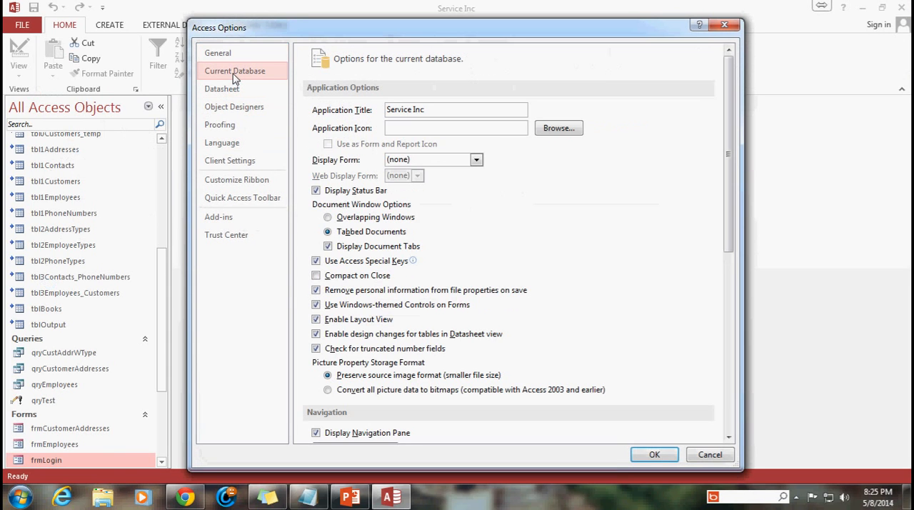
Step: Set Ribbon Name to Default, confirm, and dismiss the reopen-required notice
{"action": "scroll", "scroll_direction": "down", "scroll_amount": 3}
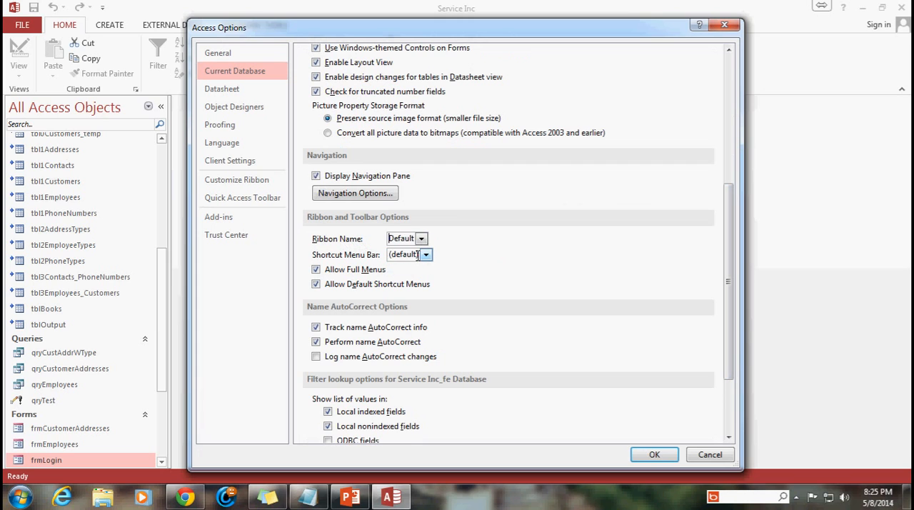
{"action": "left_click", "coordinate": [655, 454]}
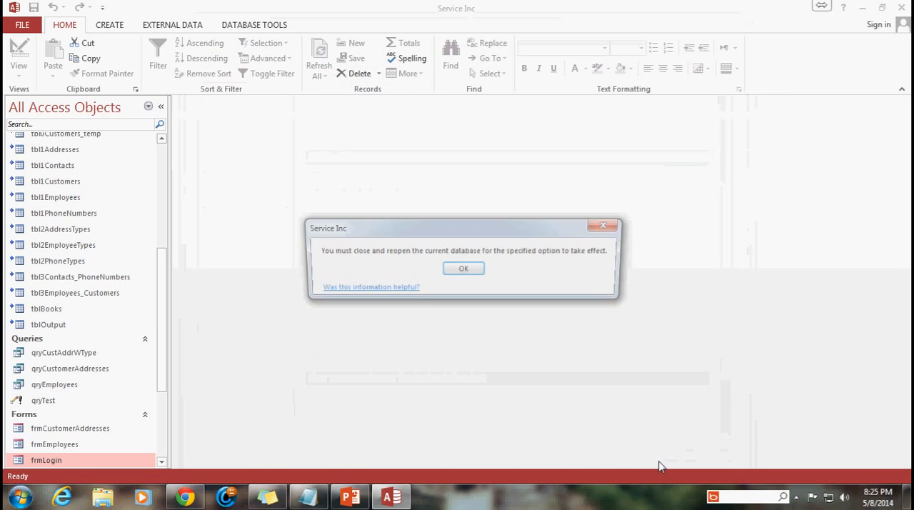
{"action": "left_click", "coordinate": [463, 269]}
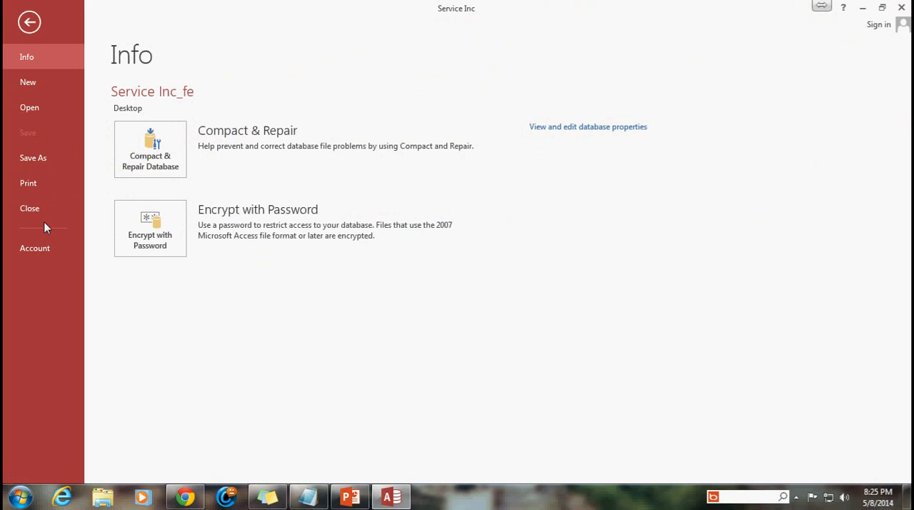
{"action": "mouse_move", "coordinate": [55, 46]}
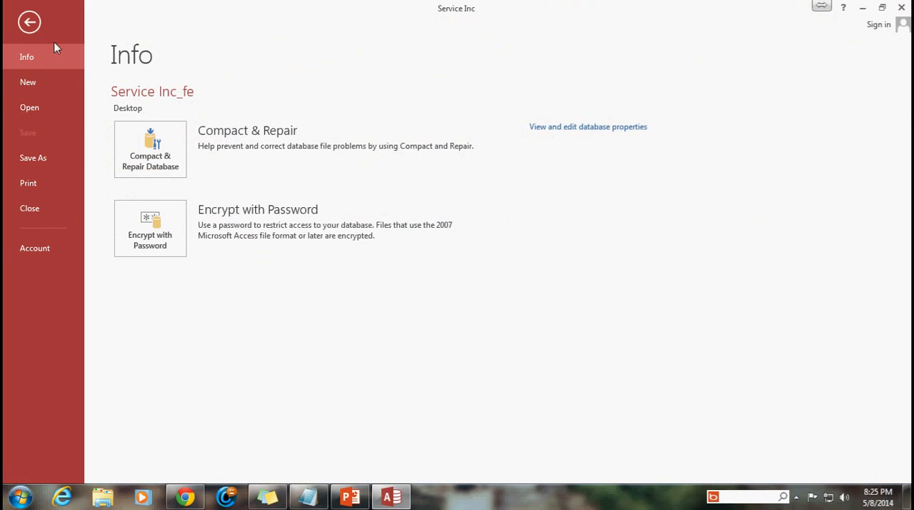
{"action": "mouse_move", "coordinate": [458, 380]}
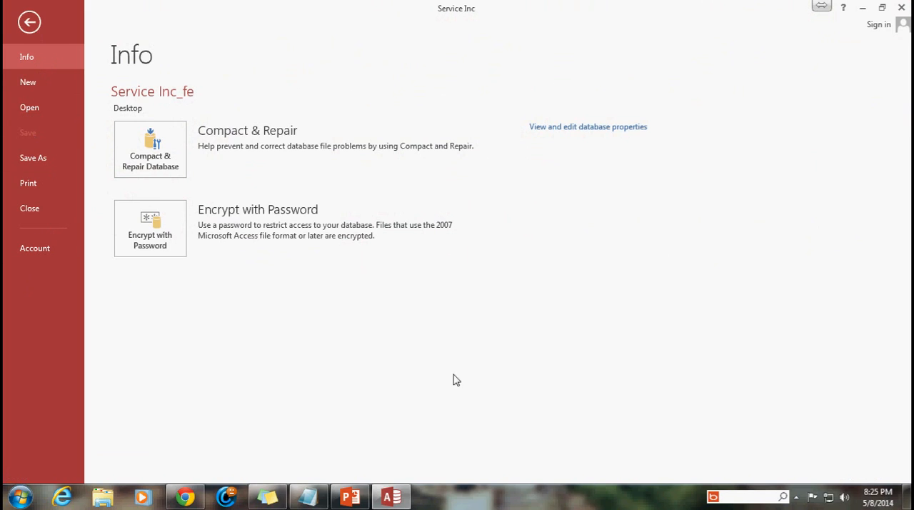
Step: Recheck the File backstage for a missing Options command, then shut Access down to the desktop
{"action": "left_click", "coordinate": [29, 21]}
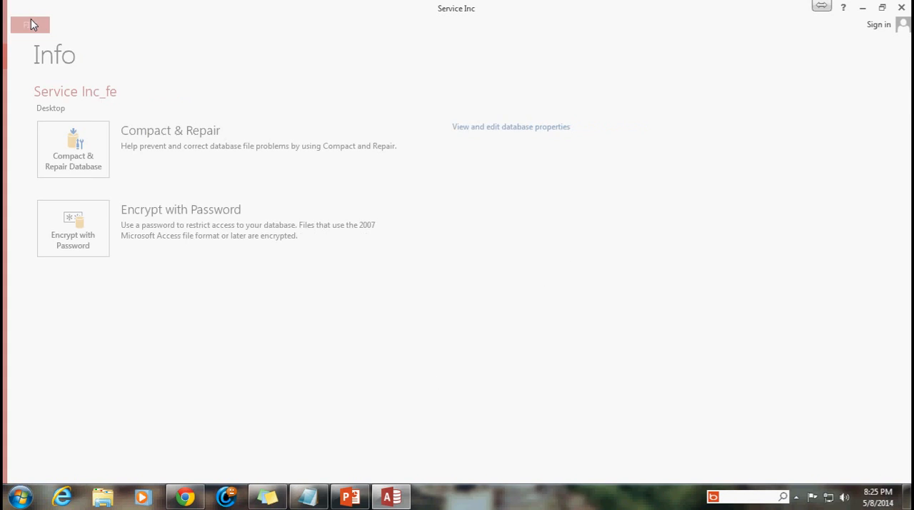
{"action": "left_click", "coordinate": [23, 24]}
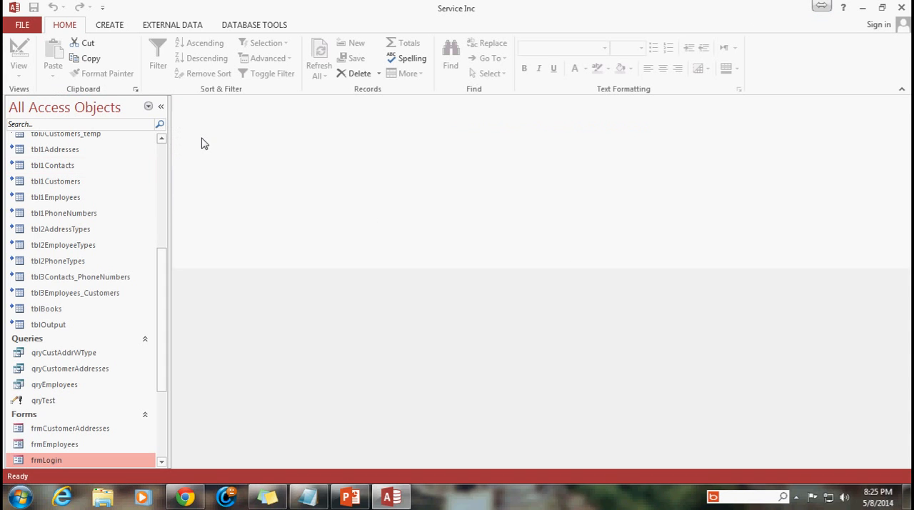
{"action": "mouse_move", "coordinate": [396, 327]}
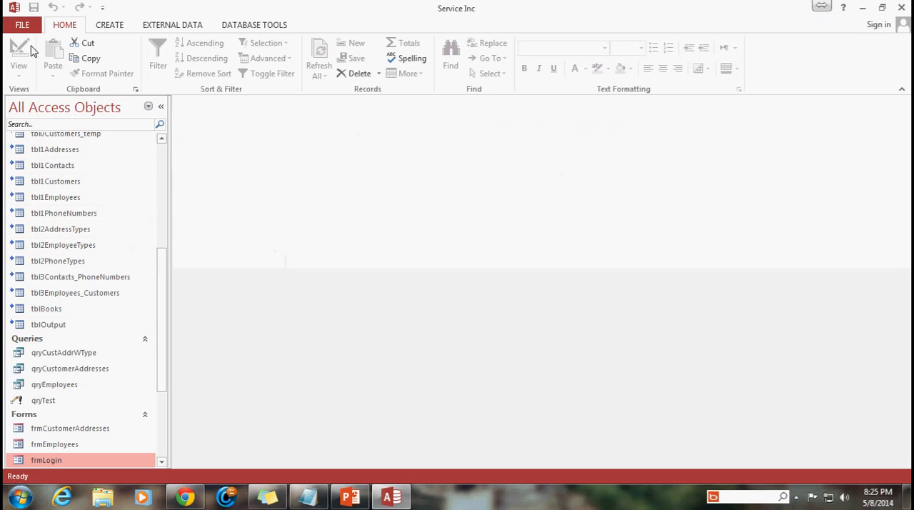
{"action": "left_click", "coordinate": [23, 24]}
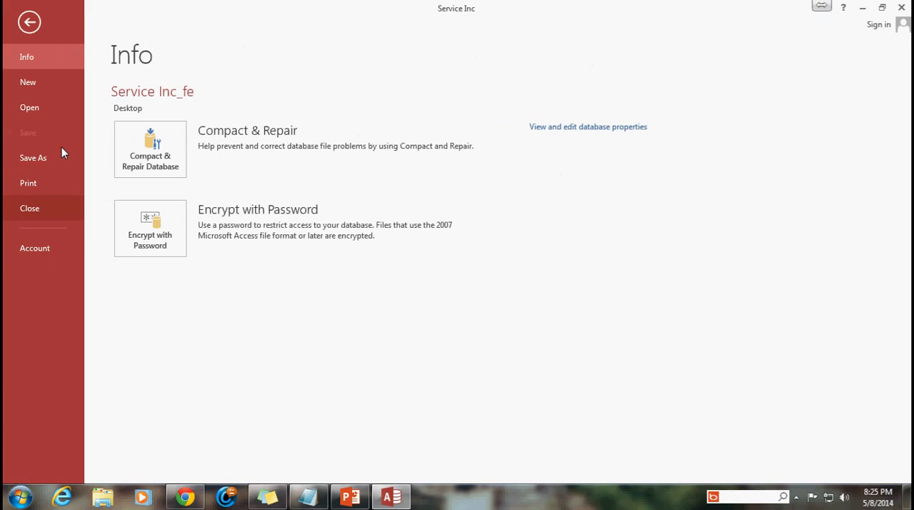
{"action": "mouse_move", "coordinate": [866, 173]}
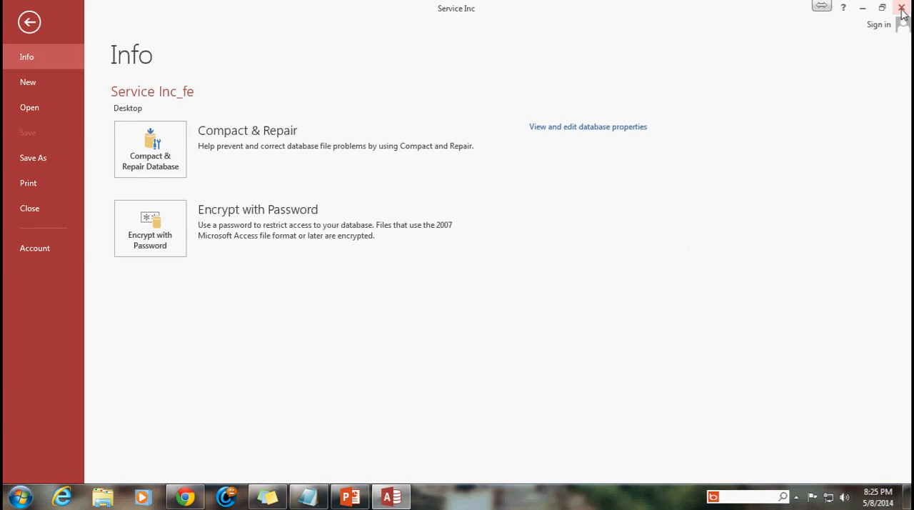
{"action": "left_click", "coordinate": [903, 8]}
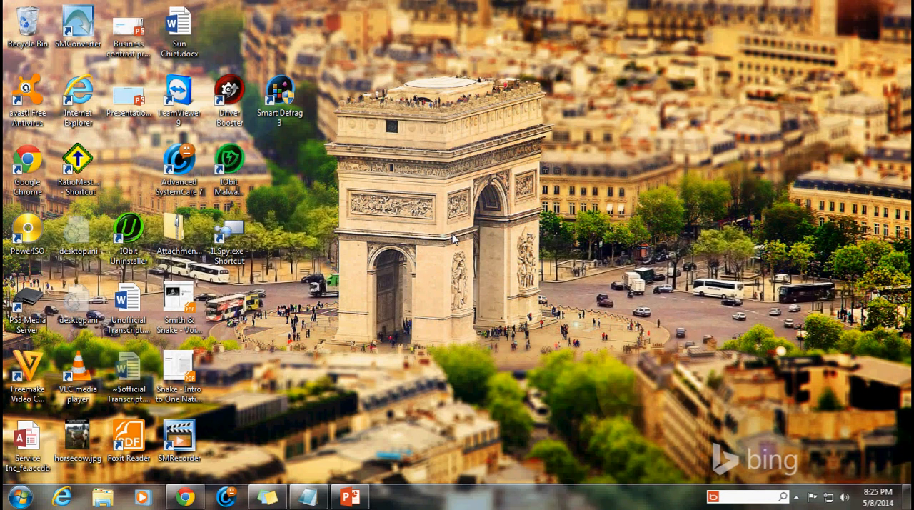
{"action": "mouse_move", "coordinate": [475, 274]}
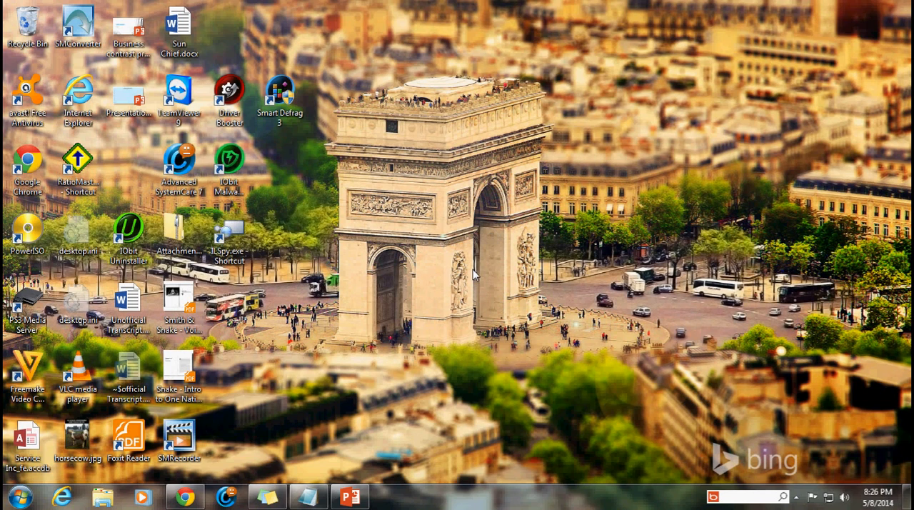
{"action": "mouse_move", "coordinate": [527, 317]}
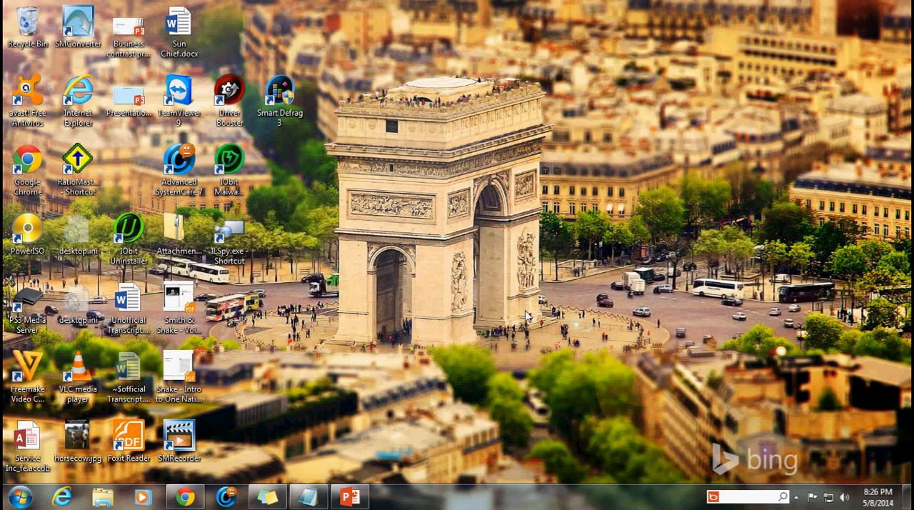
{"action": "mouse_move", "coordinate": [426, 313]}
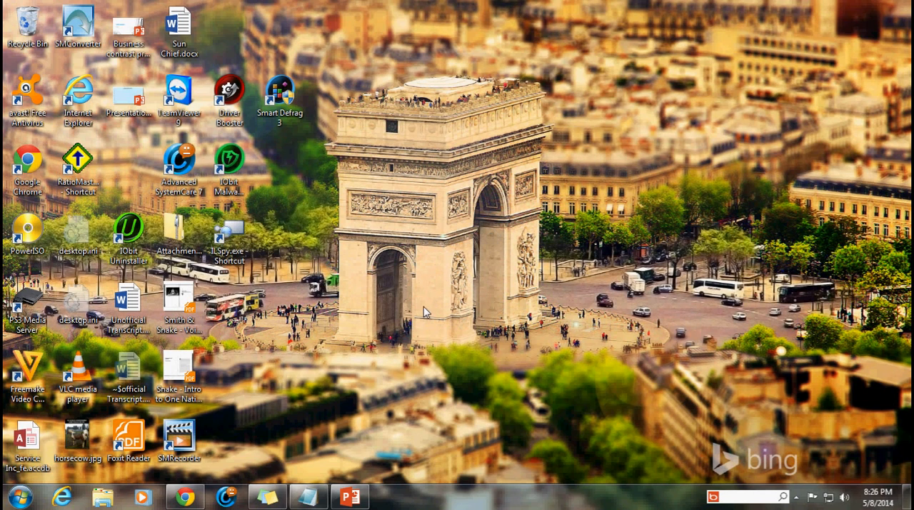
{"action": "mouse_move", "coordinate": [417, 308]}
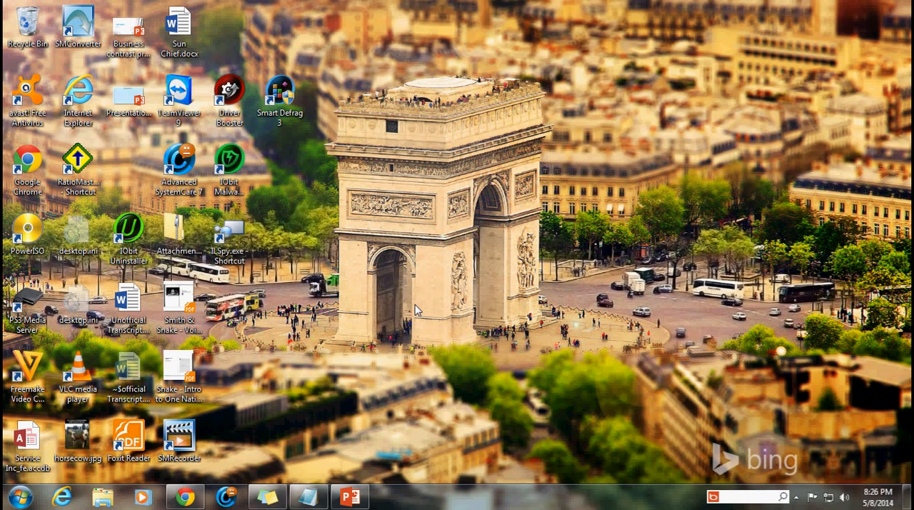
{"action": "mouse_move", "coordinate": [427, 300]}
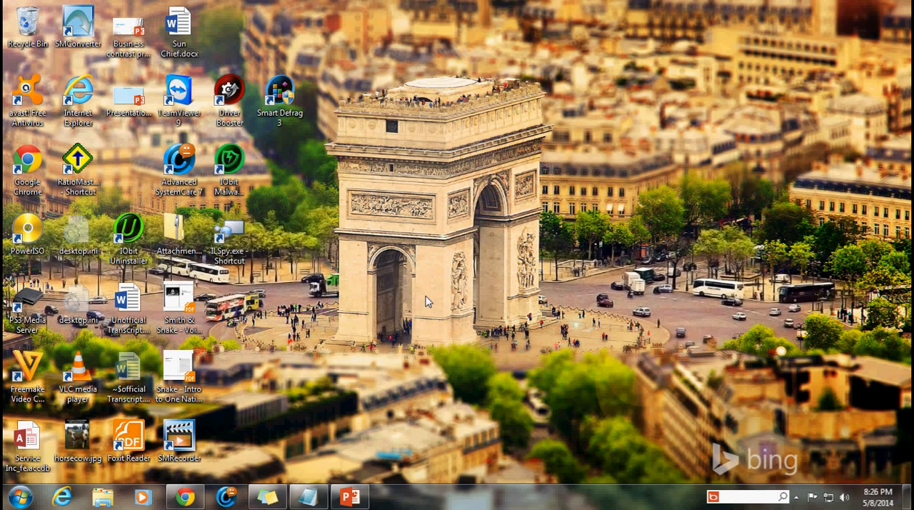
Step: Launch the Service Inc database from its desktop icon
{"action": "left_click", "coordinate": [27, 440]}
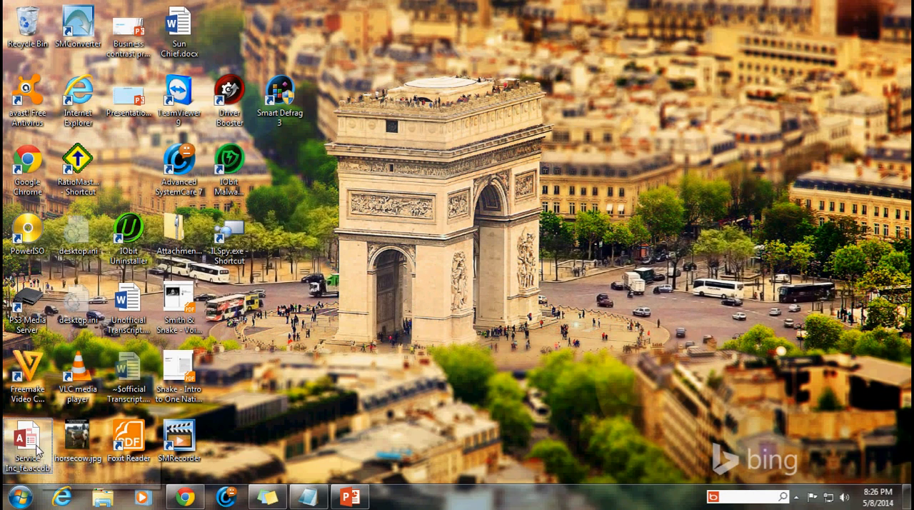
{"action": "left_click", "coordinate": [29, 440]}
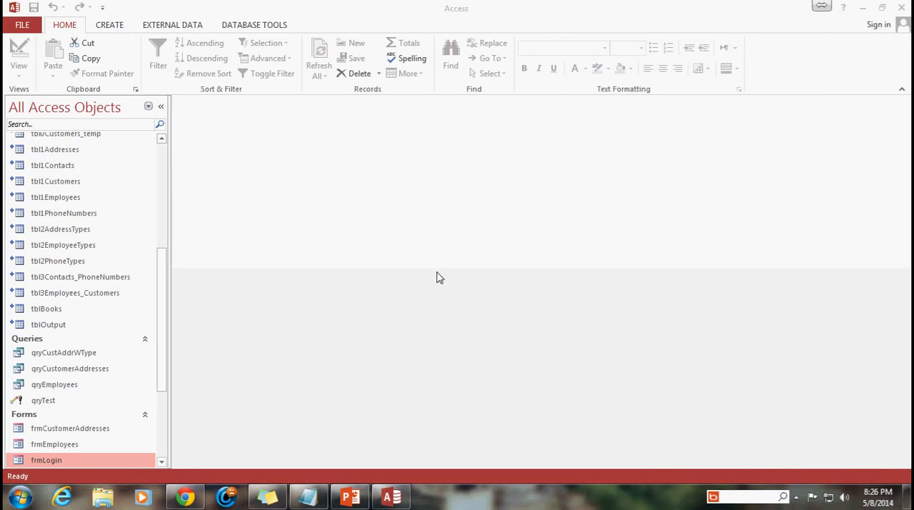
{"action": "mouse_move", "coordinate": [357, 185]}
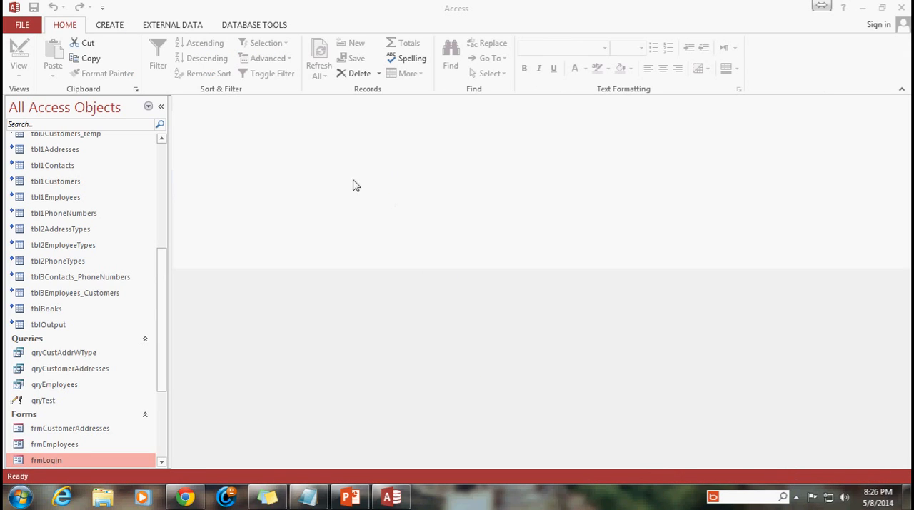
{"action": "mouse_move", "coordinate": [349, 180]}
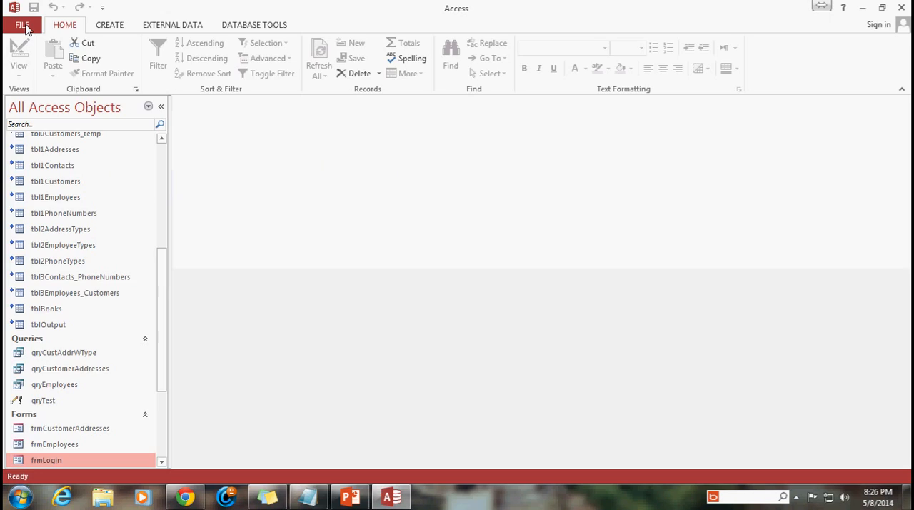
Step: In Current Database options, set Display Form to frmLogin and disable navigation pane, full menus and shortcut menus
{"action": "left_click", "coordinate": [22, 24]}
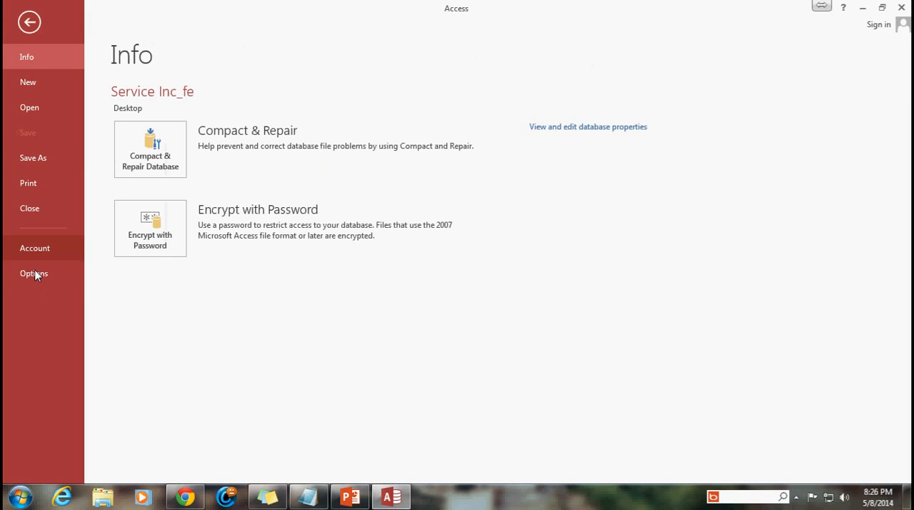
{"action": "left_click", "coordinate": [28, 22]}
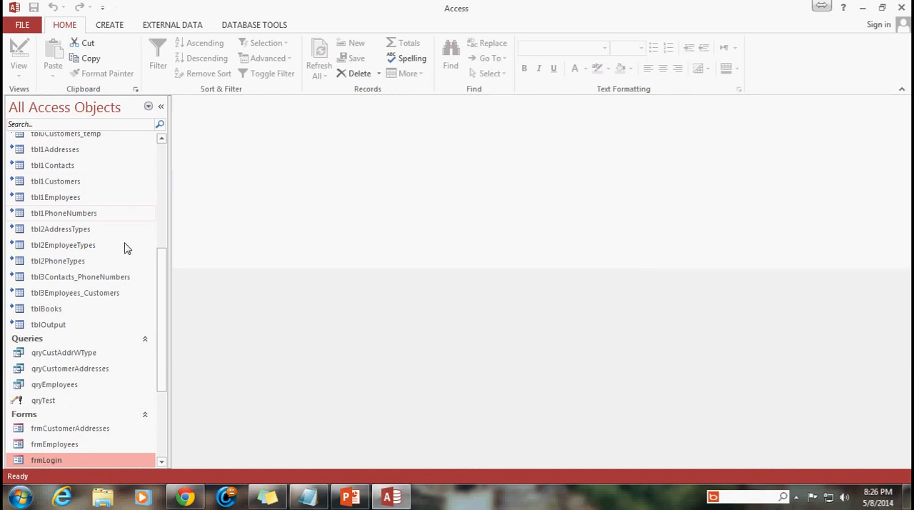
{"action": "right_click", "coordinate": [60, 228]}
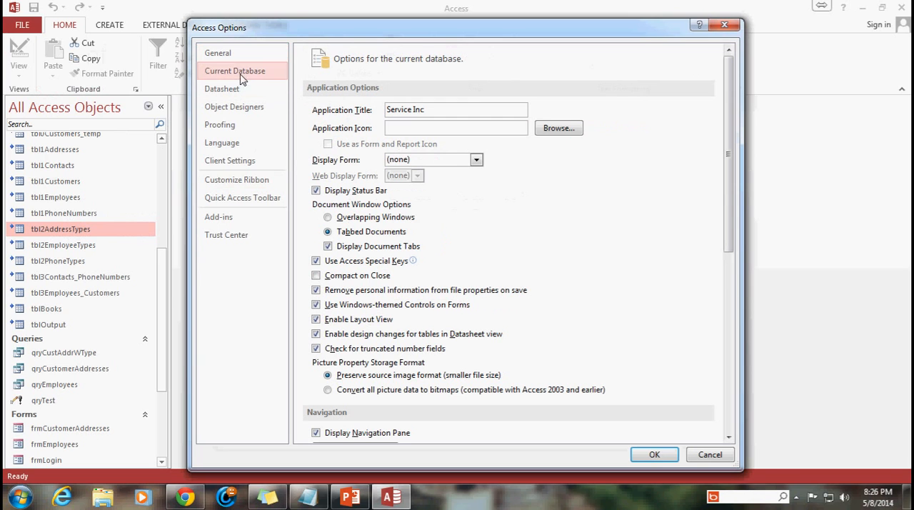
{"action": "left_click", "coordinate": [476, 160]}
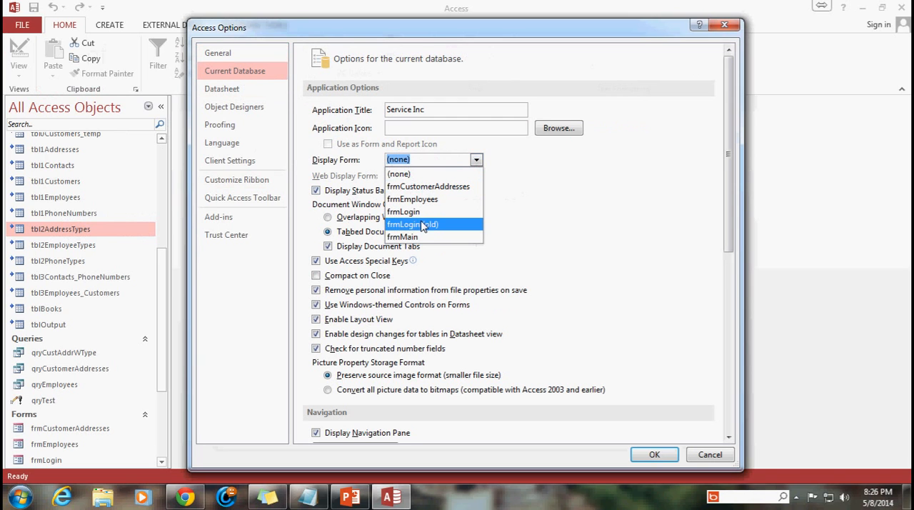
{"action": "scroll", "scroll_direction": "down", "scroll_amount": 3}
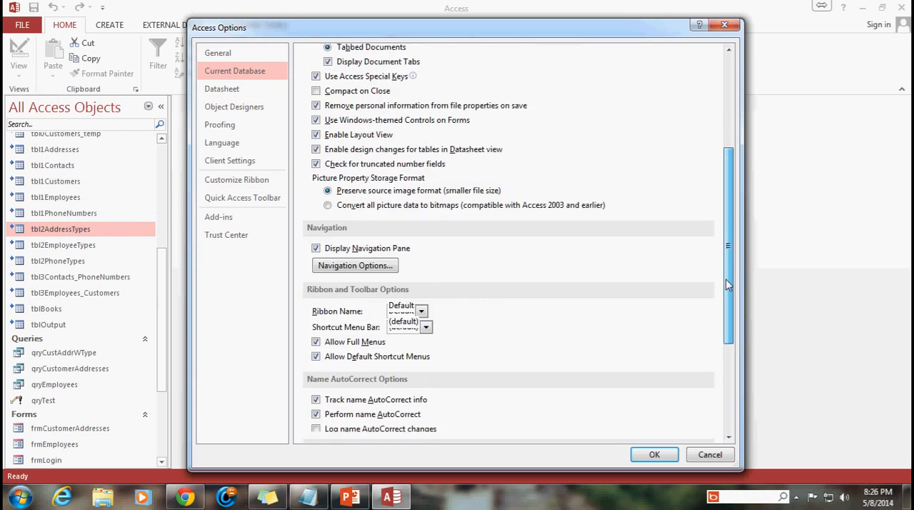
{"action": "scroll", "scroll_direction": "down", "scroll_amount": 3}
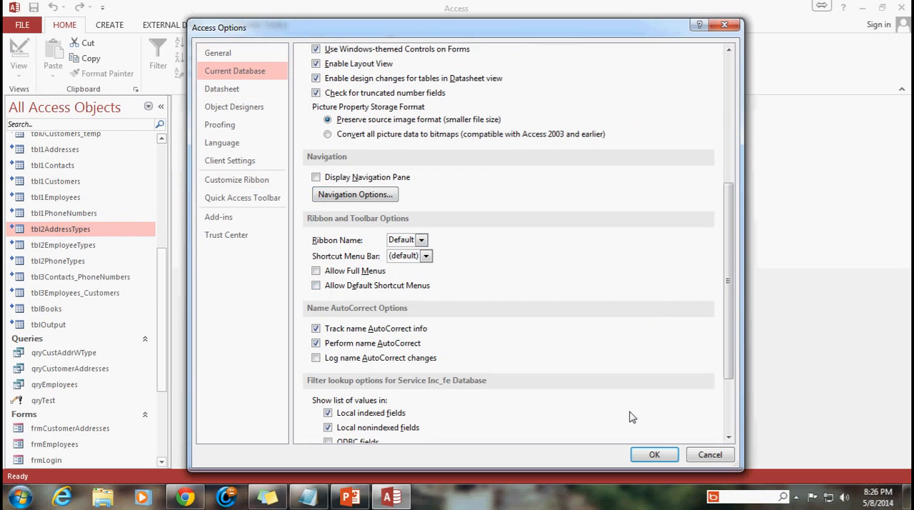
Step: Confirm the startup restrictions, acknowledge the reopen notice and close Access
{"action": "left_click", "coordinate": [654, 454]}
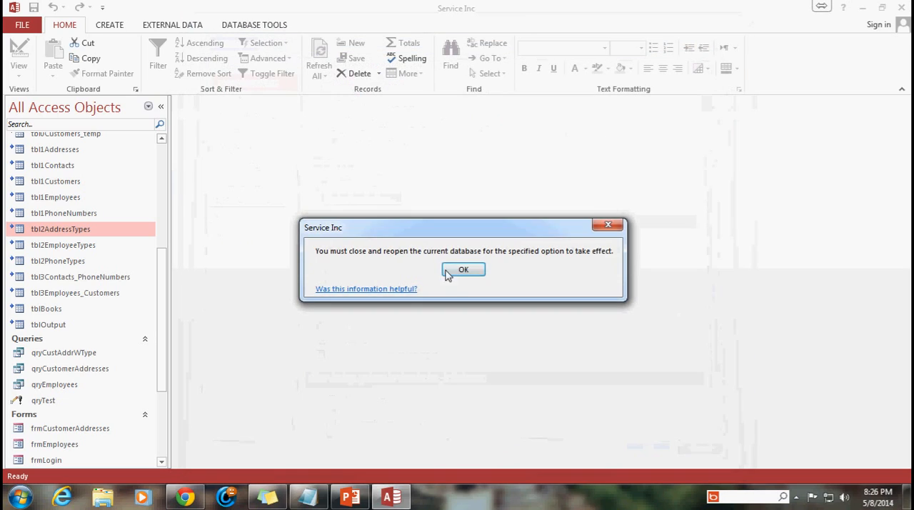
{"action": "left_click", "coordinate": [463, 268]}
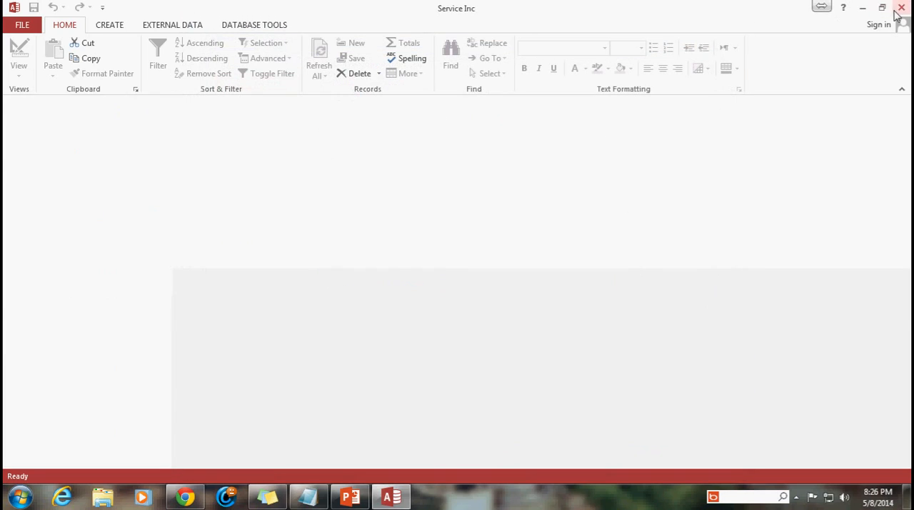
{"action": "left_click", "coordinate": [901, 7]}
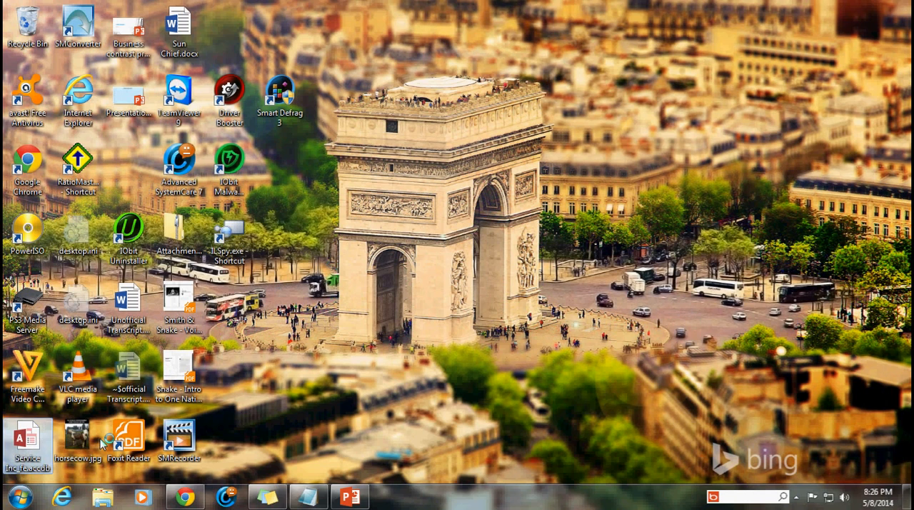
{"action": "double_click", "coordinate": [27, 440]}
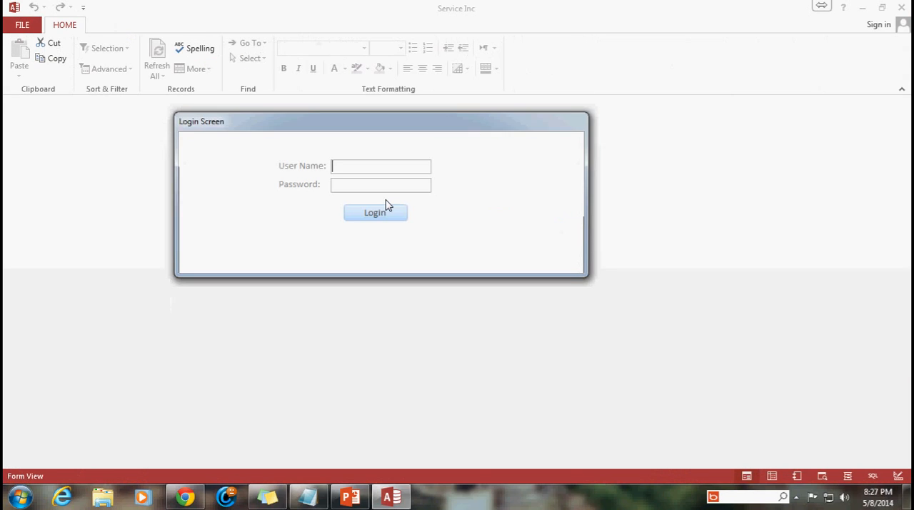
{"action": "left_click_drag", "start_coordinate": [380, 120], "coordinate": [474, 130]}
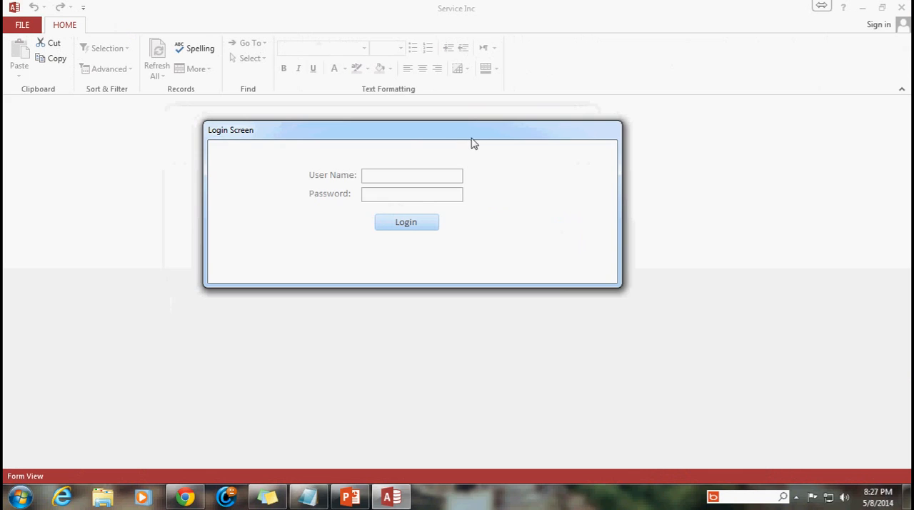
{"action": "type", "text": "sbishop"}
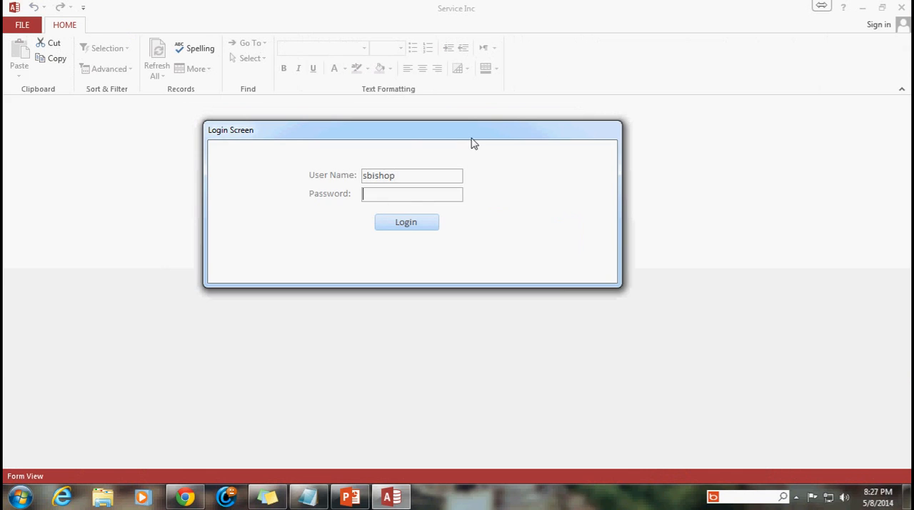
{"action": "type", "text": "****"}
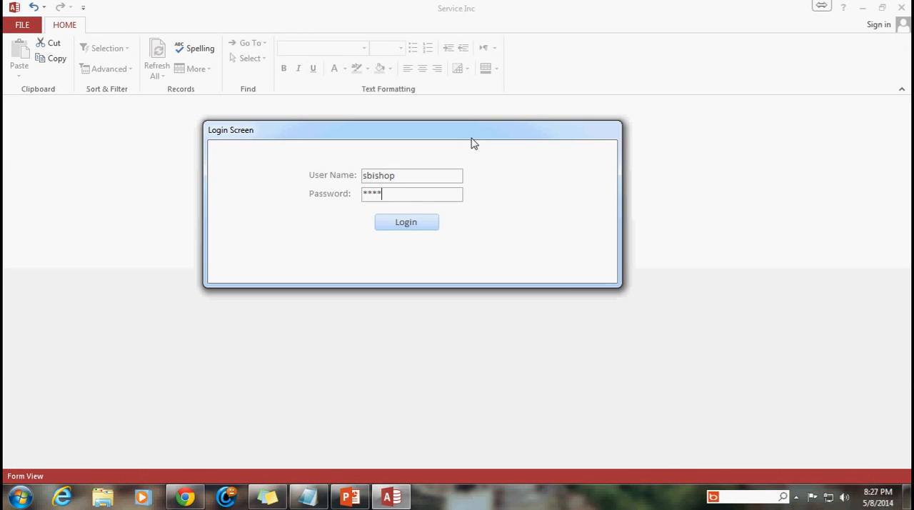
{"action": "key", "text": "backspace"}
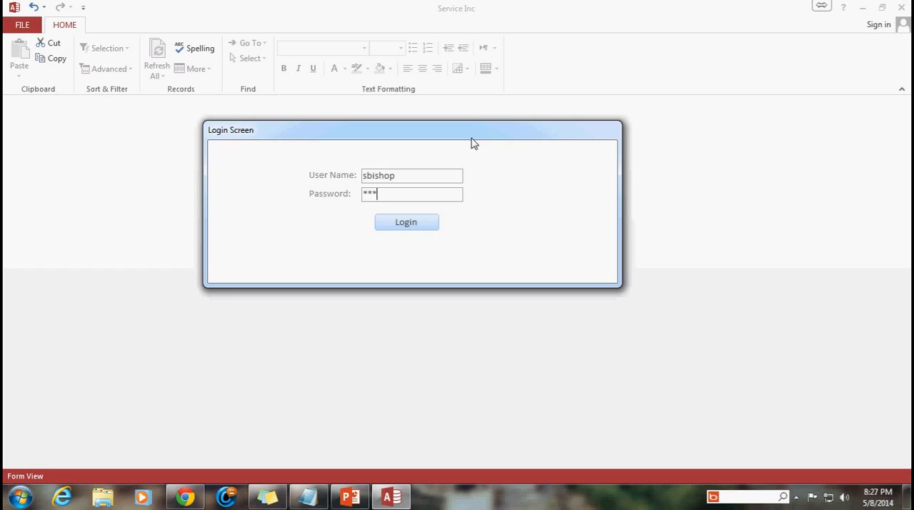
{"action": "left_click", "coordinate": [406, 221]}
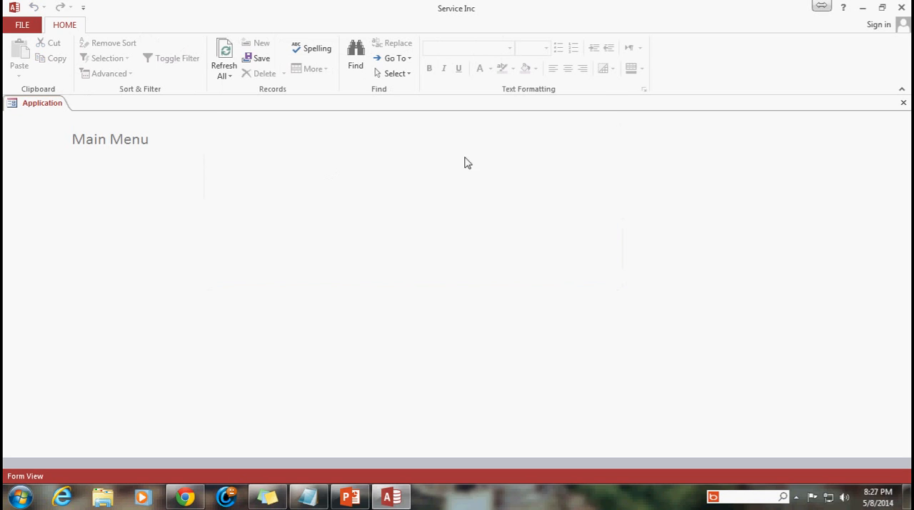
Step: Verify the backstage offers only Print and Exit, then return to the Main Menu
{"action": "left_click", "coordinate": [21, 24]}
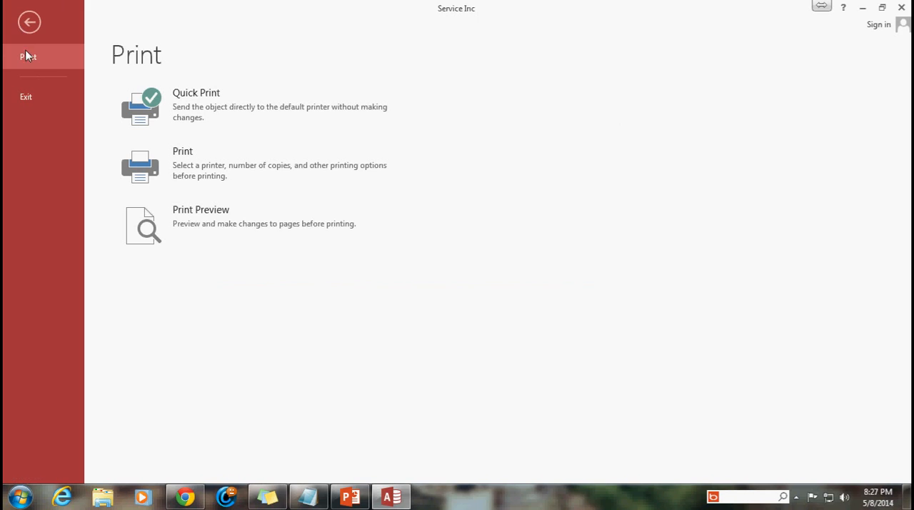
{"action": "mouse_move", "coordinate": [43, 119]}
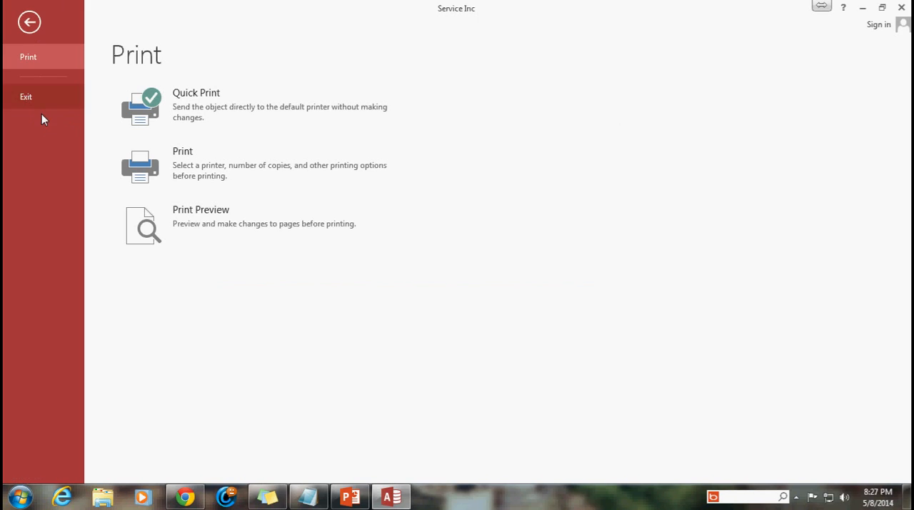
{"action": "mouse_move", "coordinate": [14, 79]}
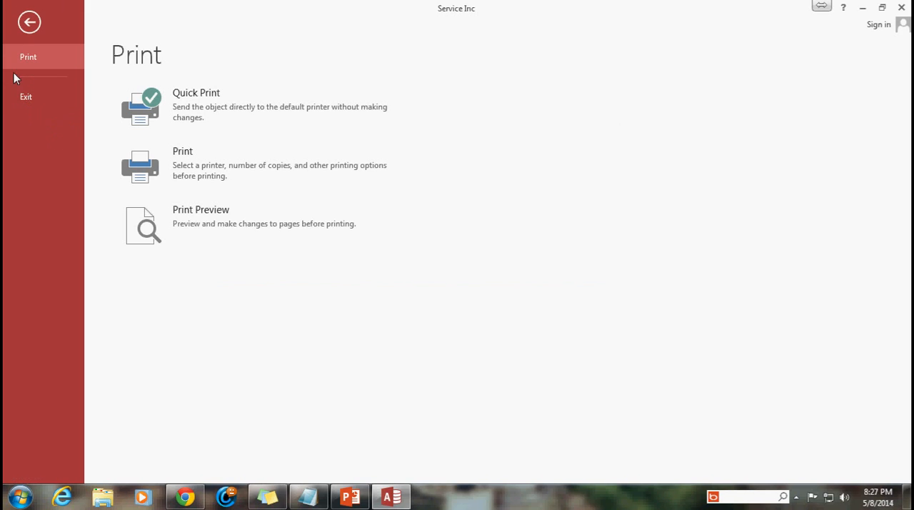
{"action": "mouse_move", "coordinate": [29, 57]}
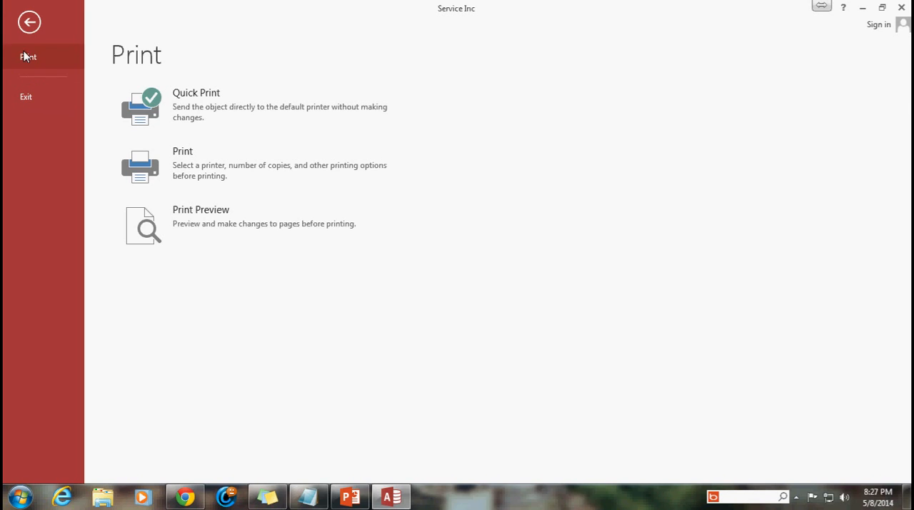
{"action": "left_click", "coordinate": [28, 22]}
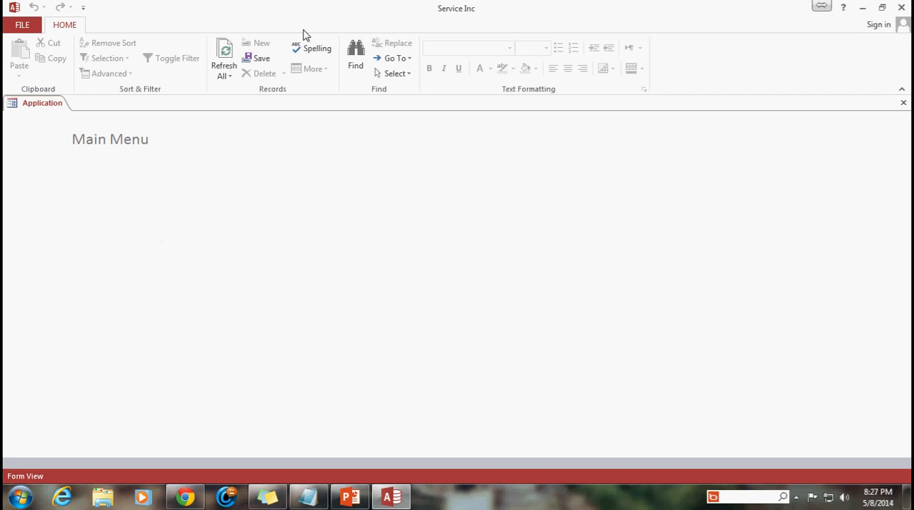
{"action": "mouse_move", "coordinate": [274, 285]}
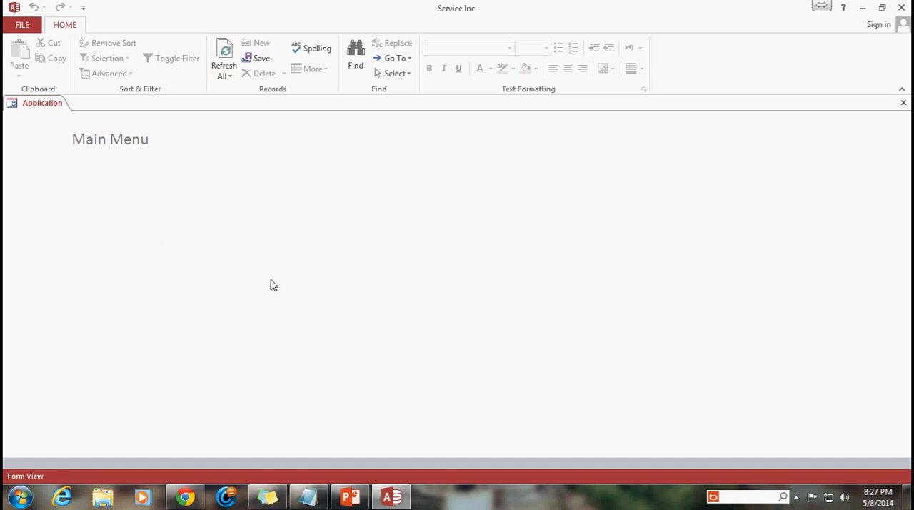
{"action": "mouse_move", "coordinate": [375, 342]}
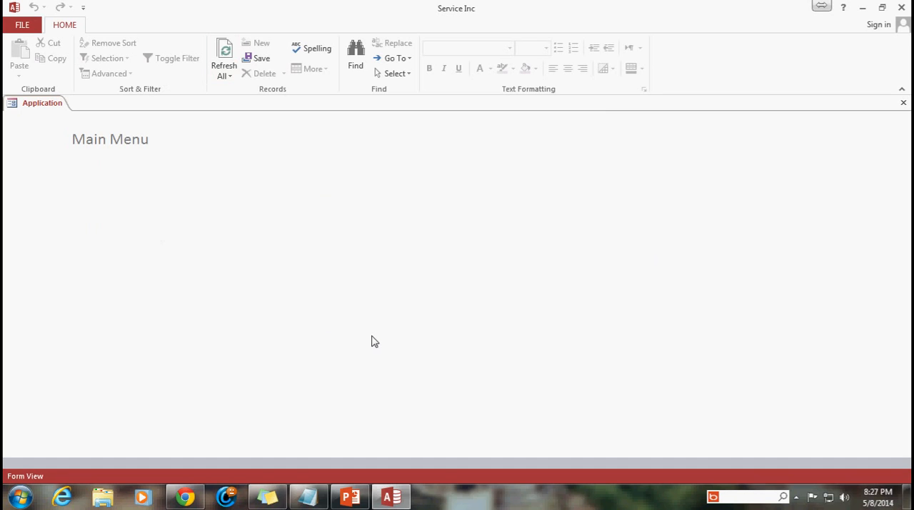
{"action": "mouse_move", "coordinate": [372, 341]}
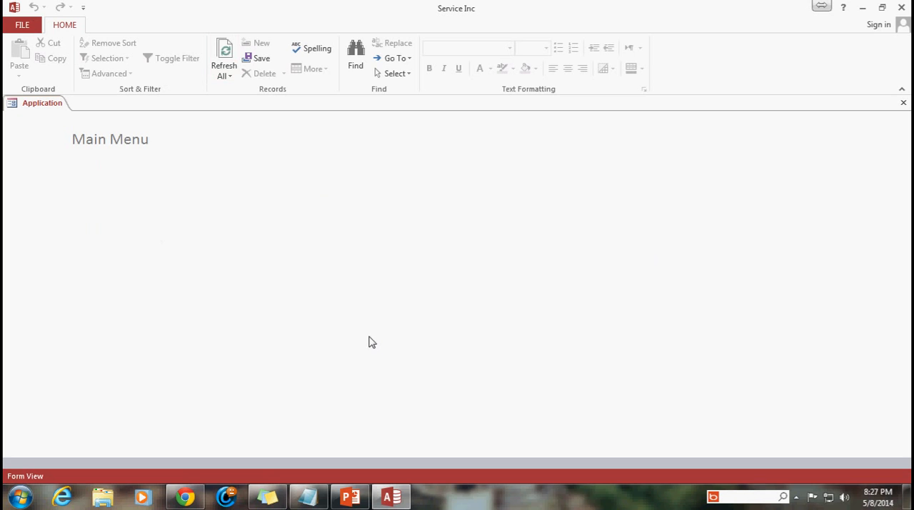
{"action": "mouse_move", "coordinate": [383, 357]}
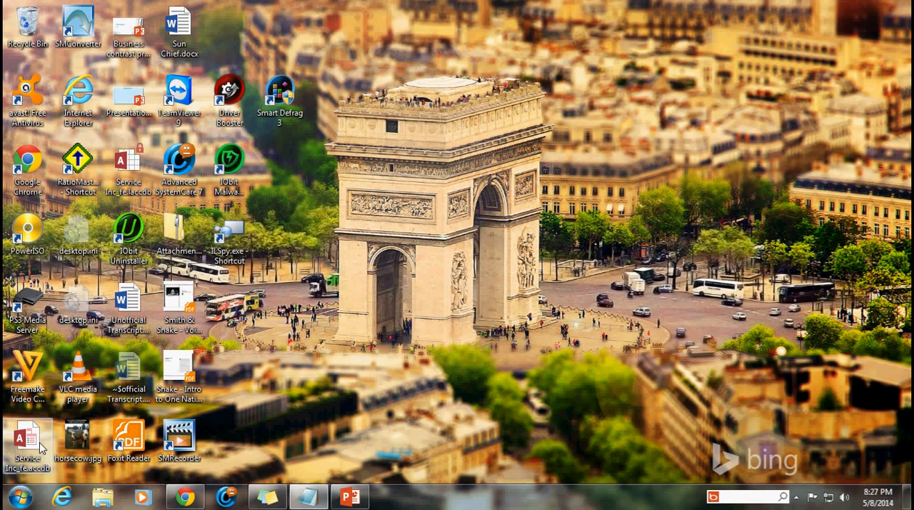
{"action": "double_click", "coordinate": [28, 443]}
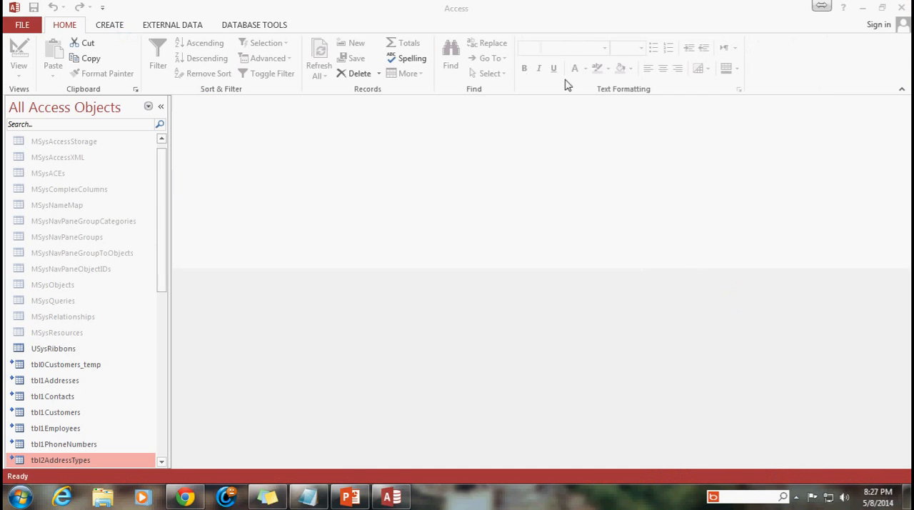
{"action": "mouse_move", "coordinate": [117, 155]}
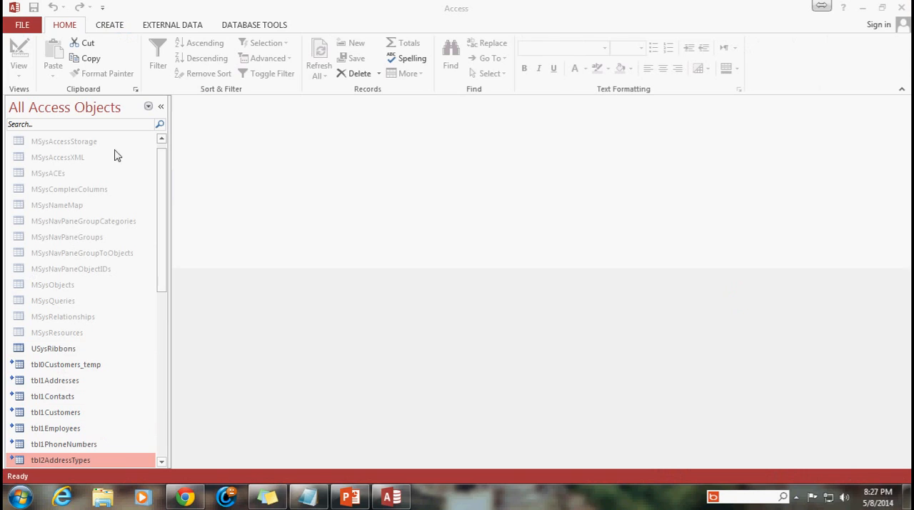
{"action": "mouse_move", "coordinate": [177, 134]}
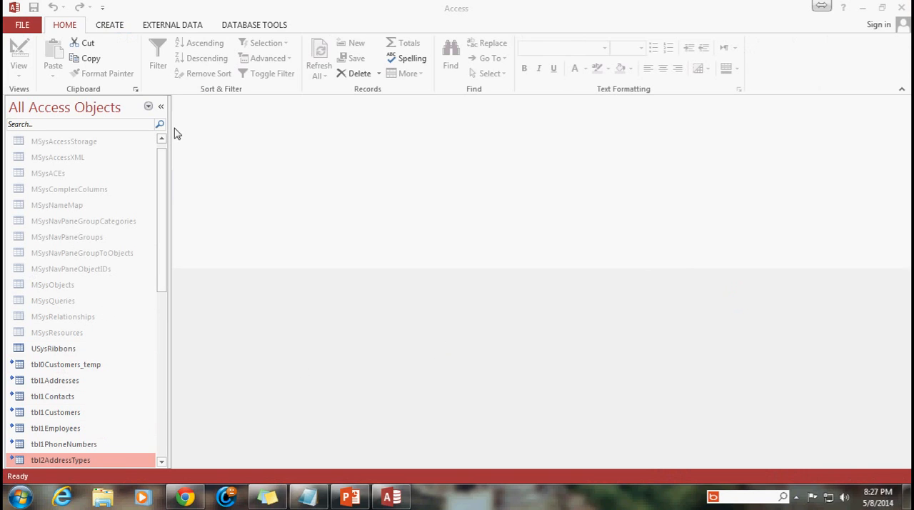
{"action": "mouse_move", "coordinate": [457, 208]}
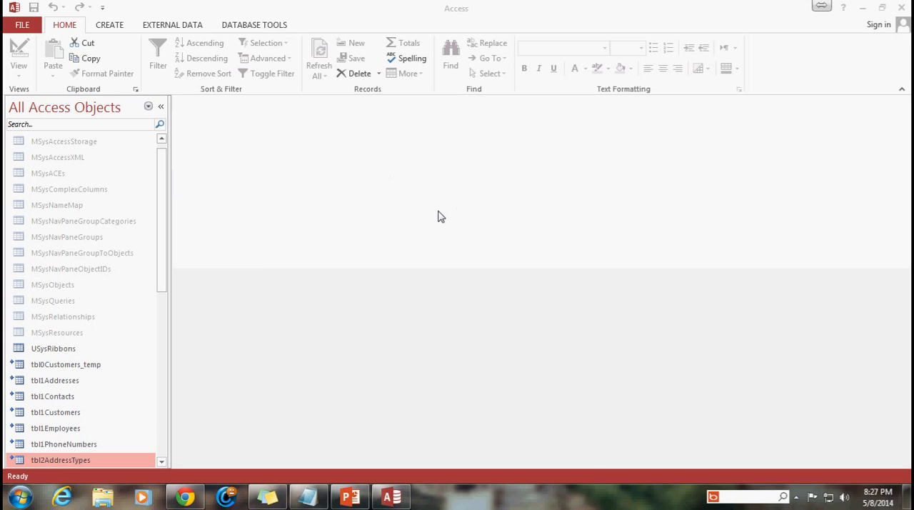
{"action": "mouse_move", "coordinate": [488, 309]}
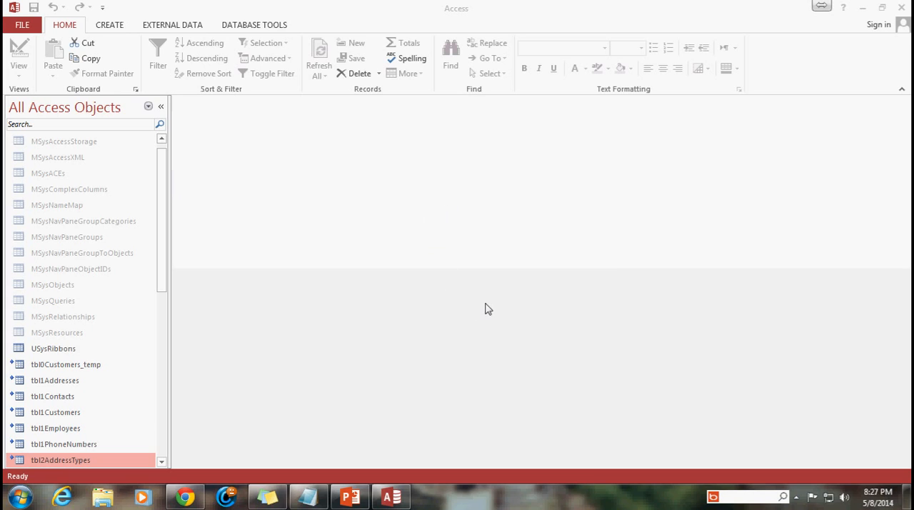
{"action": "mouse_move", "coordinate": [492, 302]}
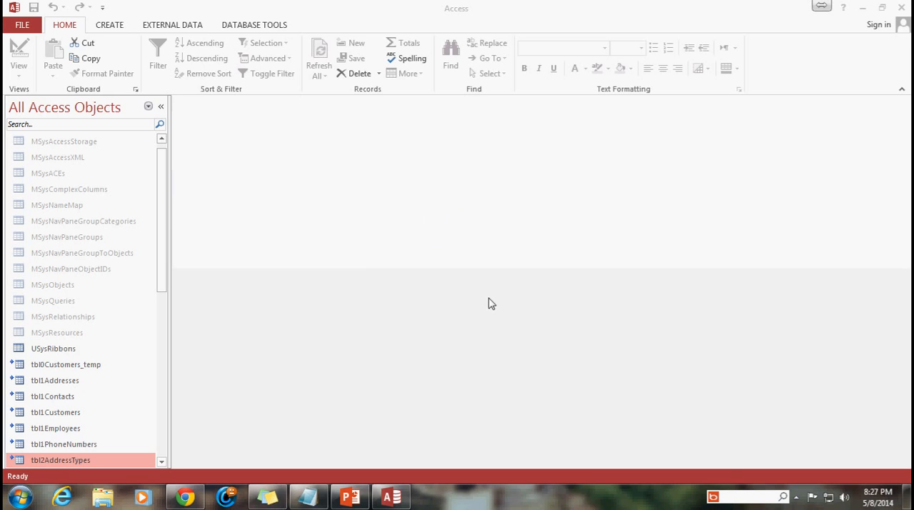
{"action": "mouse_move", "coordinate": [145, 120]}
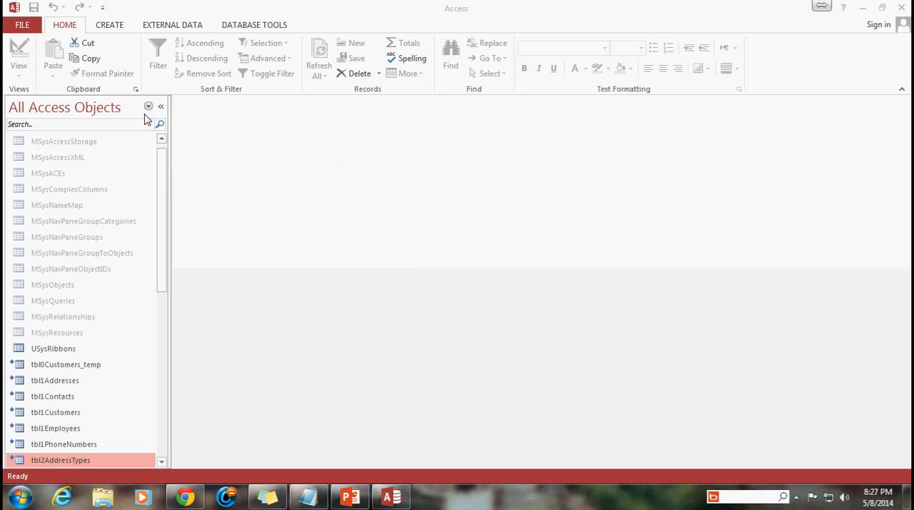
{"action": "mouse_move", "coordinate": [357, 286]}
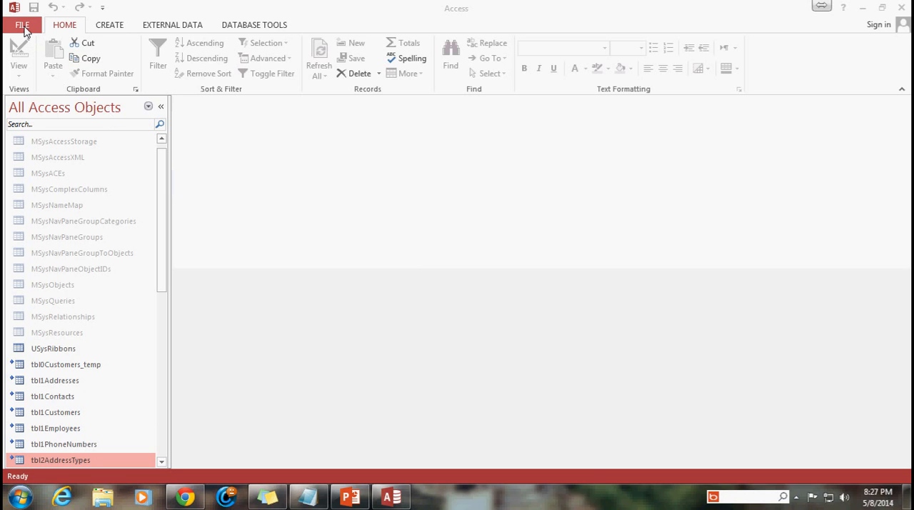
{"action": "mouse_move", "coordinate": [123, 169]}
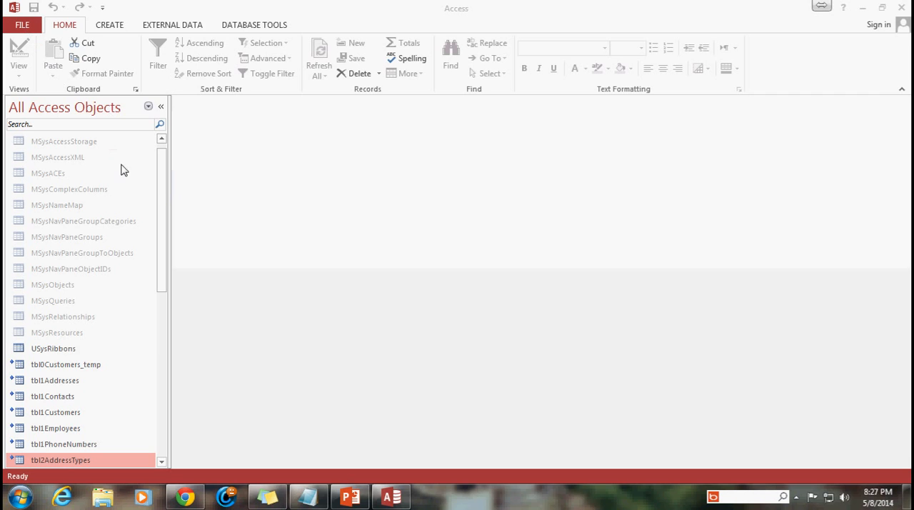
{"action": "scroll", "scroll_direction": "down", "scroll_amount": 3}
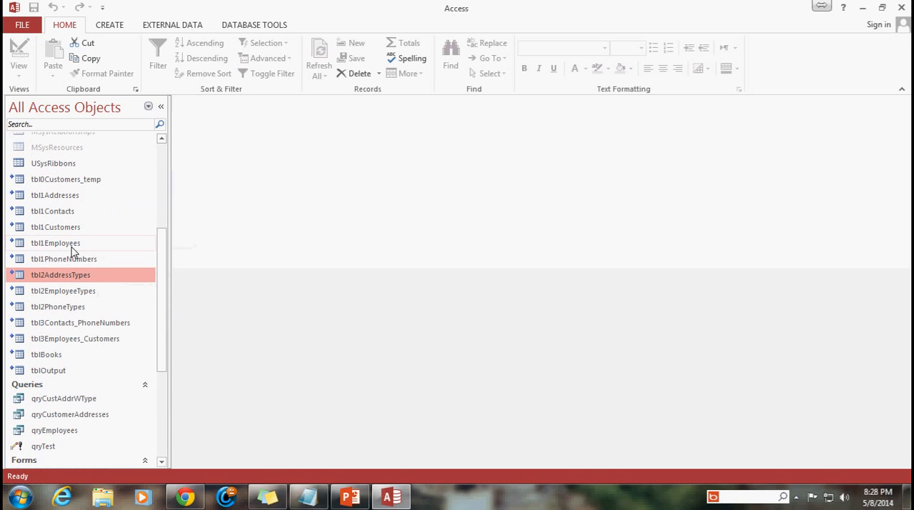
{"action": "double_click", "coordinate": [56, 243]}
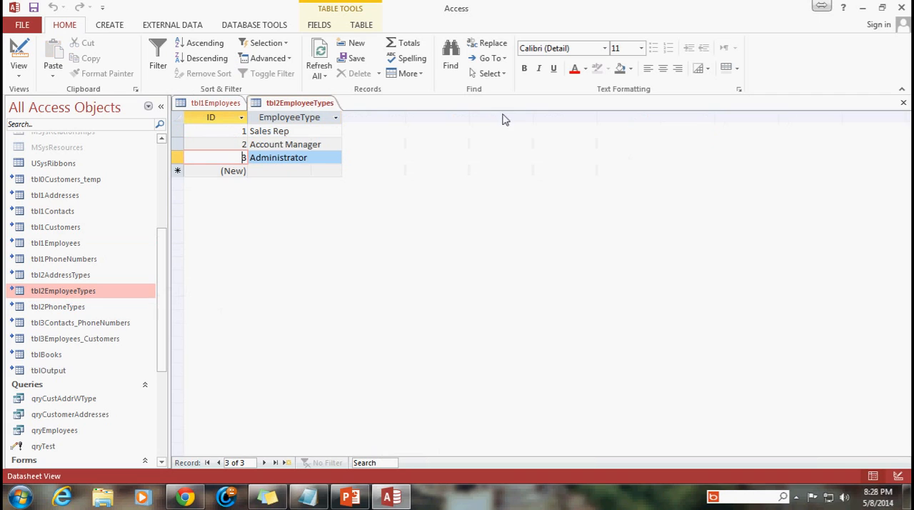
{"action": "left_click", "coordinate": [215, 103]}
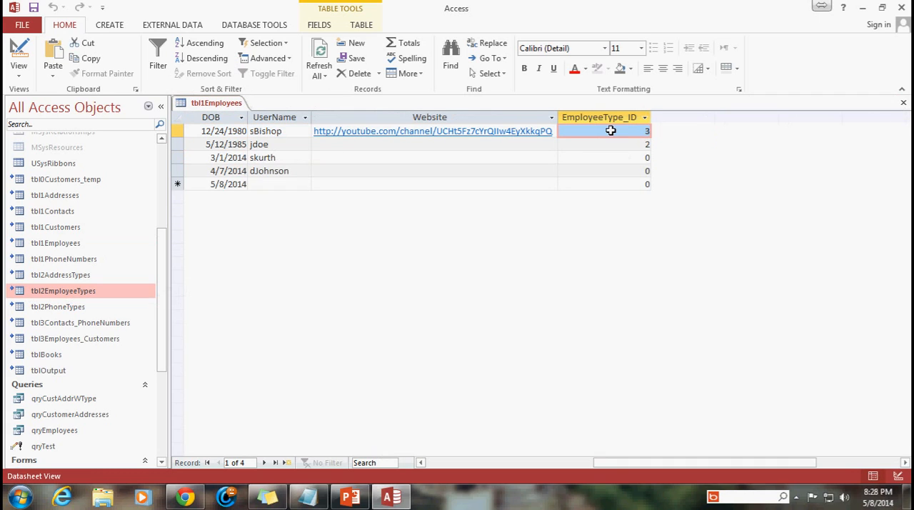
{"action": "mouse_move", "coordinate": [557, 271]}
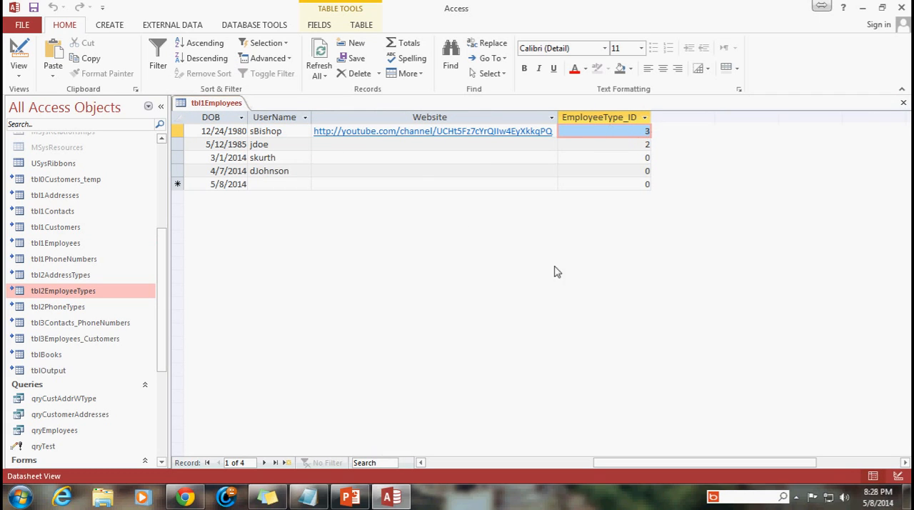
{"action": "left_click", "coordinate": [621, 143]}
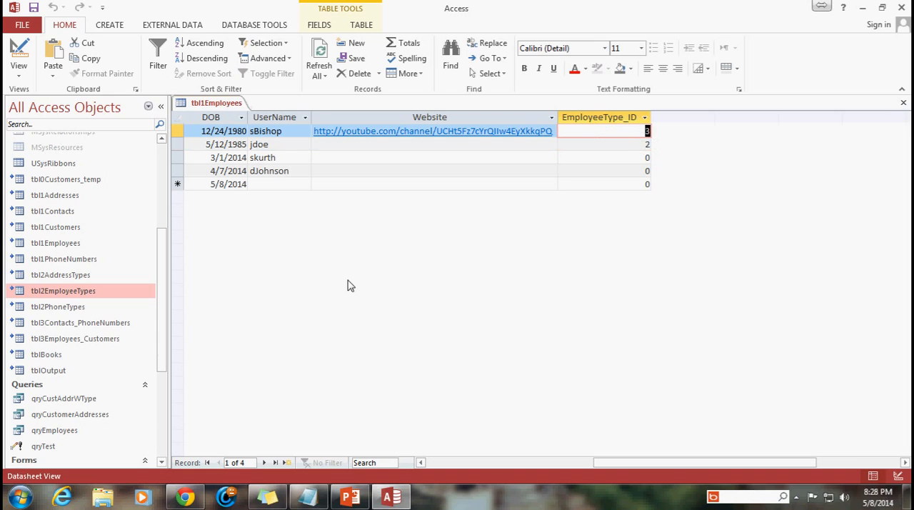
{"action": "mouse_move", "coordinate": [451, 206]}
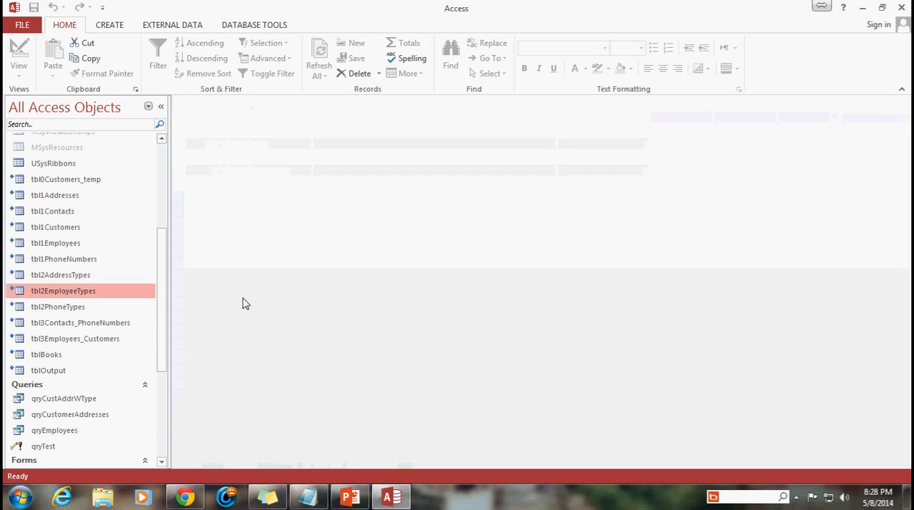
{"action": "scroll", "scroll_direction": "down", "scroll_amount": 3}
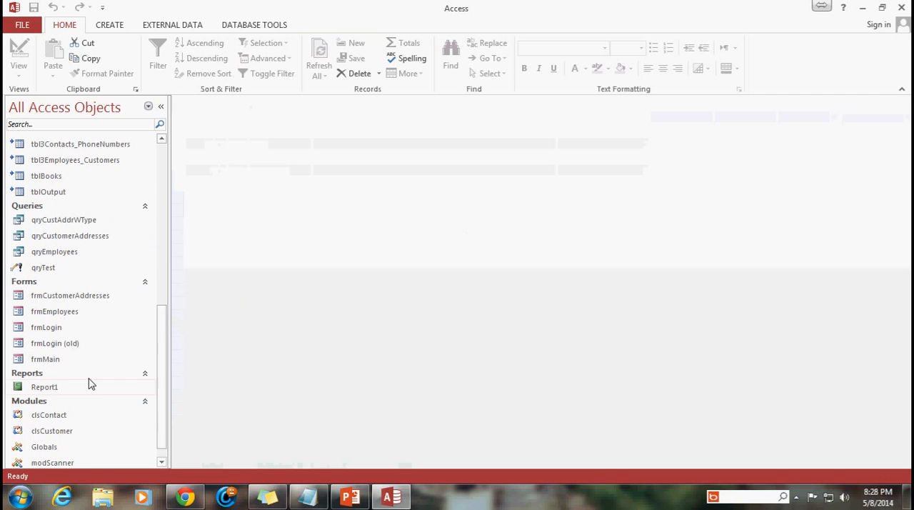
Step: Bring frmLogin into Design View and select the Login button to show its event properties
{"action": "right_click", "coordinate": [46, 327]}
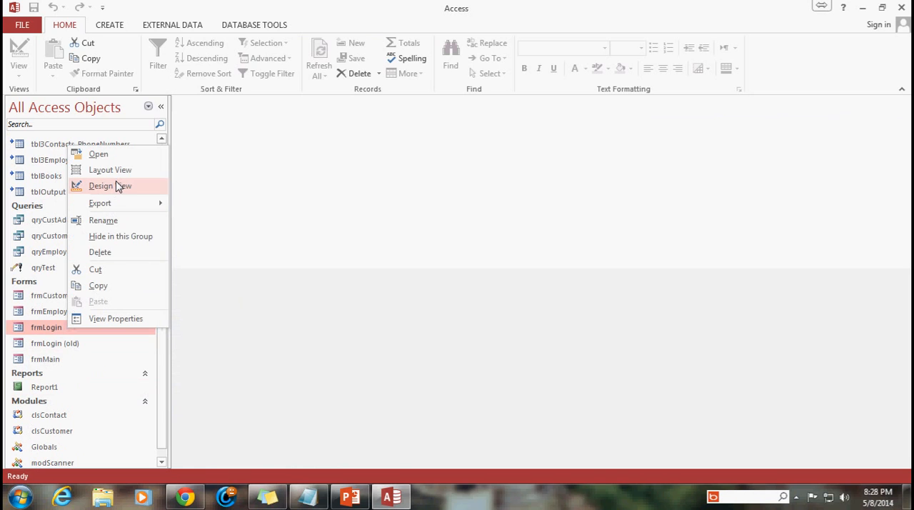
{"action": "left_click", "coordinate": [103, 186]}
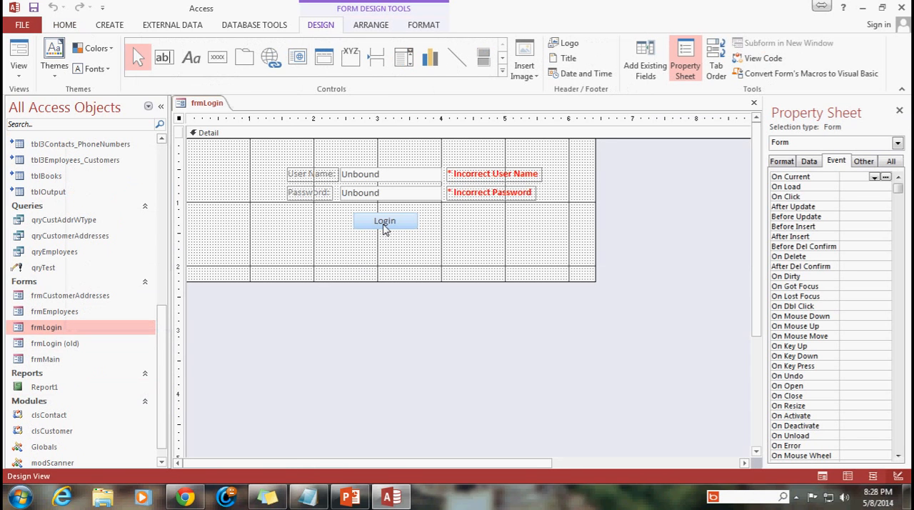
{"action": "mouse_move", "coordinate": [660, 203]}
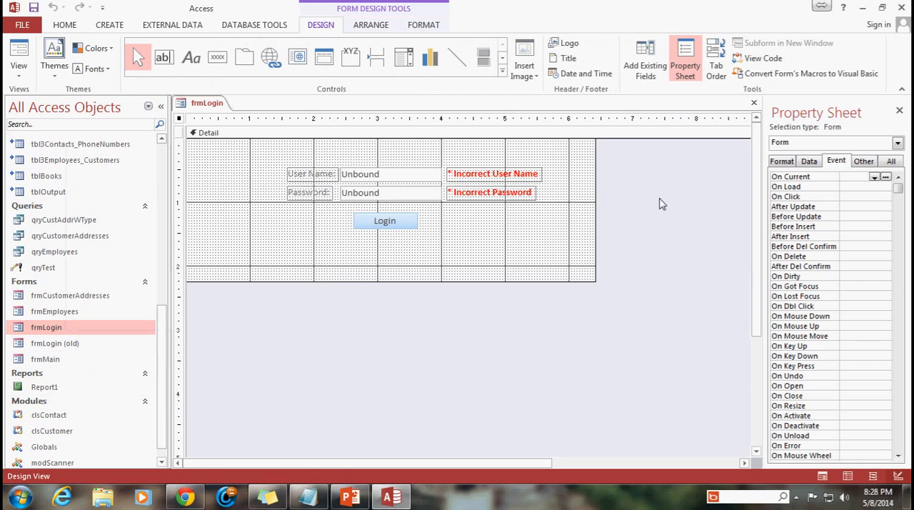
{"action": "left_click", "coordinate": [384, 220]}
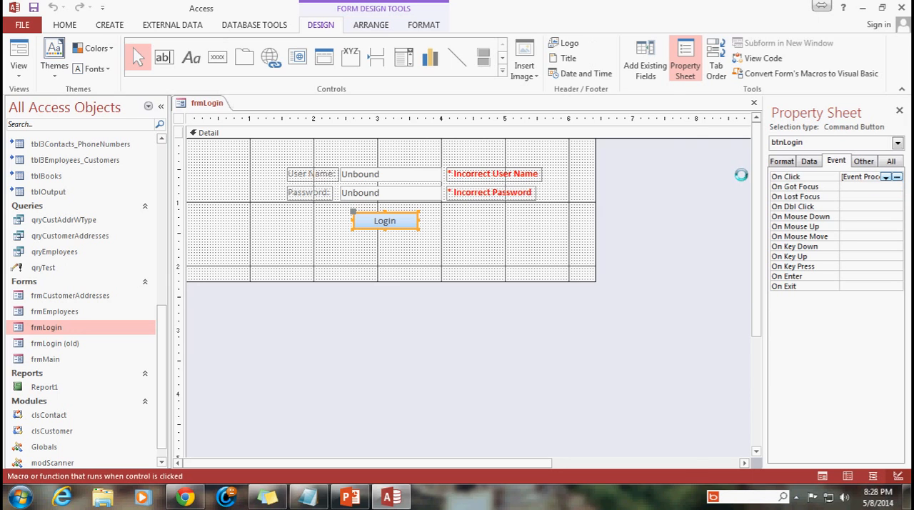
Step: Above DoCmd.OpenForm in the click code, add an empty If rs!EmployeeType_ID = 3 Then ... End If block
{"action": "left_click", "coordinate": [897, 177]}
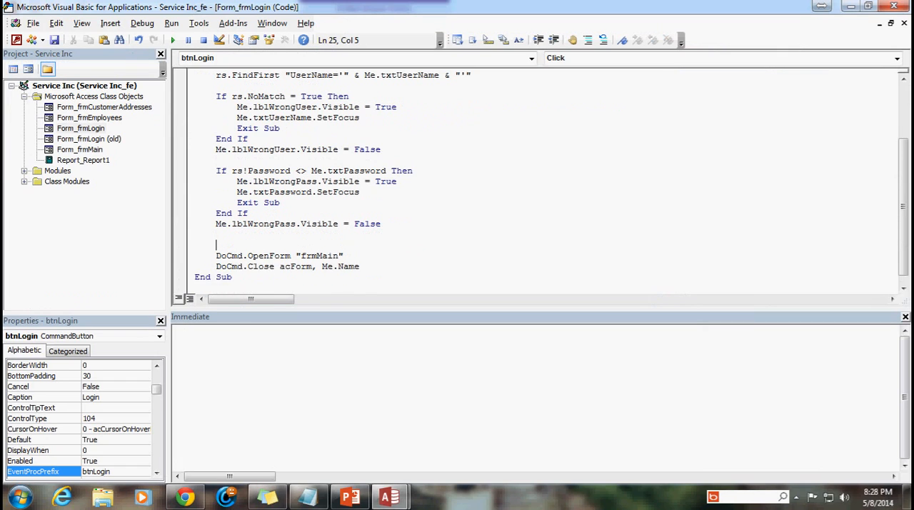
{"action": "scroll", "scroll_direction": "down", "scroll_amount": 3}
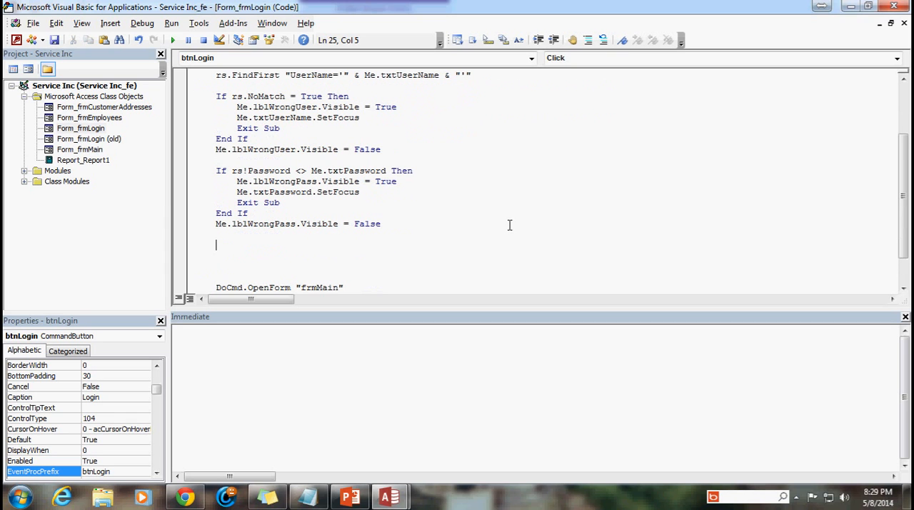
{"action": "mouse_move", "coordinate": [508, 226]}
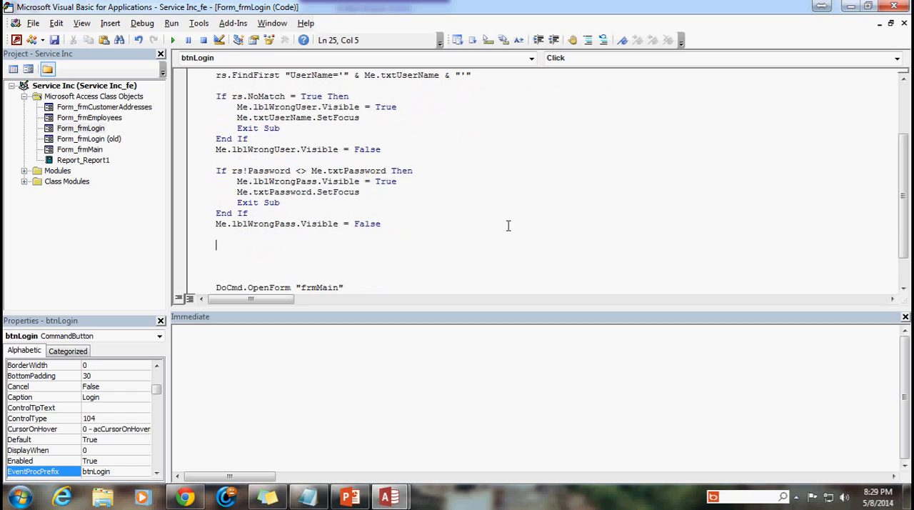
{"action": "scroll", "scroll_direction": "up", "scroll_amount": 3}
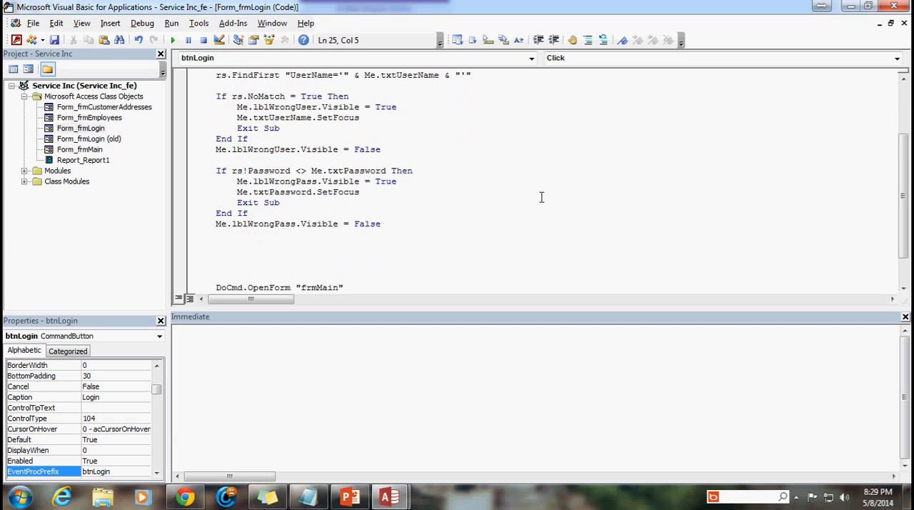
{"action": "type", "text": "if rs!"}
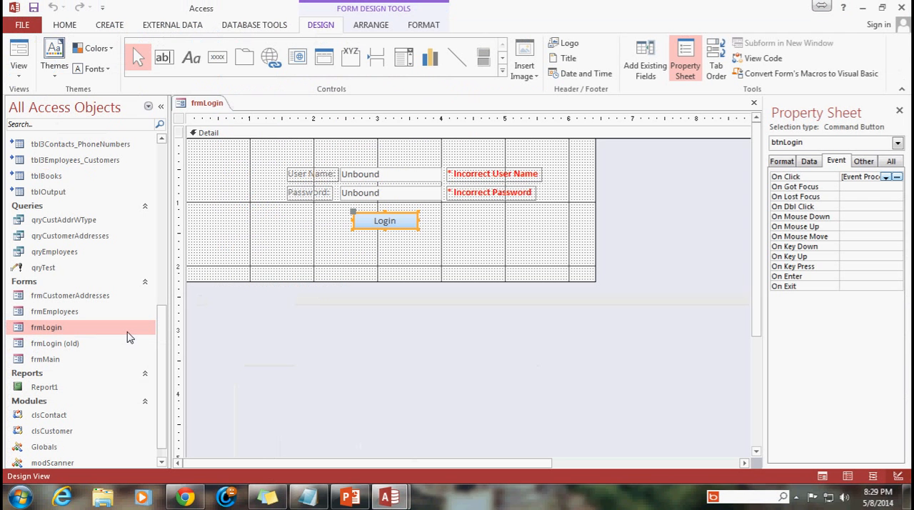
{"action": "scroll", "scroll_direction": "down", "scroll_amount": 3}
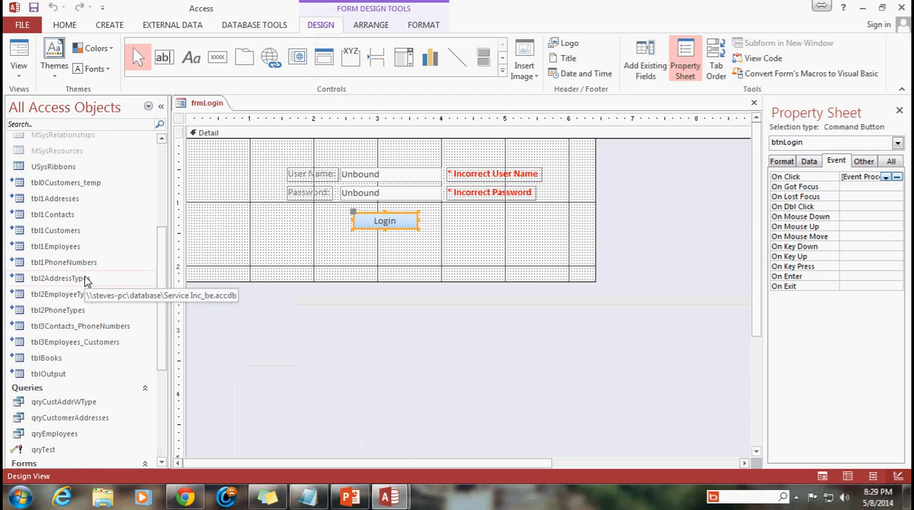
{"action": "double_click", "coordinate": [56, 245]}
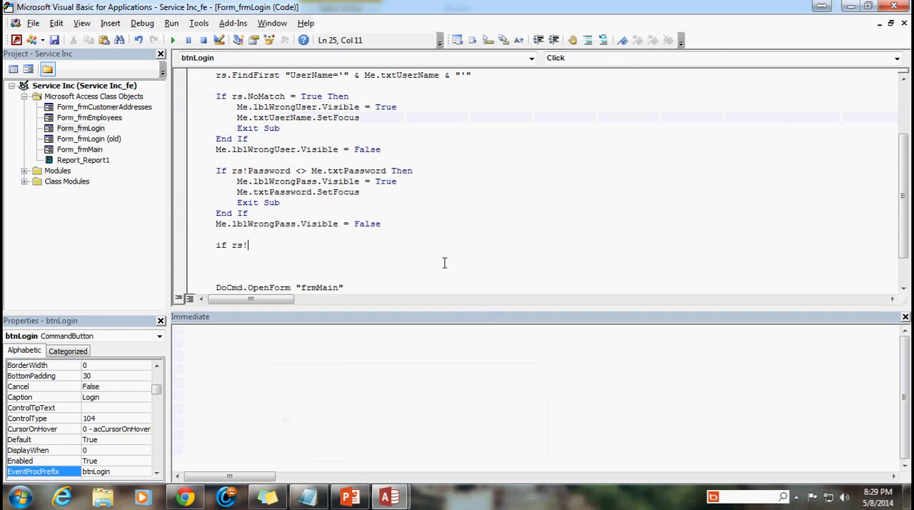
{"action": "type", "text": "Employ"}
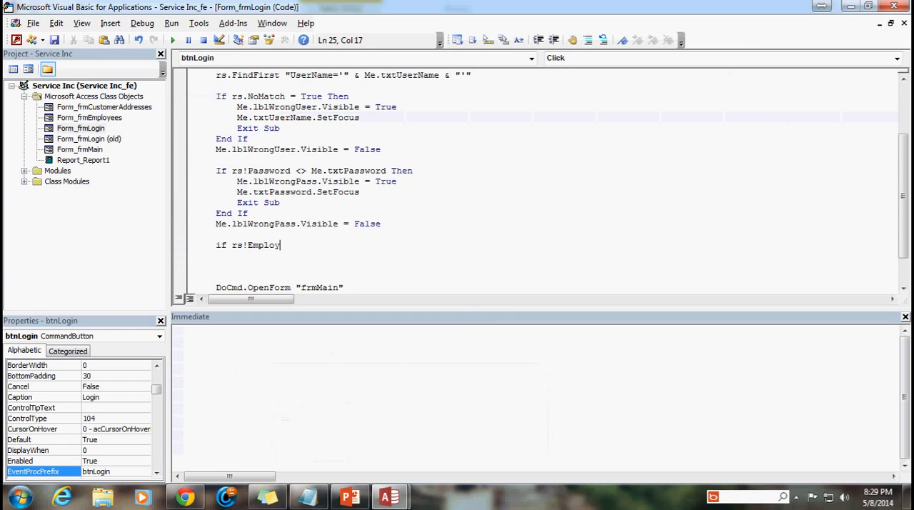
{"action": "type", "text": "eeType"}
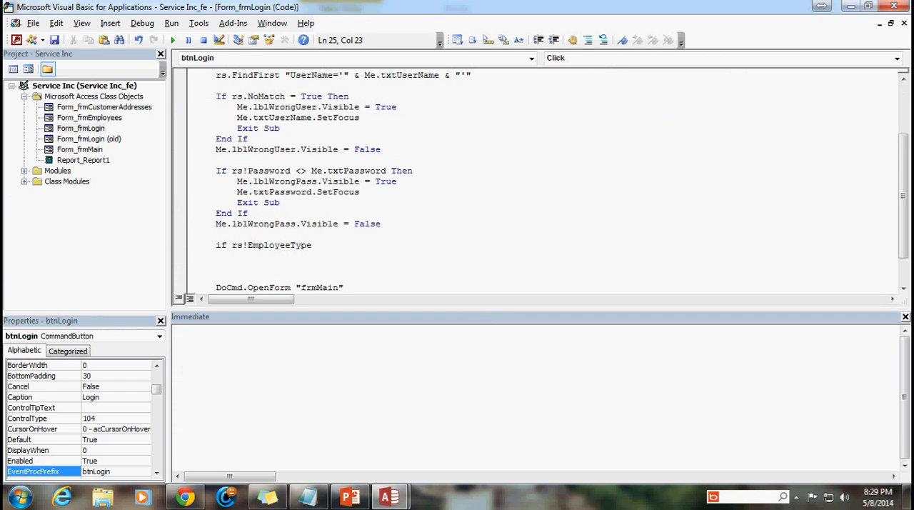
{"action": "type", "text": "_ID = 3 Th"}
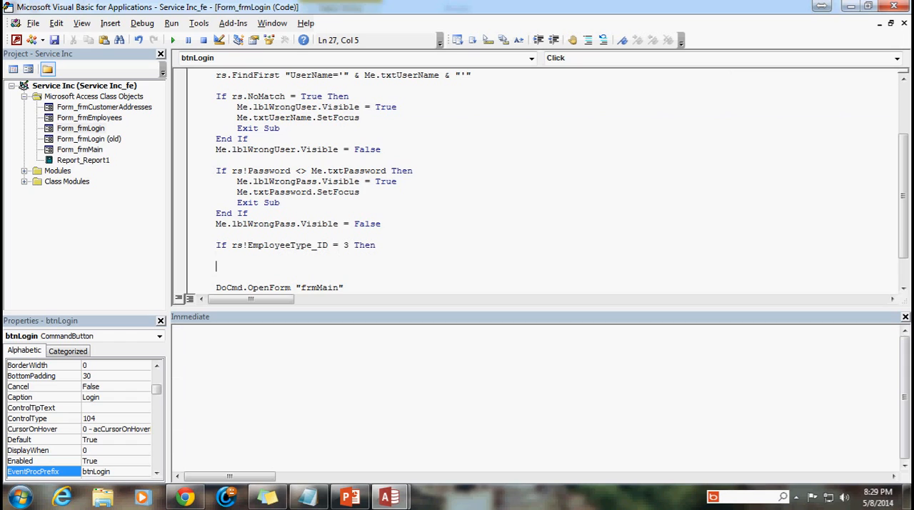
{"action": "type", "text": "end if"}
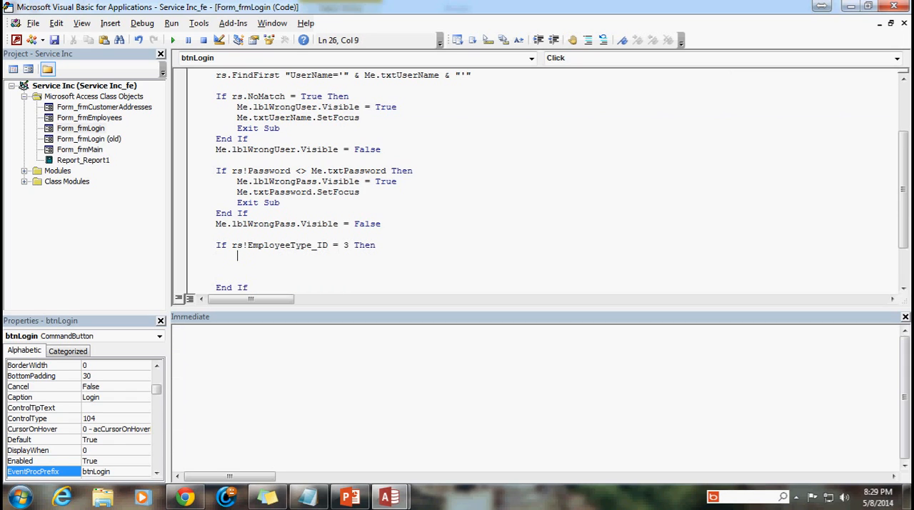
{"action": "scroll", "scroll_direction": "down", "scroll_amount": 3}
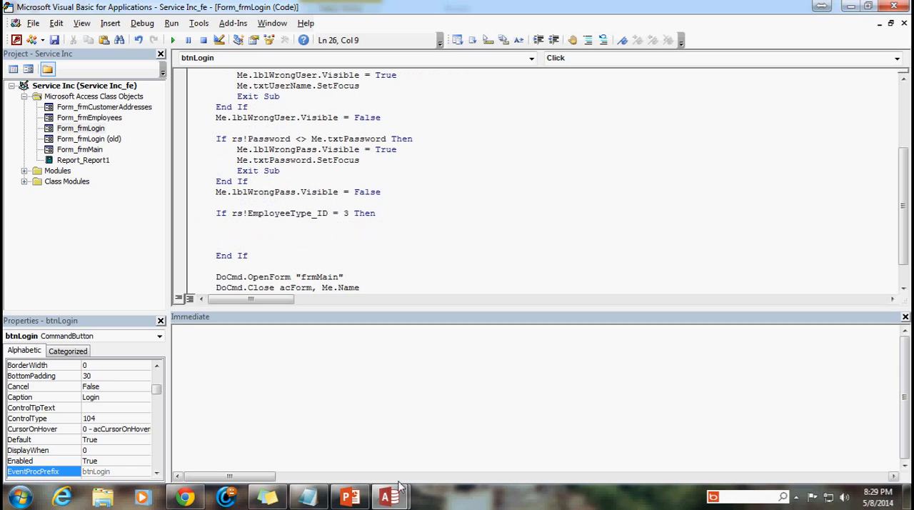
Step: Select the BypassKeyPrompt code in Ribbons.txt for copying into the administrator-only branch
{"action": "left_click", "coordinate": [389, 497]}
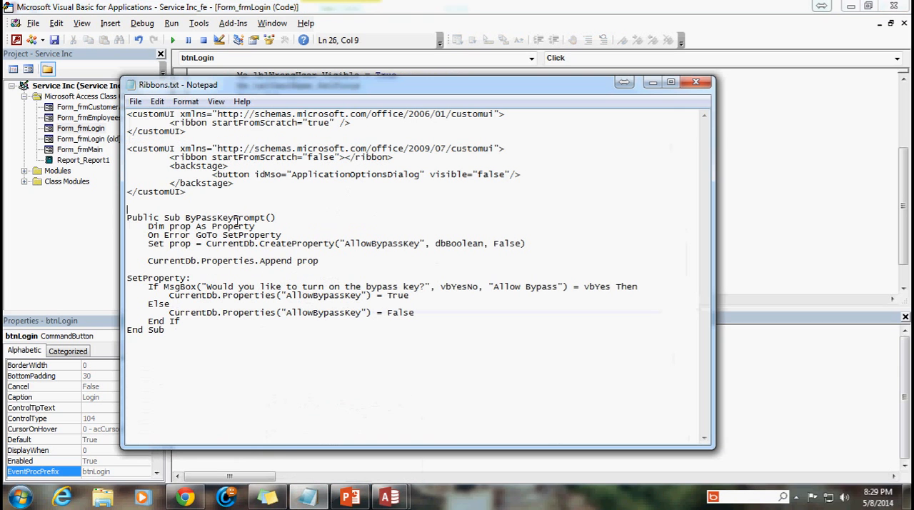
{"action": "left_click_drag", "start_coordinate": [148, 226], "coordinate": [180, 320]}
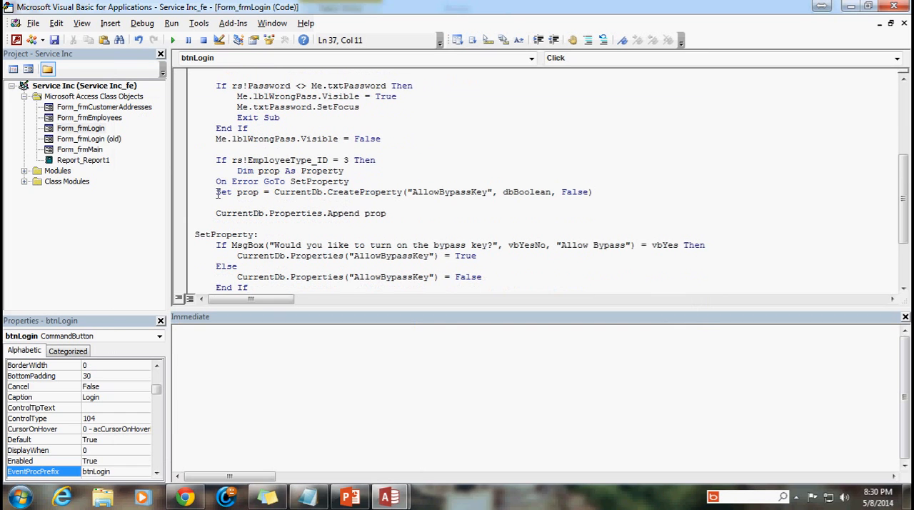
{"action": "scroll", "scroll_direction": "down", "scroll_amount": 3}
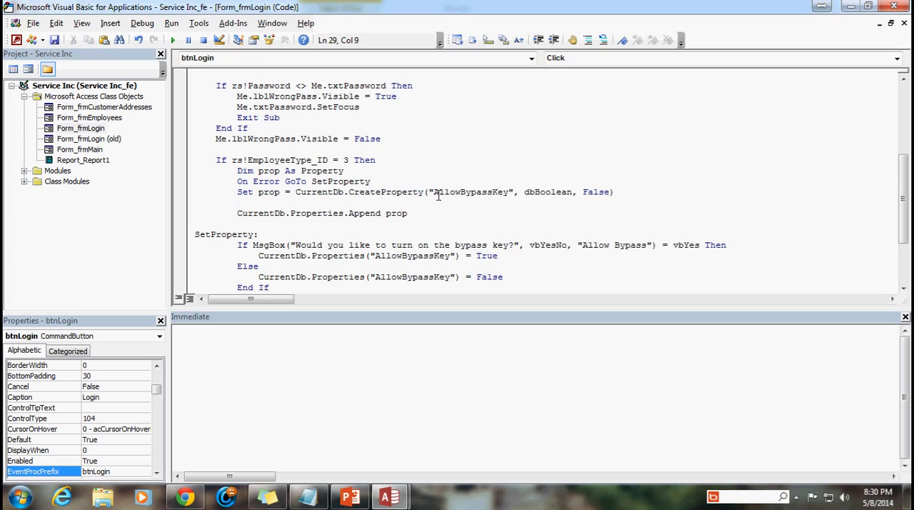
{"action": "double_click", "coordinate": [470, 192]}
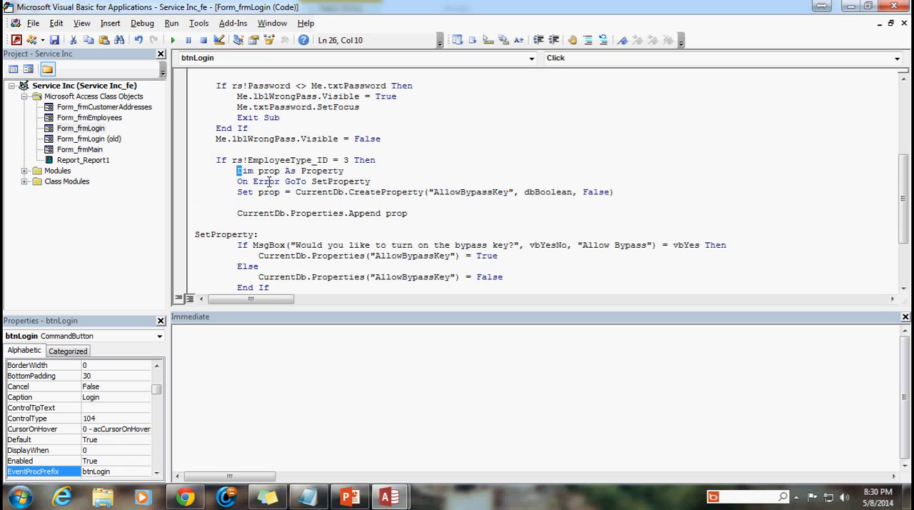
{"action": "left_click_drag", "start_coordinate": [237, 170], "coordinate": [343, 170]}
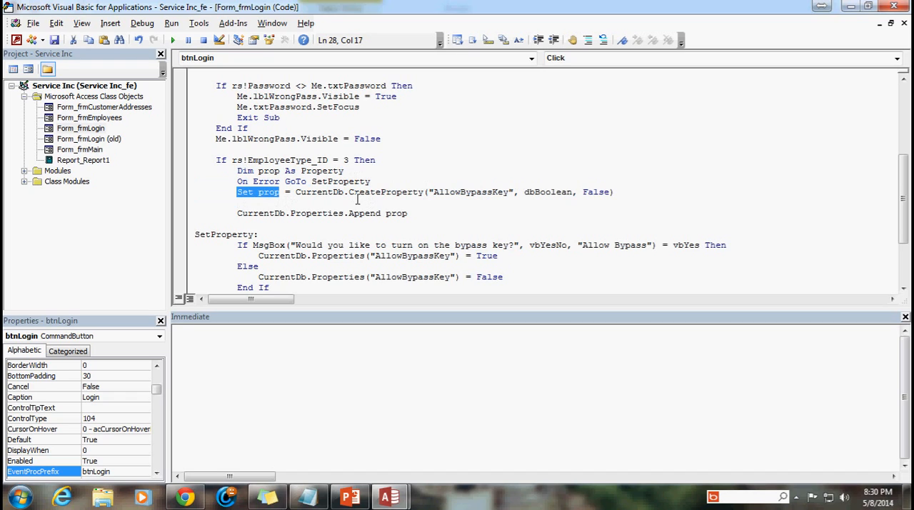
{"action": "mouse_move", "coordinate": [357, 200]}
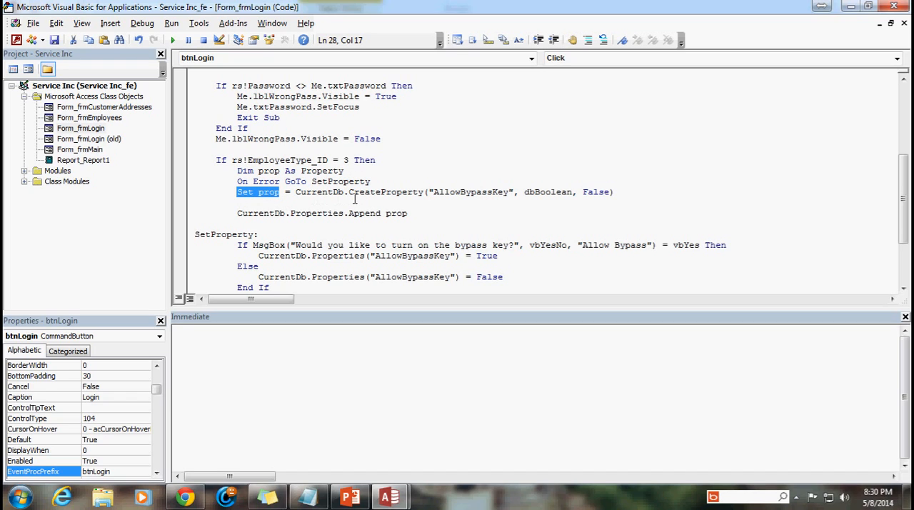
{"action": "double_click", "coordinate": [365, 191]}
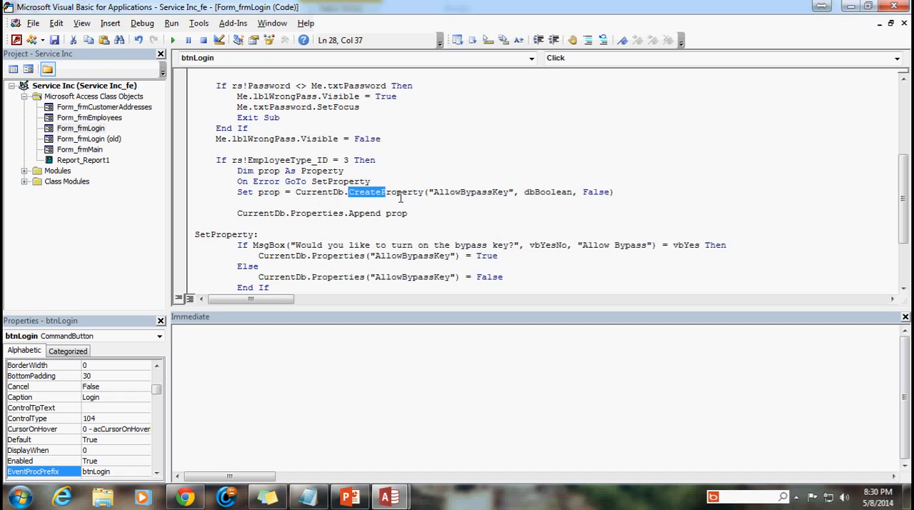
{"action": "double_click", "coordinate": [386, 191]}
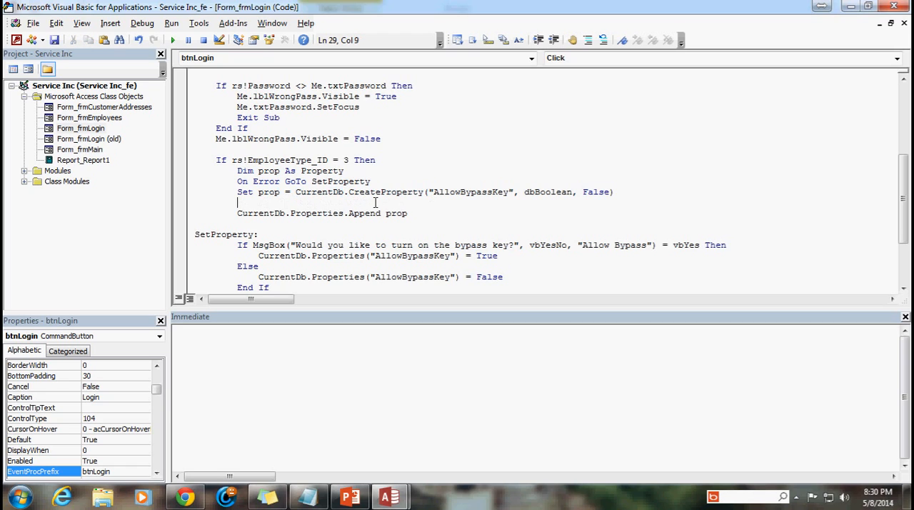
{"action": "mouse_move", "coordinate": [434, 197]}
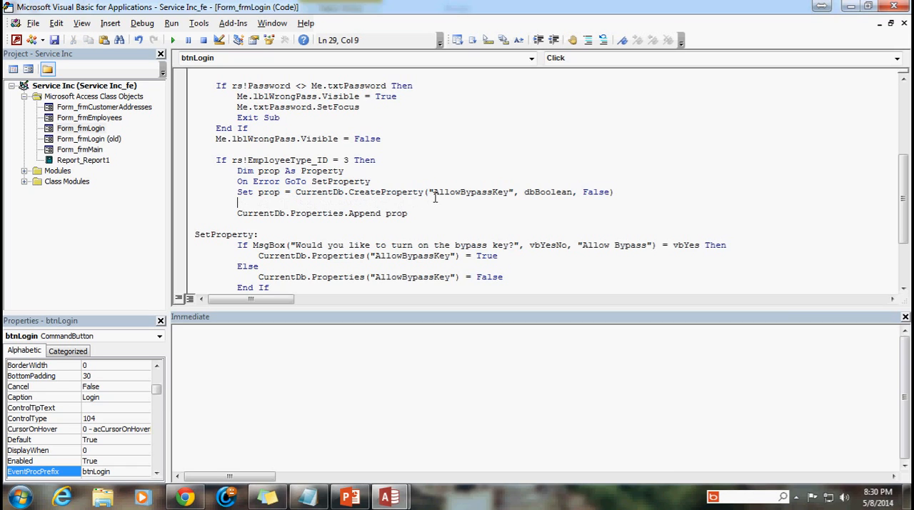
{"action": "double_click", "coordinate": [469, 191]}
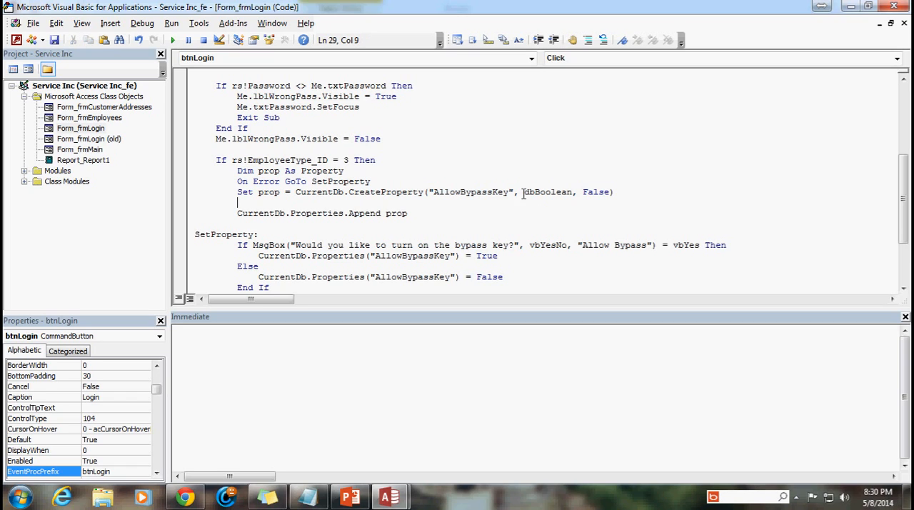
{"action": "double_click", "coordinate": [547, 191]}
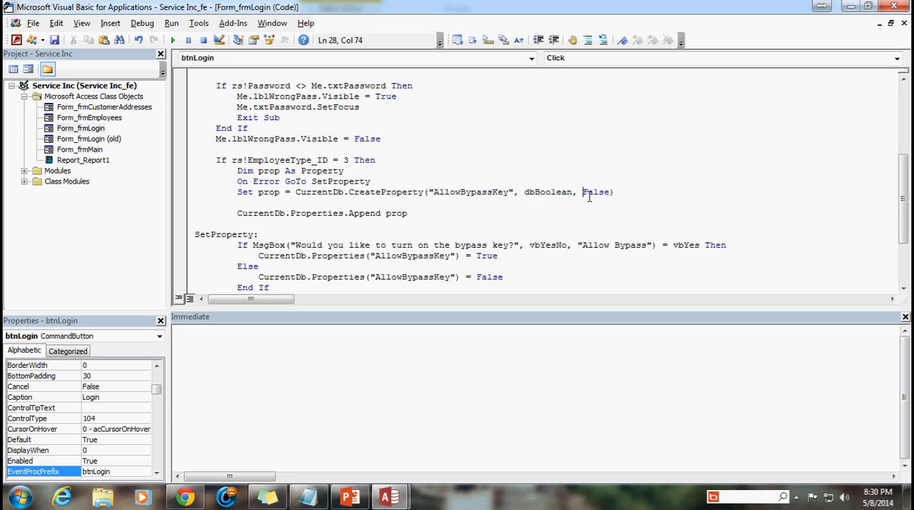
{"action": "double_click", "coordinate": [596, 191]}
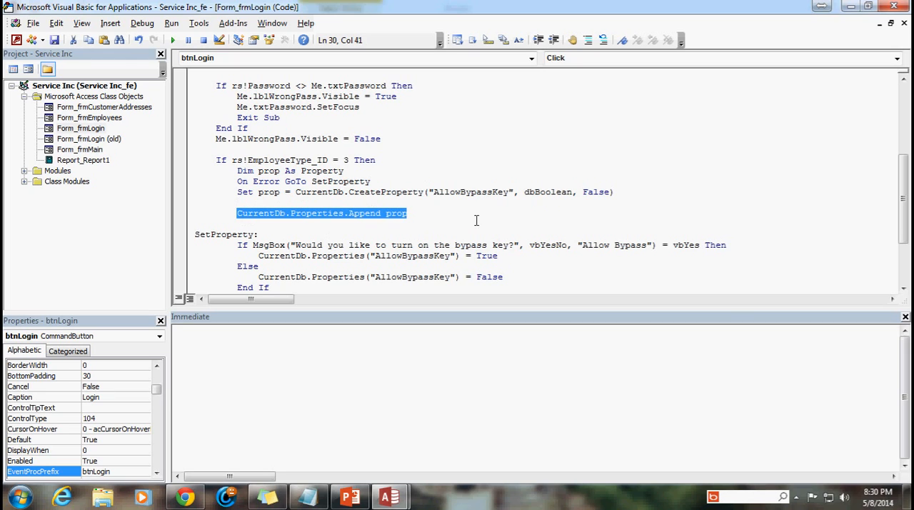
{"action": "scroll", "scroll_direction": "down", "scroll_amount": 3}
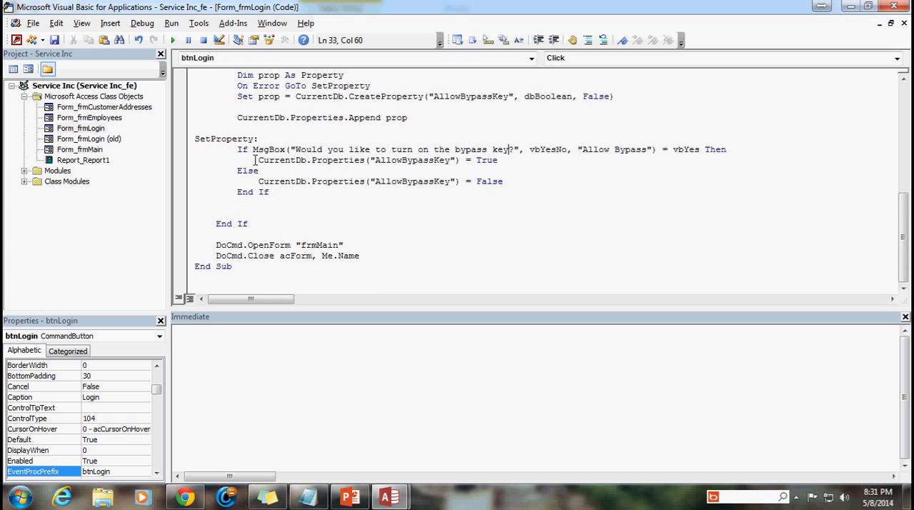
{"action": "mouse_move", "coordinate": [298, 154]}
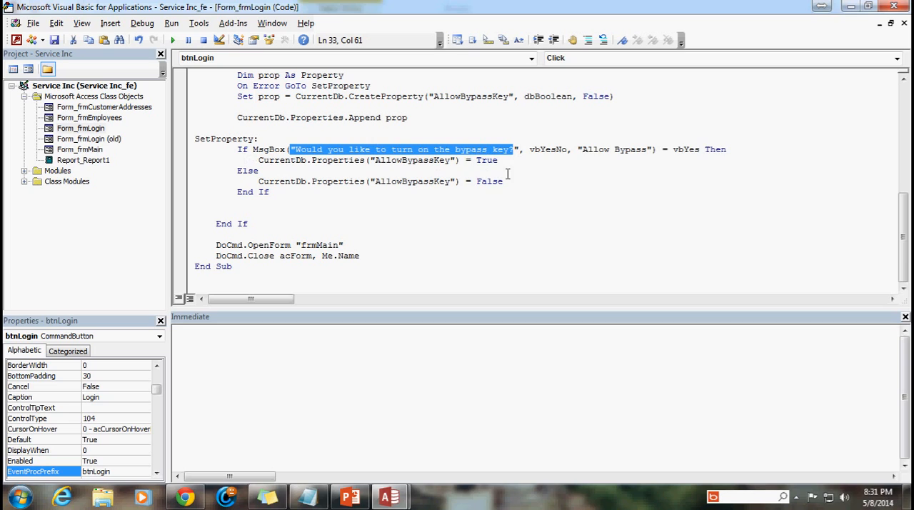
{"action": "mouse_move", "coordinate": [557, 157]}
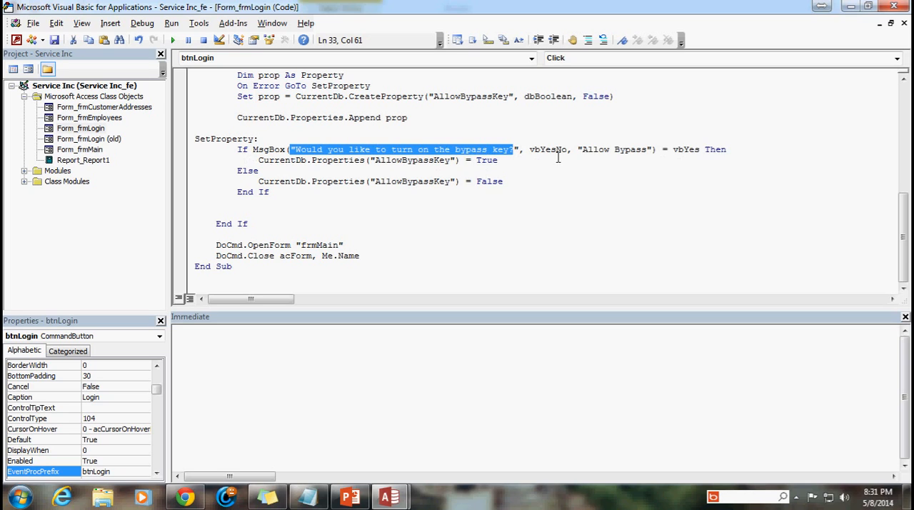
{"action": "mouse_move", "coordinate": [393, 197]}
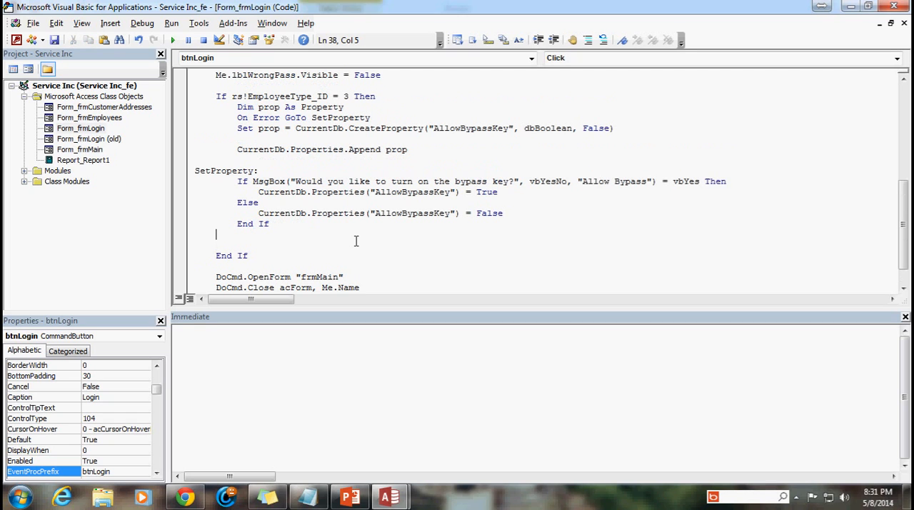
{"action": "mouse_move", "coordinate": [380, 264]}
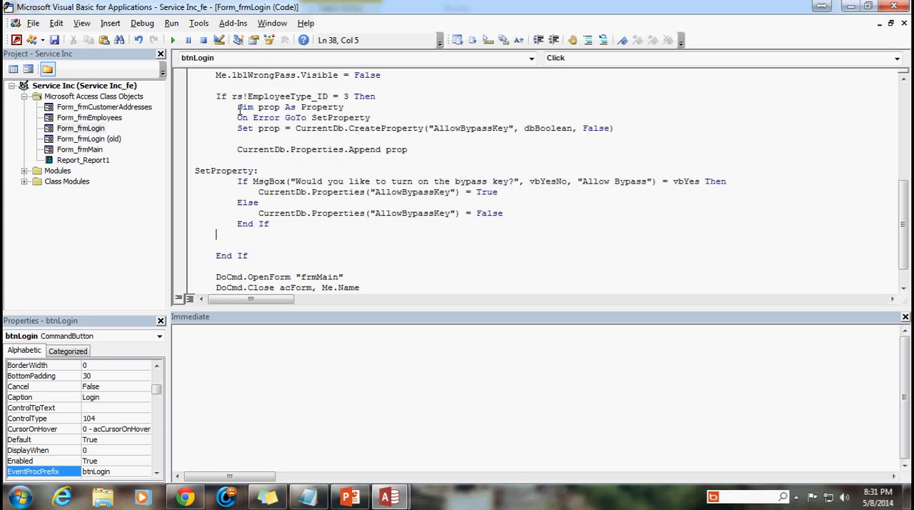
Step: Insert a blank line after the EmployeeType_ID = 3 check and indent the bypass-key property lines
{"action": "left_click", "coordinate": [378, 97]}
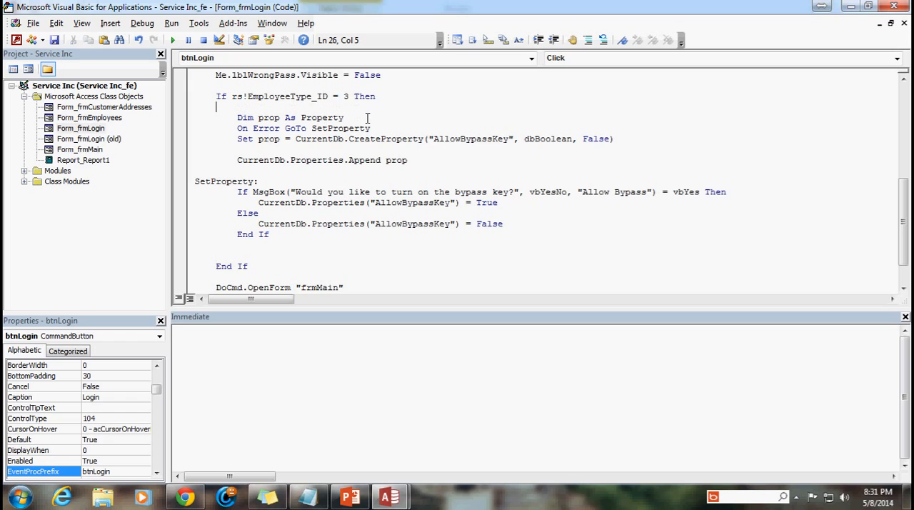
{"action": "mouse_move", "coordinate": [97, 59]}
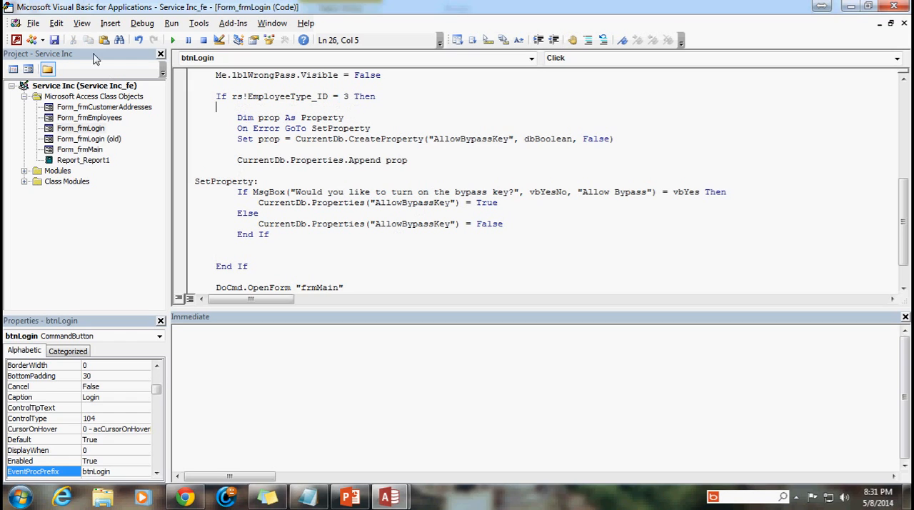
{"action": "mouse_move", "coordinate": [54, 40]}
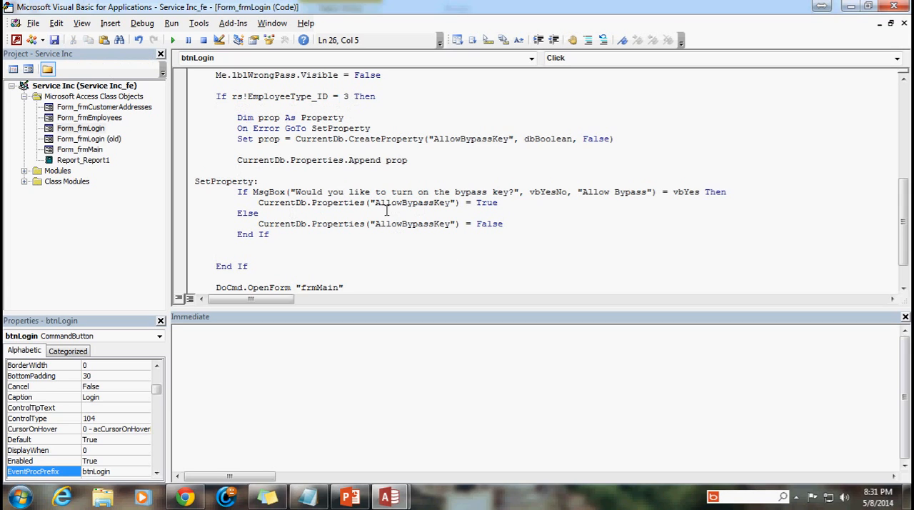
{"action": "double_click", "coordinate": [408, 203]}
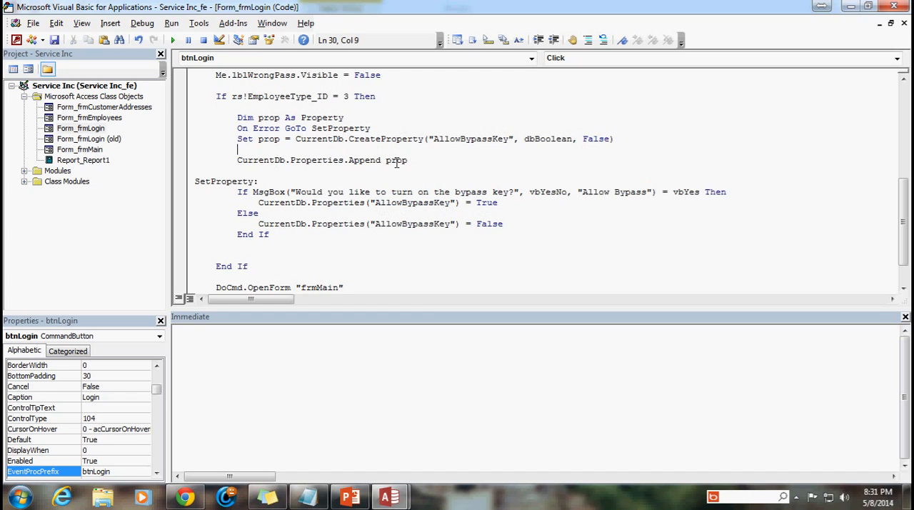
{"action": "mouse_move", "coordinate": [511, 170]}
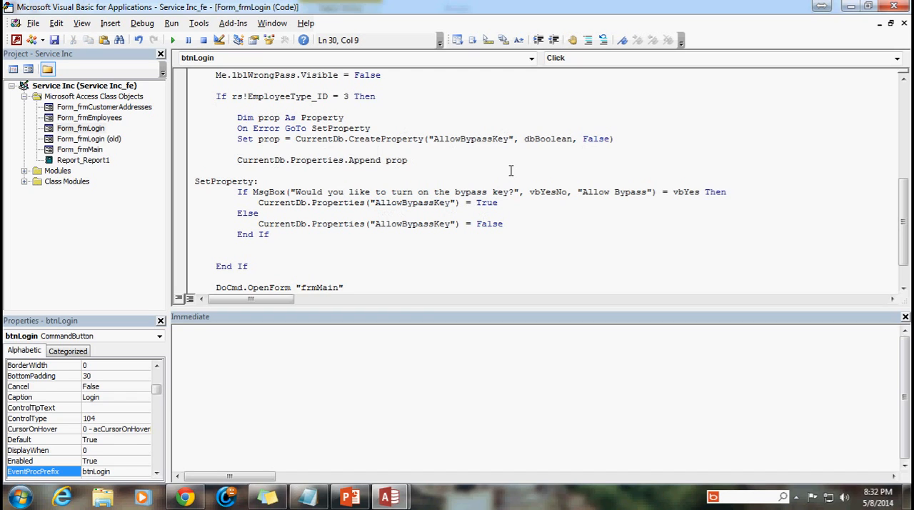
{"action": "mouse_move", "coordinate": [500, 254]}
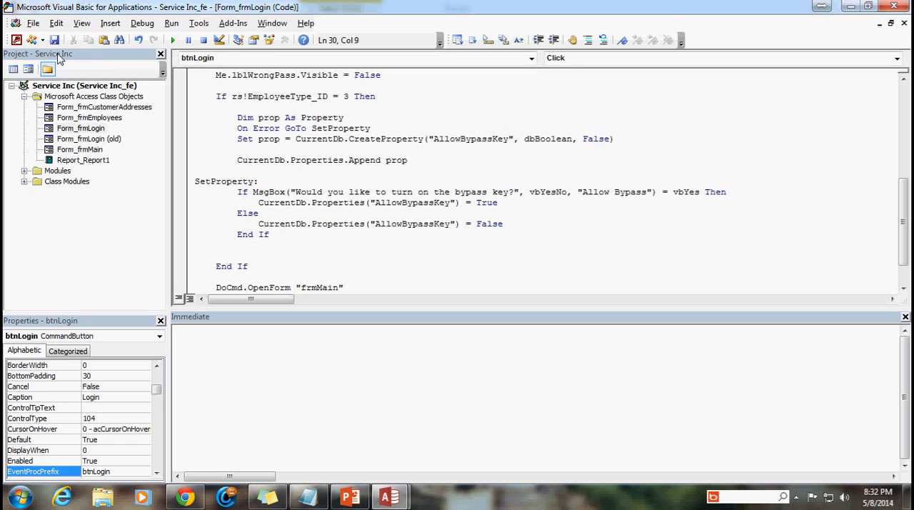
{"action": "mouse_move", "coordinate": [54, 40]}
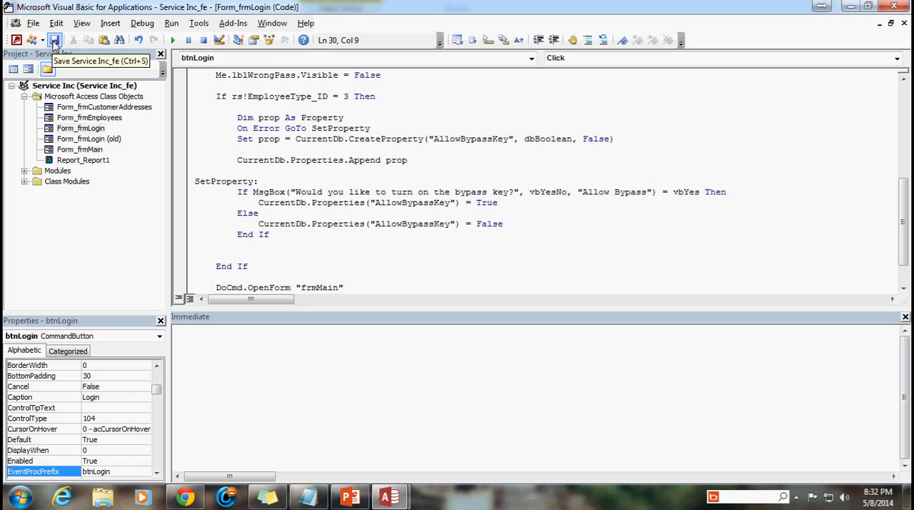
Step: Save the login code, reopen the database and enter the bishop username and password
{"action": "left_click", "coordinate": [143, 22]}
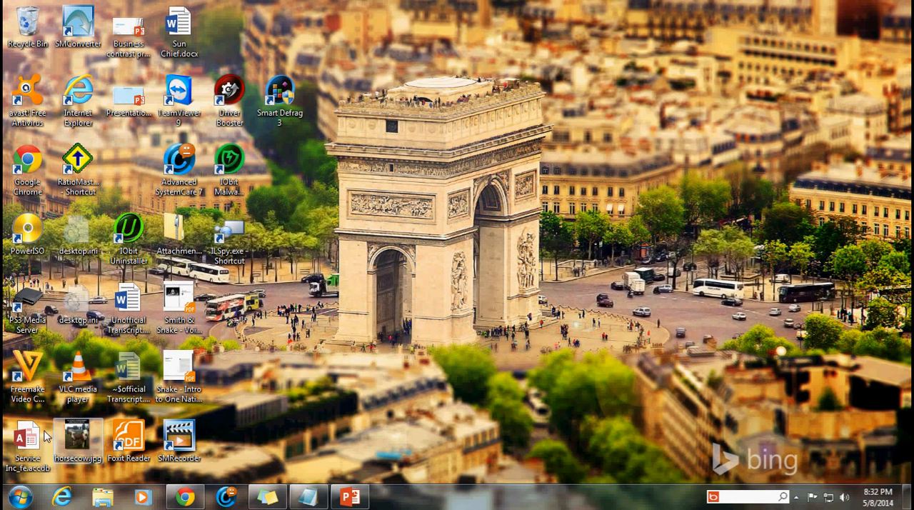
{"action": "double_click", "coordinate": [28, 436]}
{"action": "type", "text": "s"}
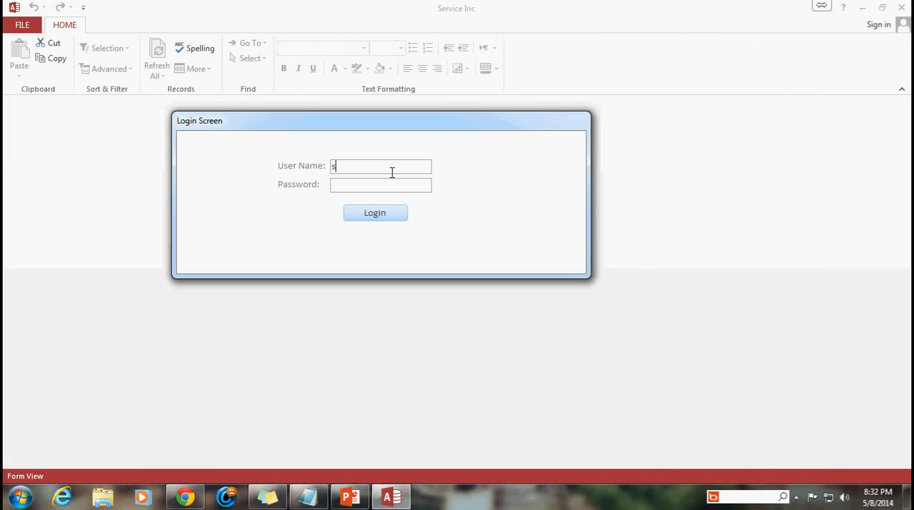
{"action": "type", "text": "bishop"}
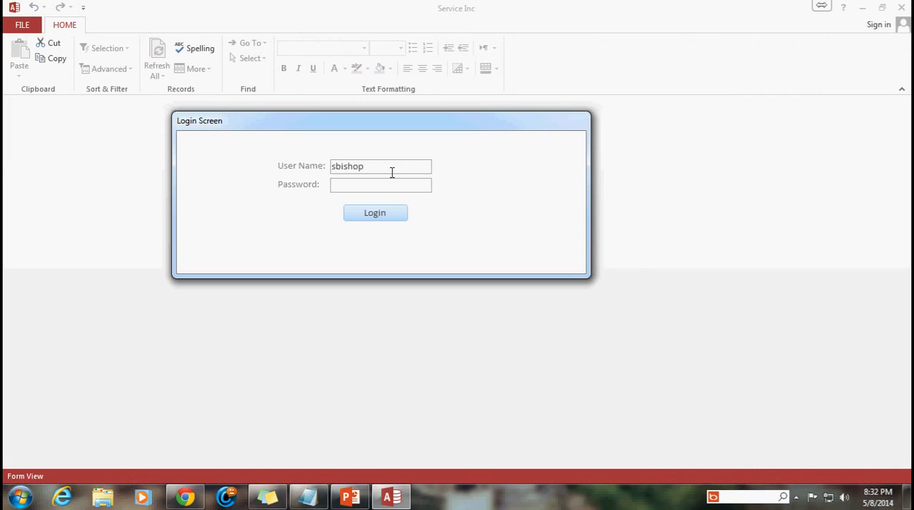
{"action": "type", "text": "****"}
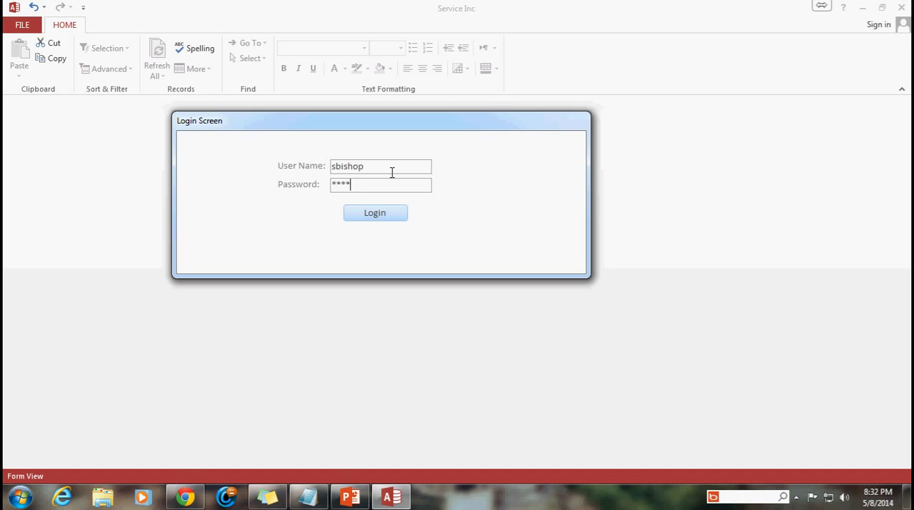
{"action": "key", "text": "backspace"}
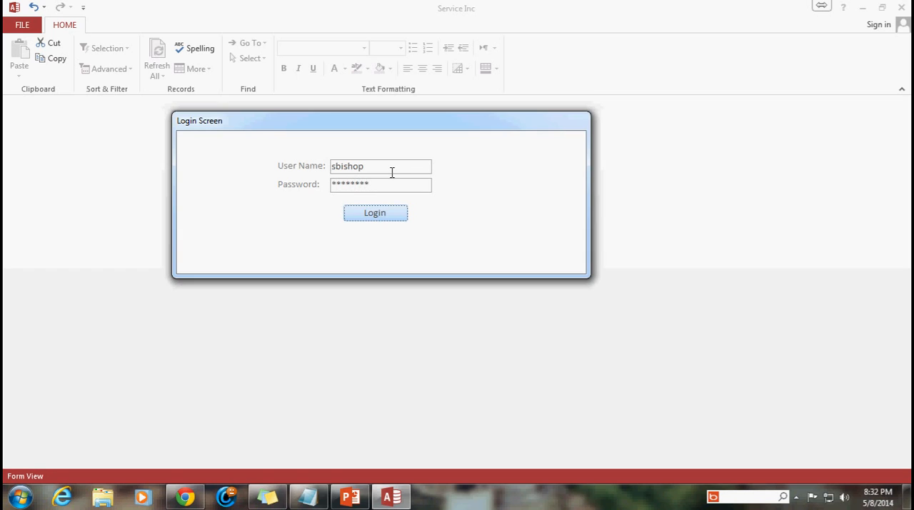
Step: Log in, answer No to the Allow Bypass prompt and close the Main Menu form
{"action": "left_click", "coordinate": [375, 213]}
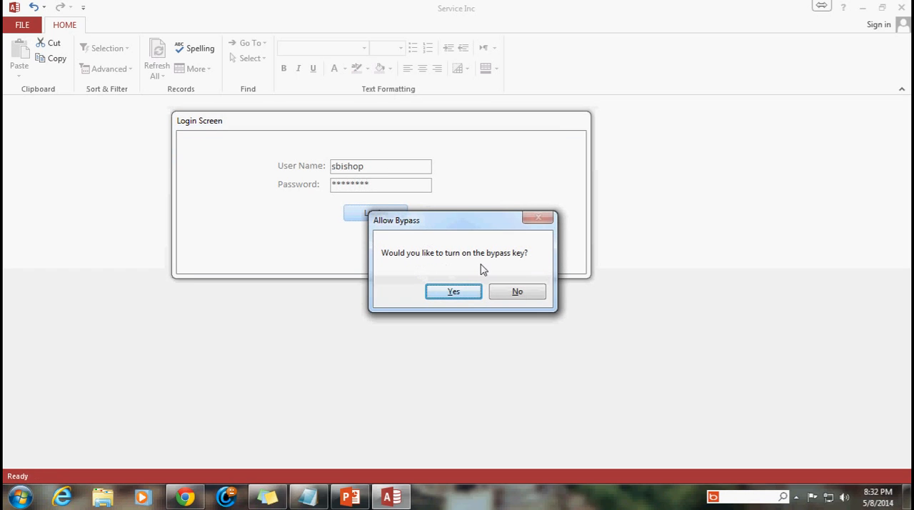
{"action": "left_click", "coordinate": [517, 291]}
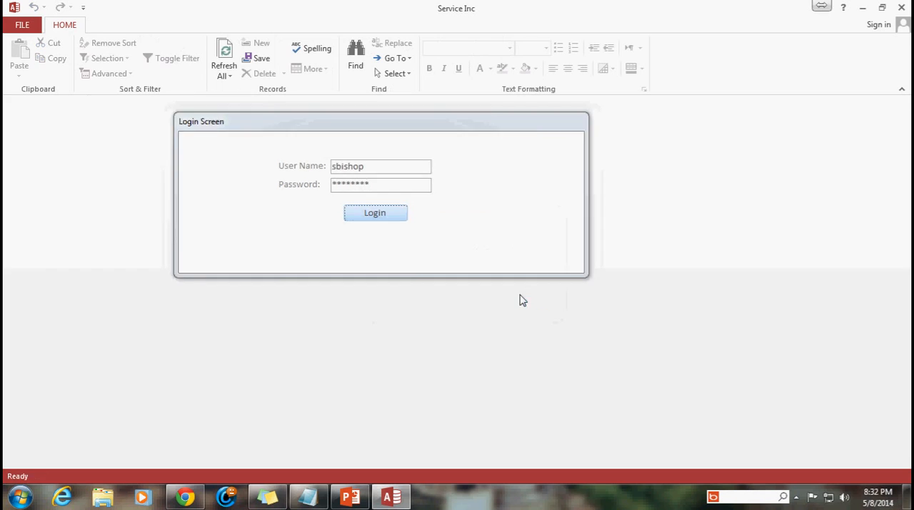
{"action": "left_click", "coordinate": [375, 213]}
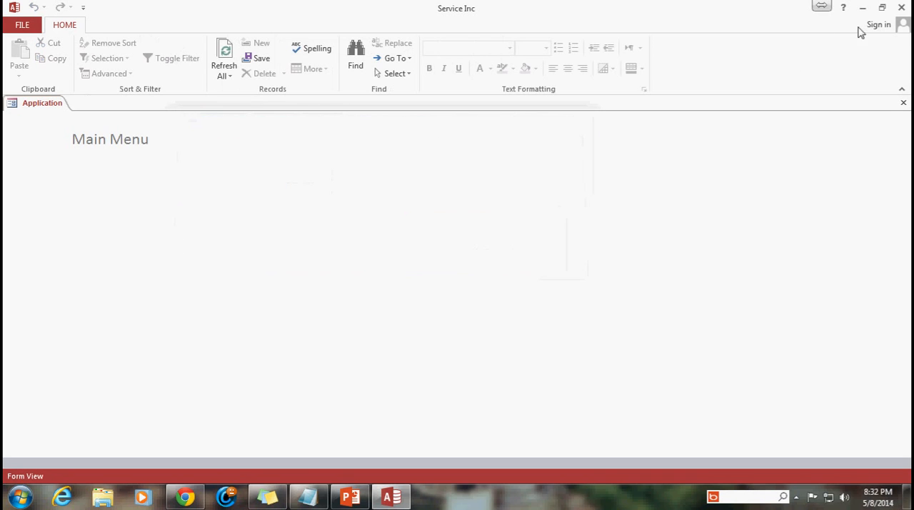
{"action": "left_click", "coordinate": [863, 9]}
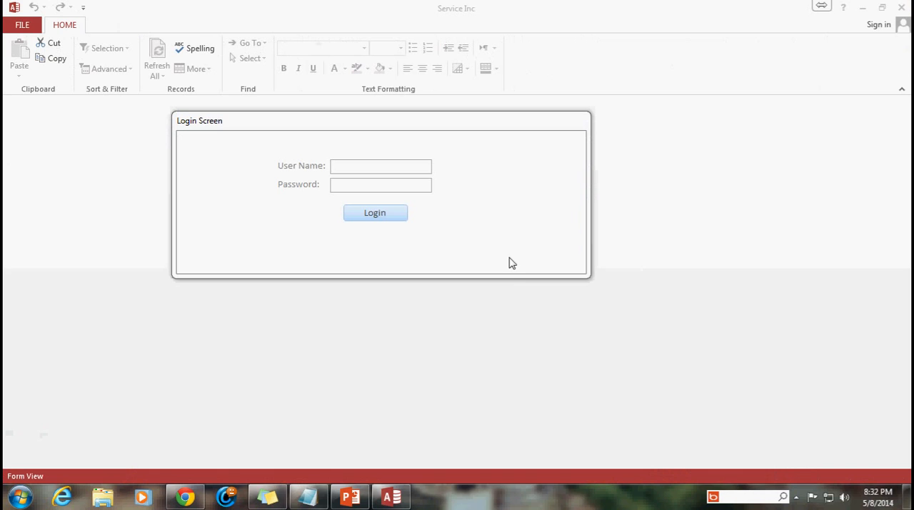
Step: Drag the empty Login Screen form to the centre of the window
{"action": "left_click", "coordinate": [380, 165]}
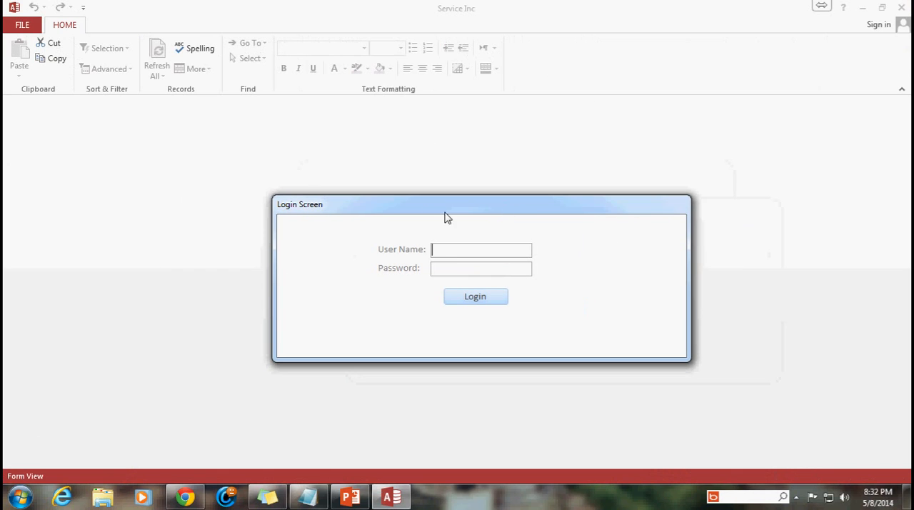
{"action": "left_click_drag", "start_coordinate": [446, 214], "coordinate": [422, 154]}
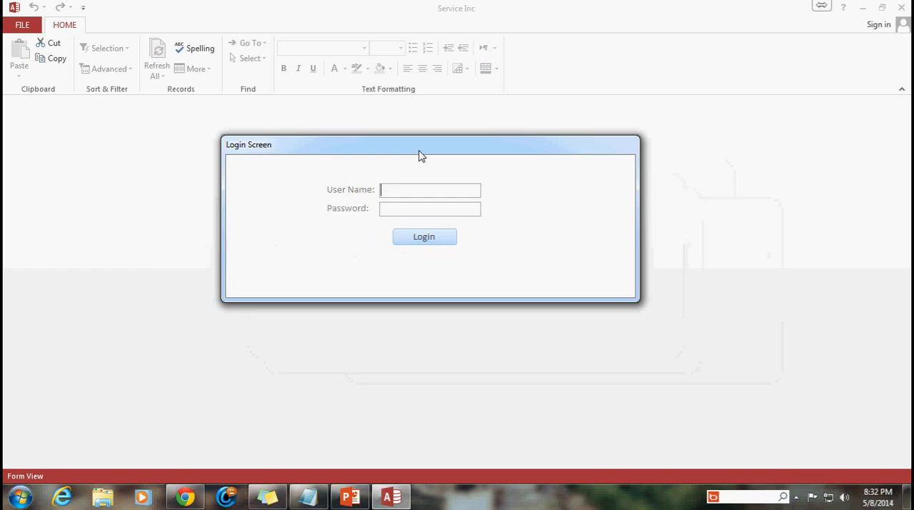
{"action": "left_click_drag", "start_coordinate": [421, 144], "coordinate": [427, 160]}
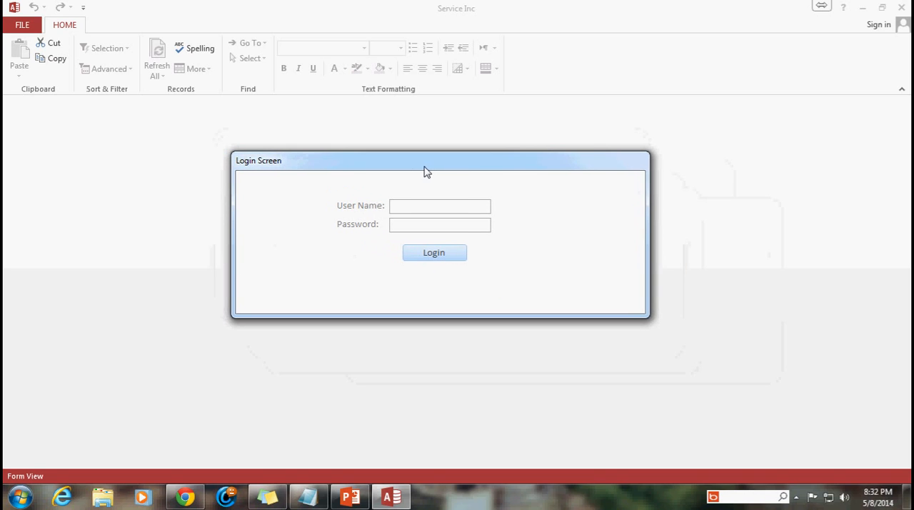
{"action": "mouse_move", "coordinate": [420, 166]}
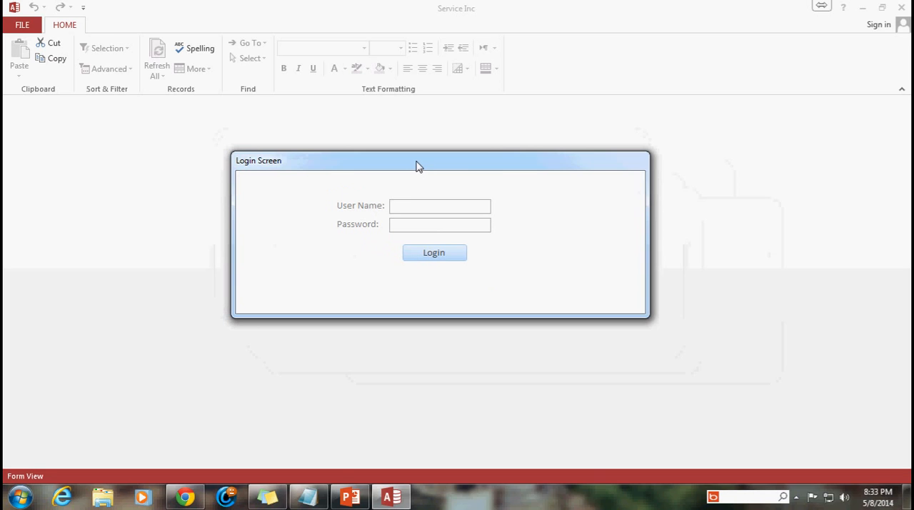
{"action": "mouse_move", "coordinate": [429, 199]}
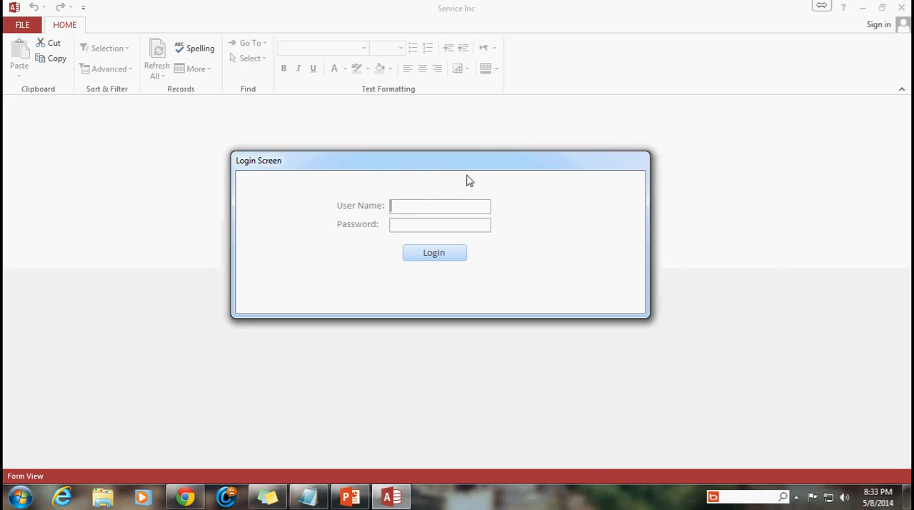
Step: Log in as 'sbishop' with the password and answer Yes to turn the bypass key on
{"action": "type", "text": "sbishop"}
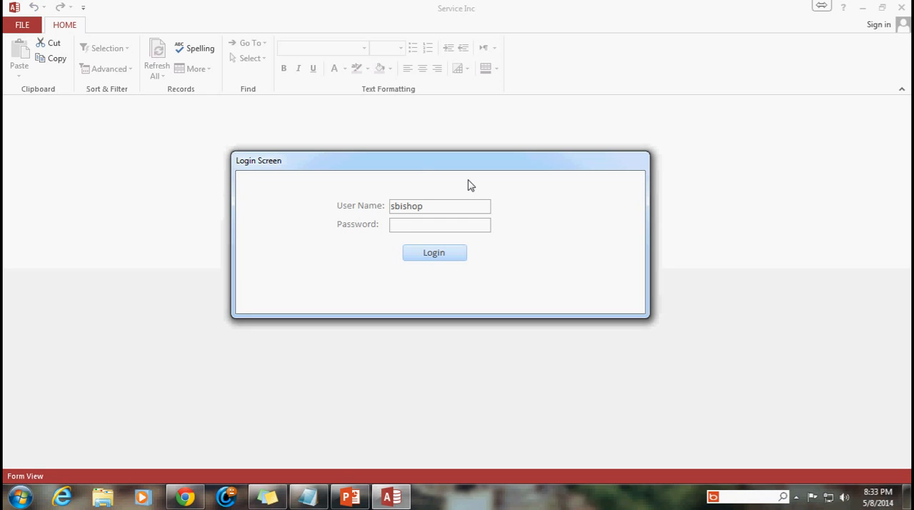
{"action": "type", "text": "*"}
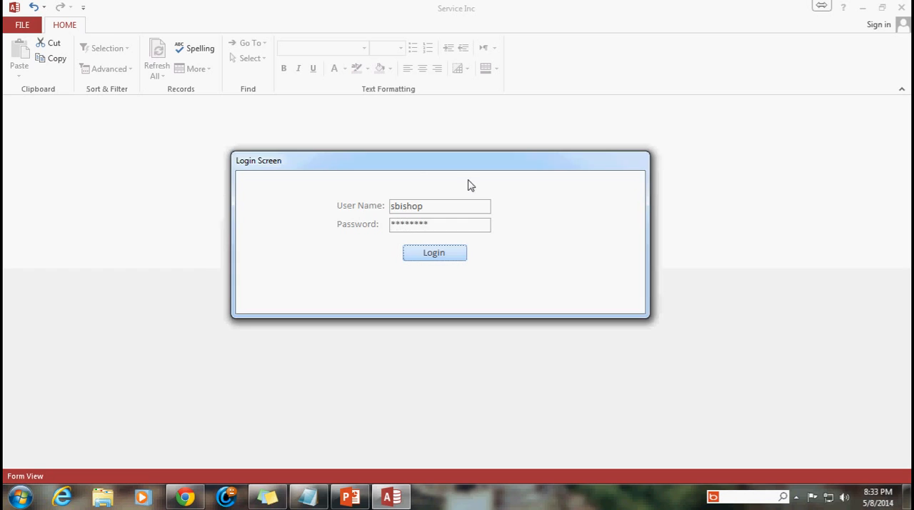
{"action": "left_click", "coordinate": [434, 252]}
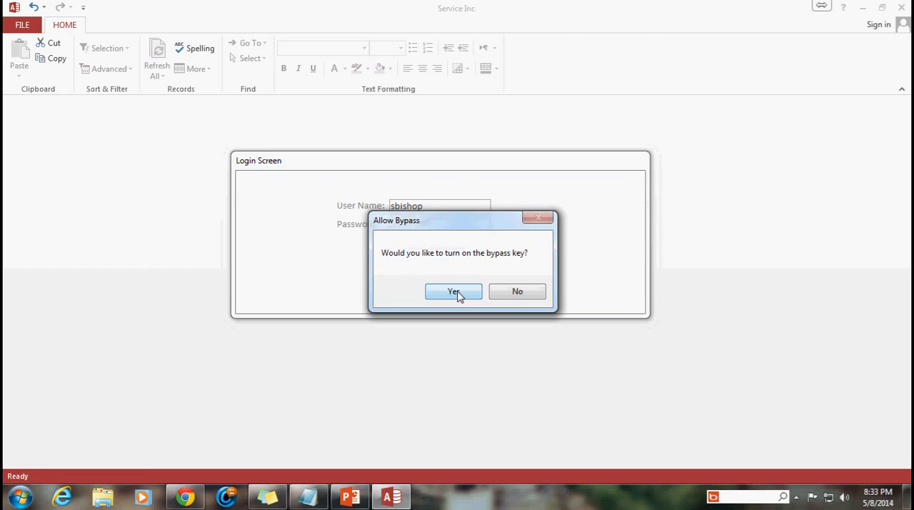
{"action": "left_click", "coordinate": [453, 291]}
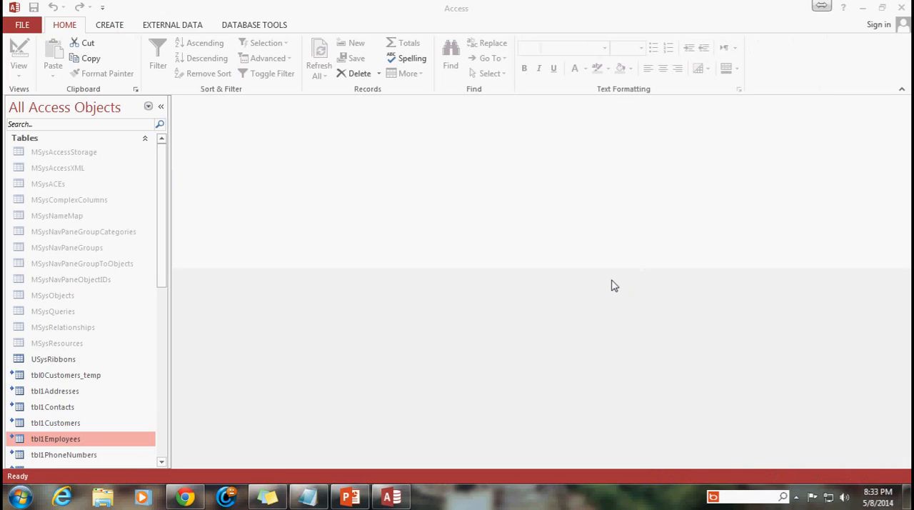
{"action": "mouse_move", "coordinate": [431, 285]}
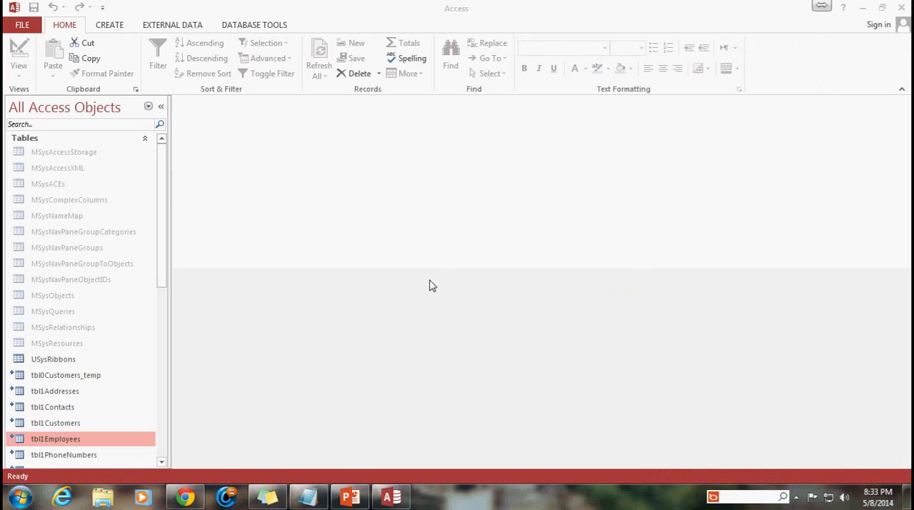
{"action": "mouse_move", "coordinate": [380, 293]}
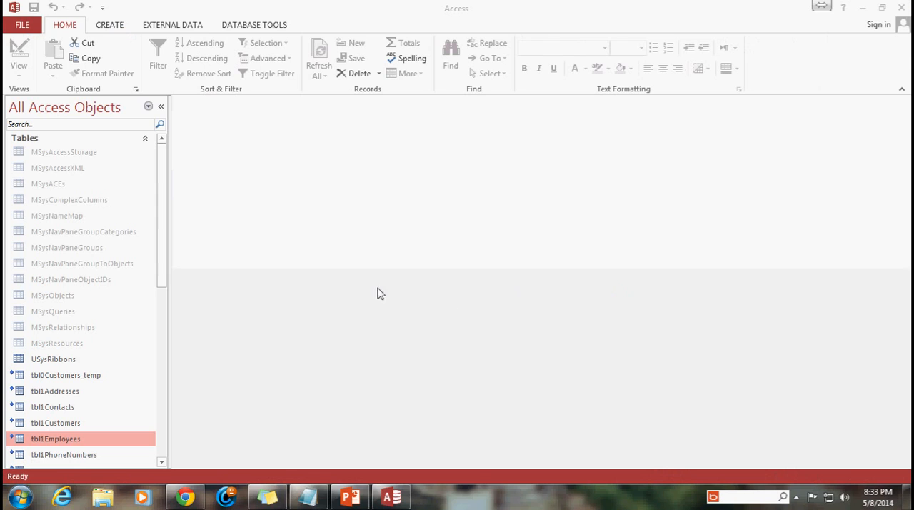
{"action": "mouse_move", "coordinate": [349, 285]}
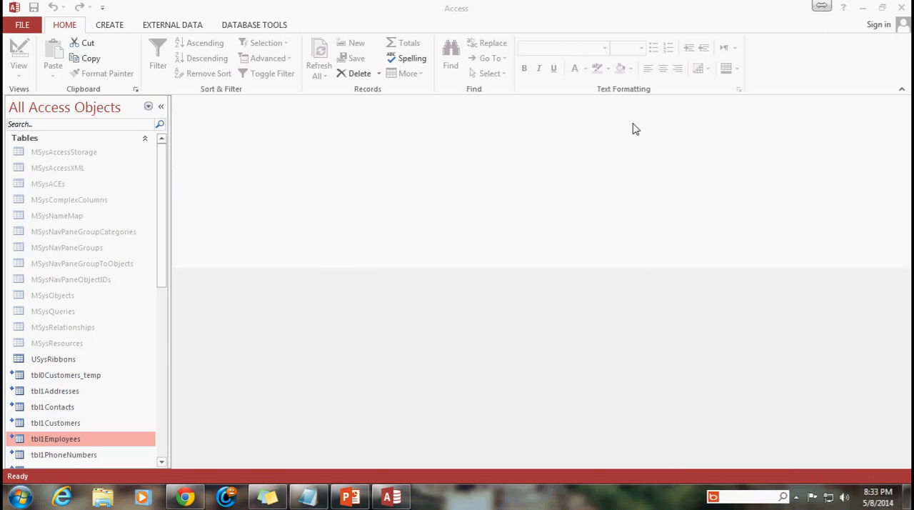
{"action": "mouse_move", "coordinate": [417, 296]}
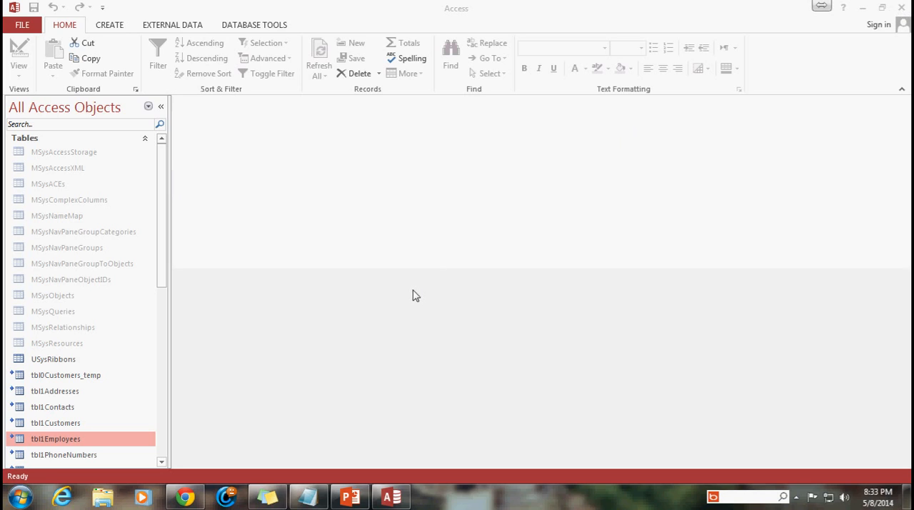
{"action": "mouse_move", "coordinate": [372, 313]}
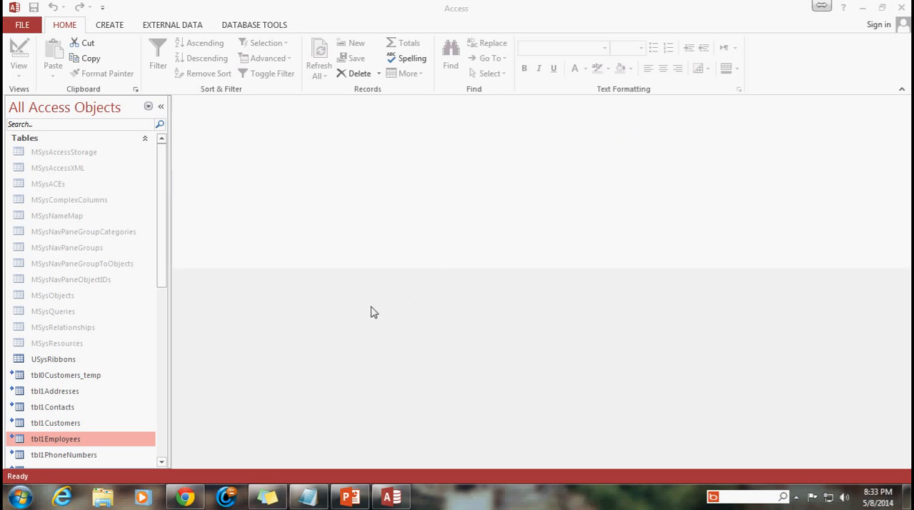
{"action": "mouse_move", "coordinate": [375, 326]}
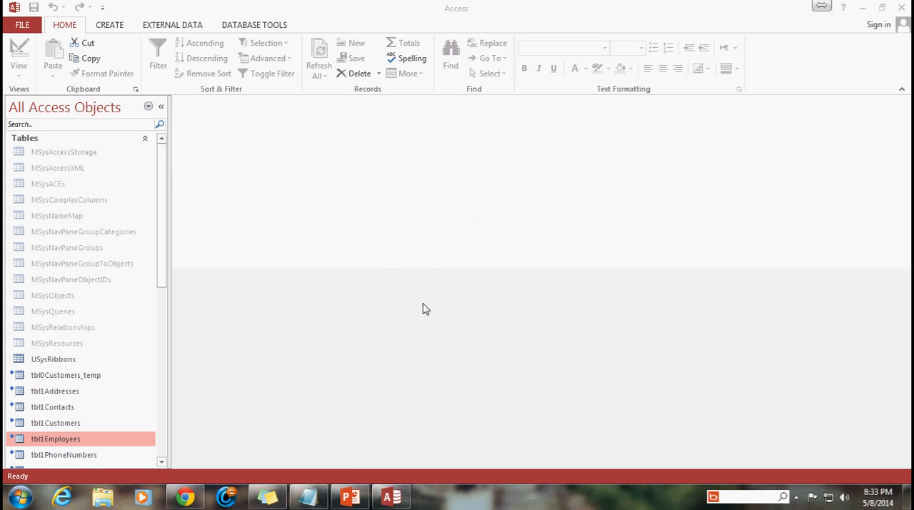
{"action": "mouse_move", "coordinate": [360, 250]}
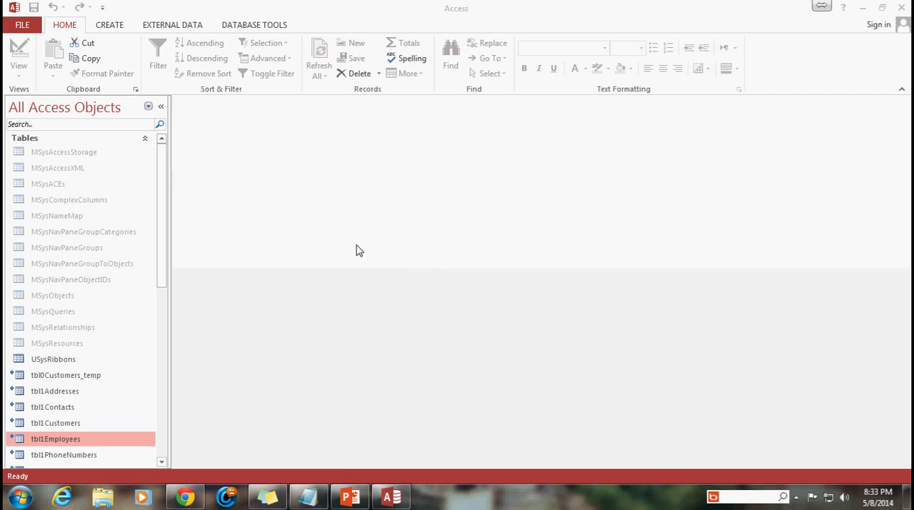
{"action": "mouse_move", "coordinate": [206, 153]}
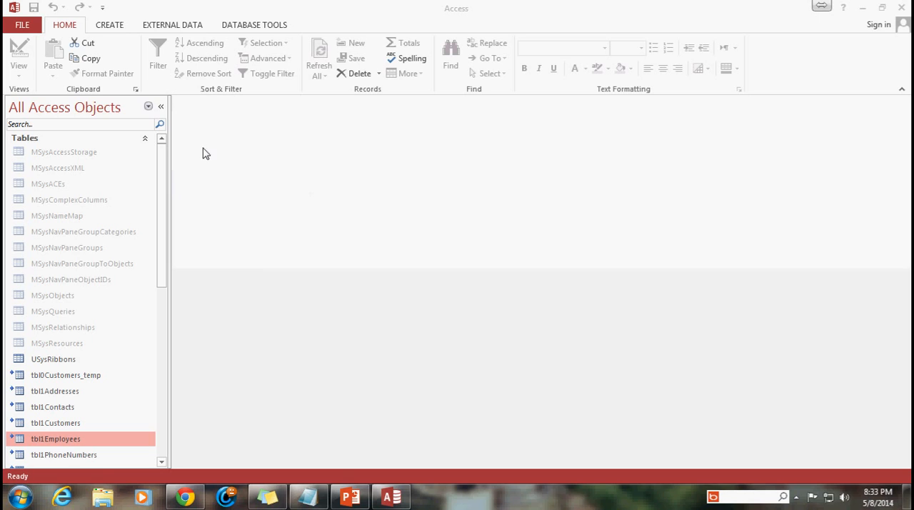
Step: Scroll the All Access Objects pane to view the tables, including system tables
{"action": "scroll", "scroll_direction": "down", "scroll_amount": 3}
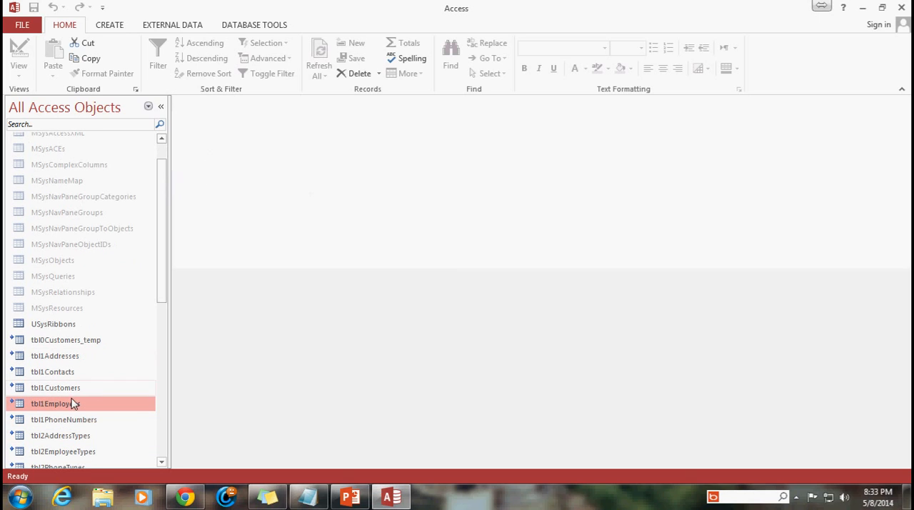
Step: View the tblEmployees datasheet with its four employee records, then close Access
{"action": "double_click", "coordinate": [56, 403]}
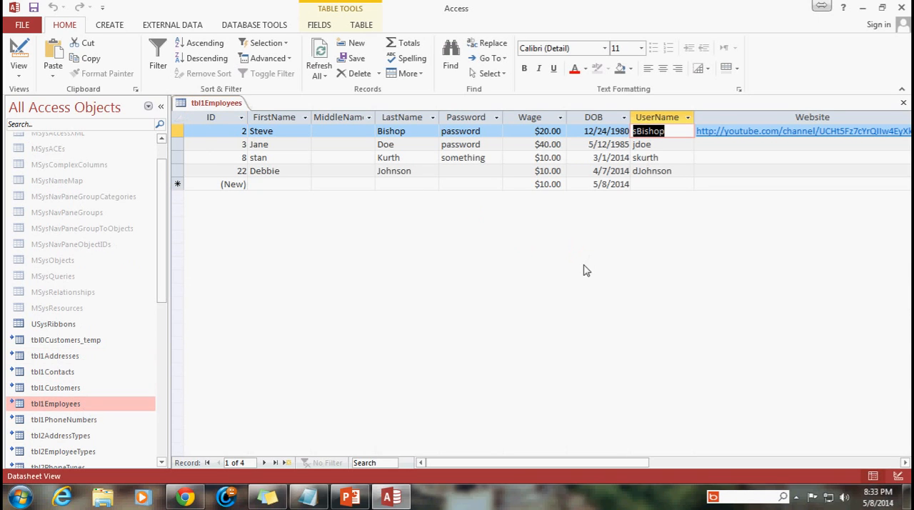
{"action": "mouse_move", "coordinate": [597, 254]}
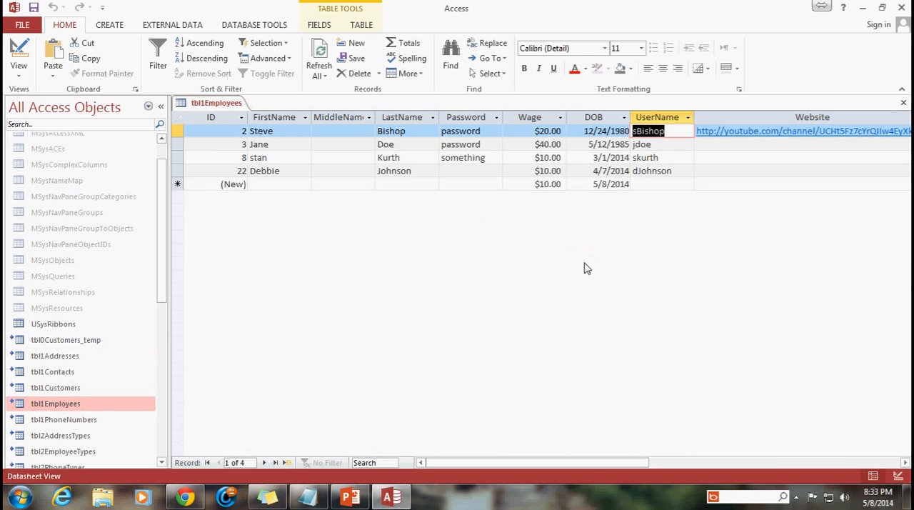
{"action": "mouse_move", "coordinate": [557, 243]}
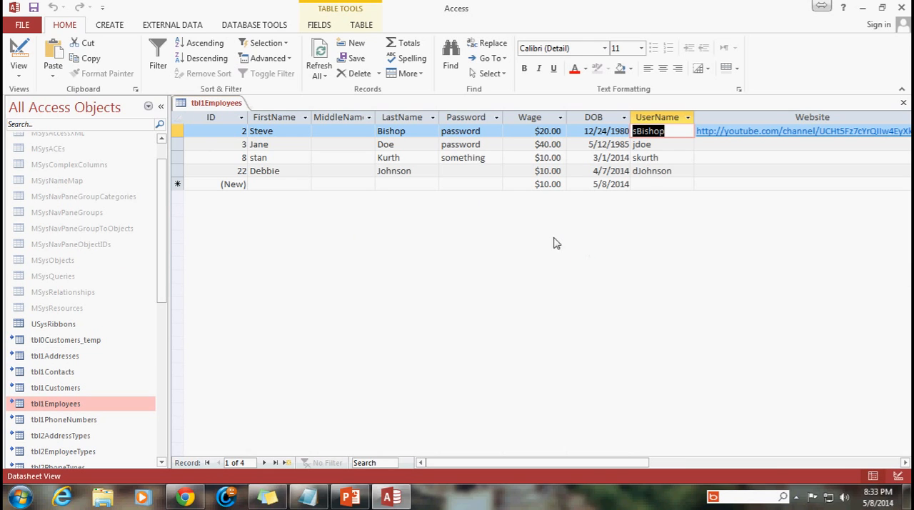
{"action": "mouse_move", "coordinate": [357, 266]}
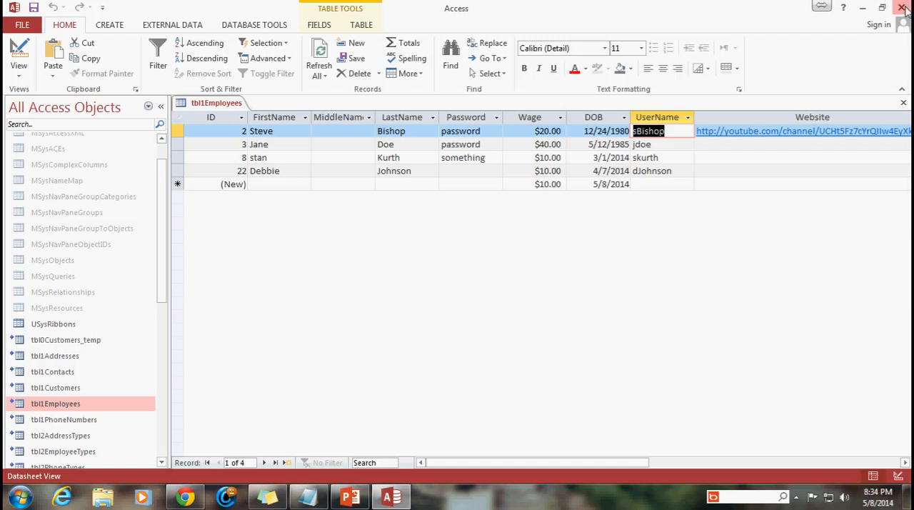
{"action": "left_click", "coordinate": [906, 8]}
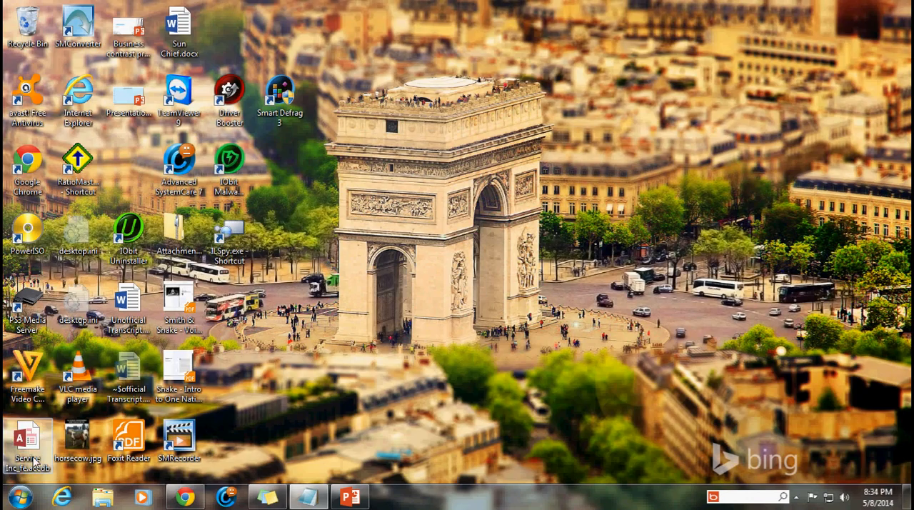